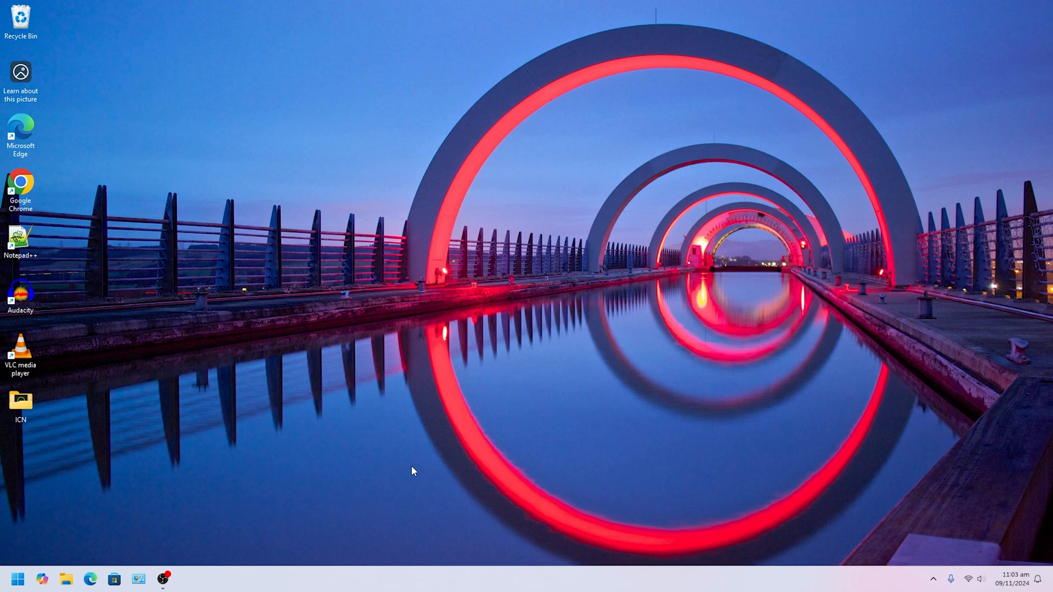
pyautogui.moveTo(417, 435)
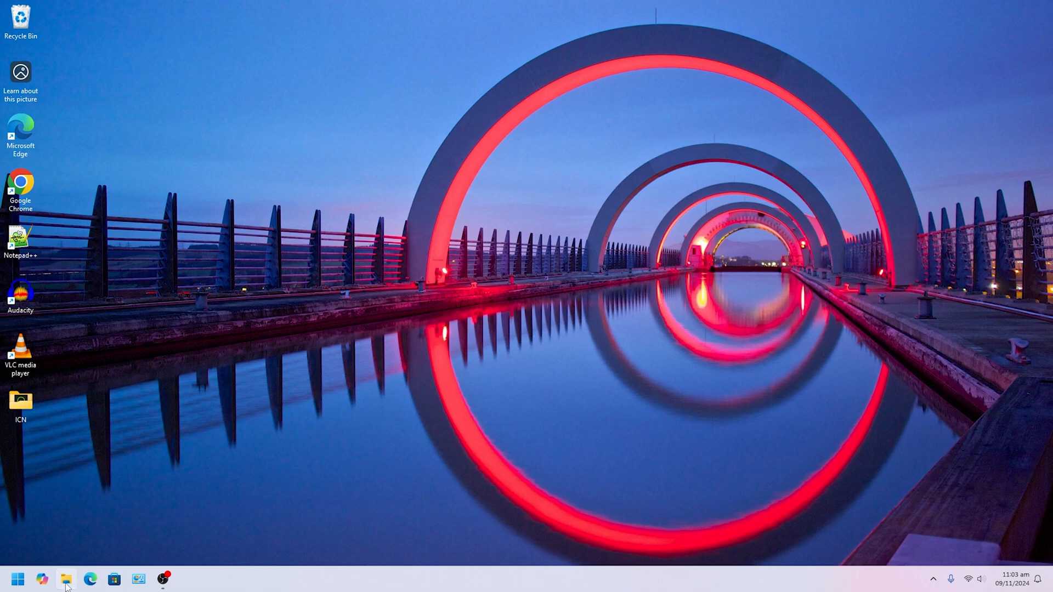
# Bring up This PC in File Explorer and the actions for the 32GB (F:) drive
pyautogui.click(65, 579)
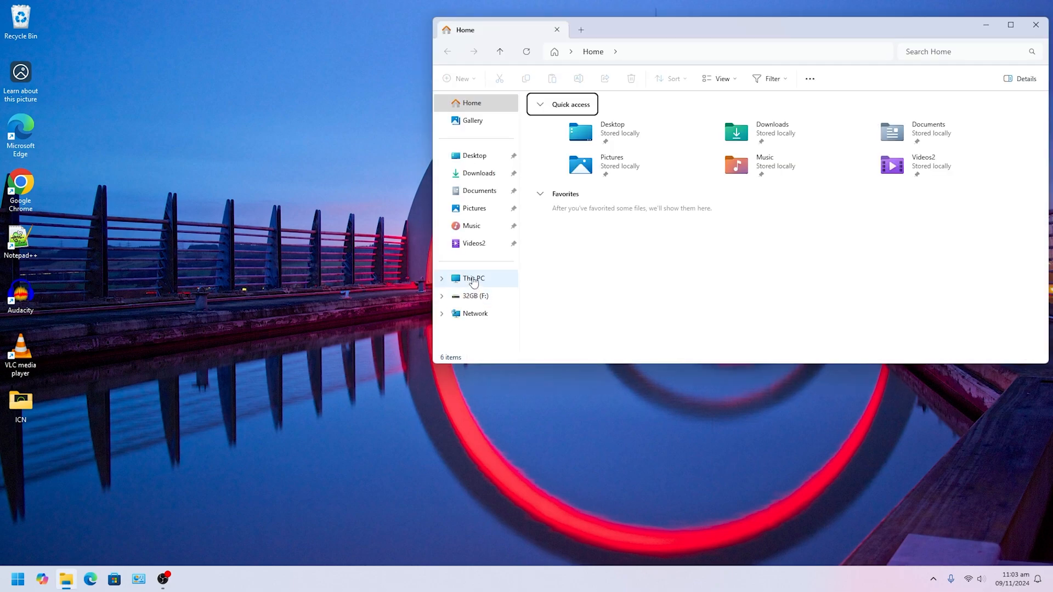
pyautogui.click(473, 277)
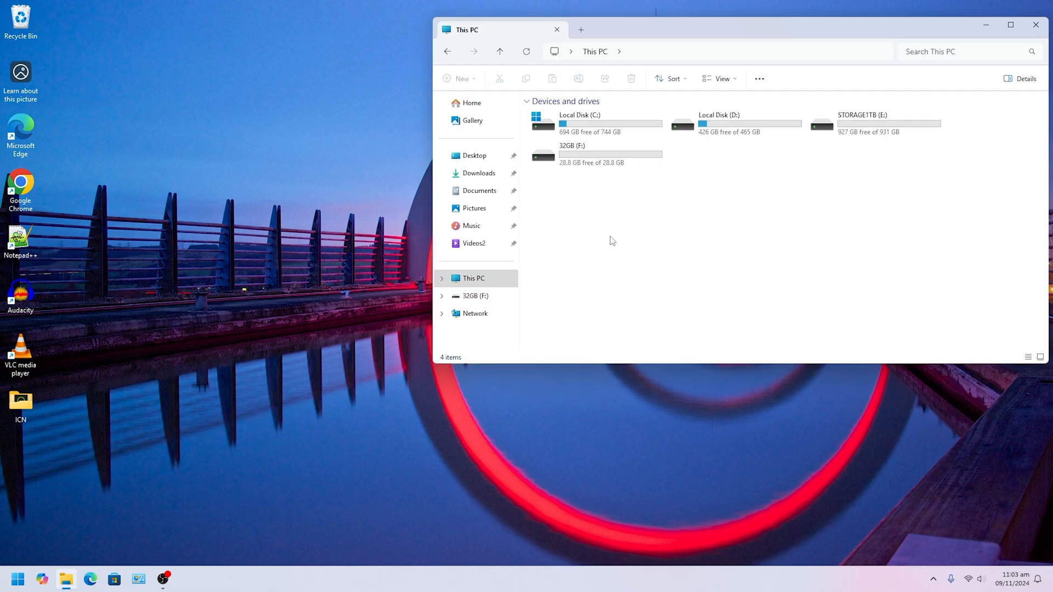
pyautogui.click(591, 155)
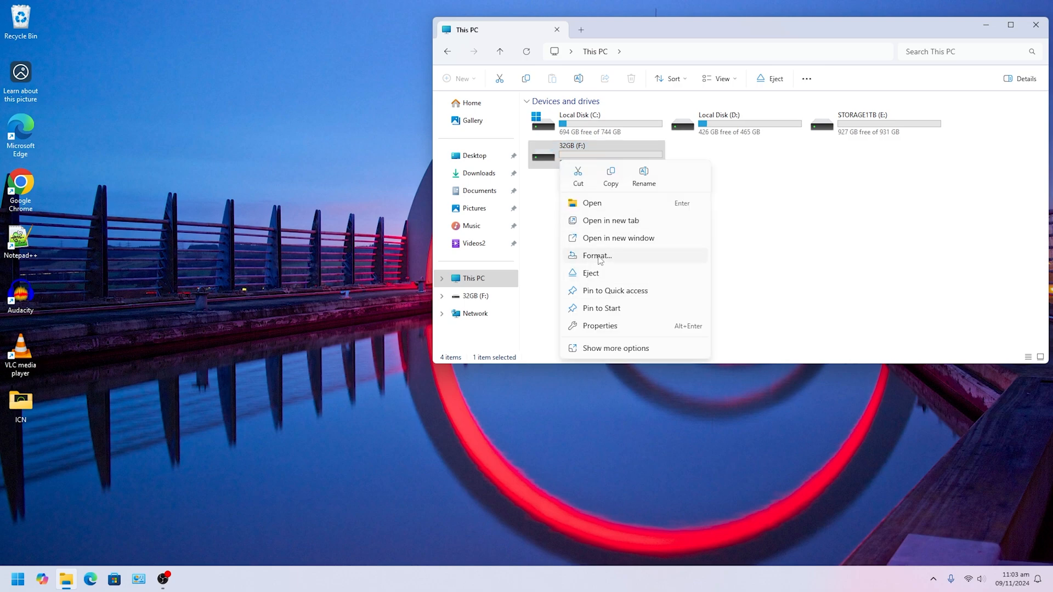
# Quick-format 32GB (F:) as FAT32, confirm the data warning, and verify the drive is empty
pyautogui.click(595, 256)
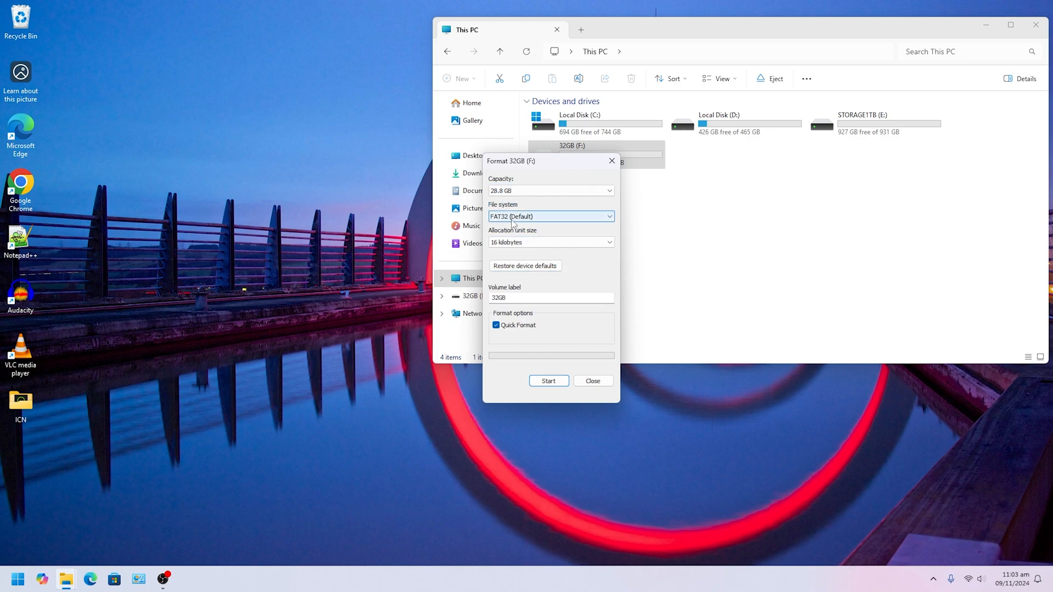
pyautogui.click(550, 216)
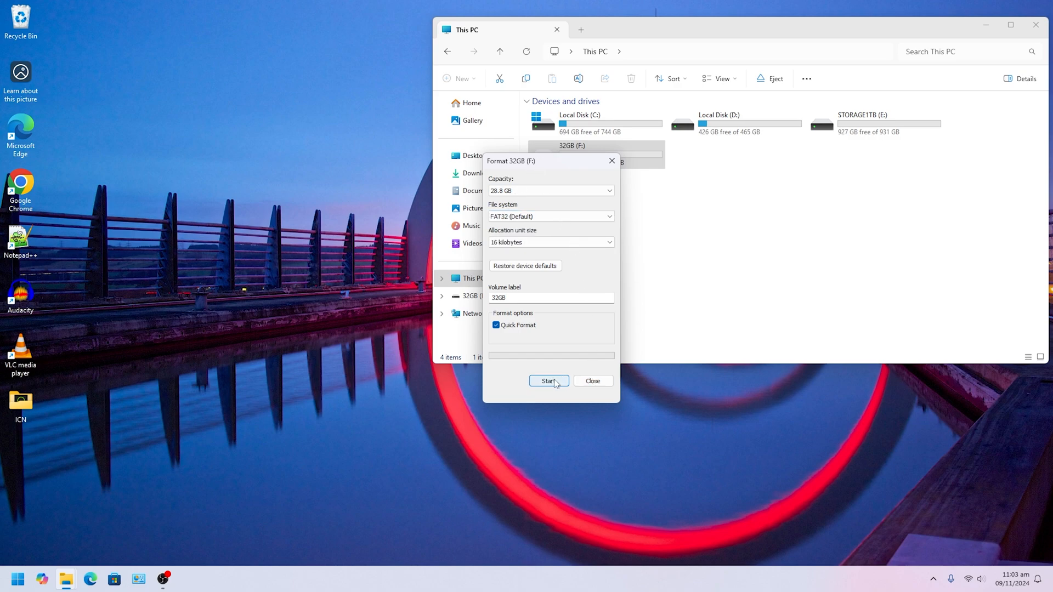
pyautogui.click(548, 380)
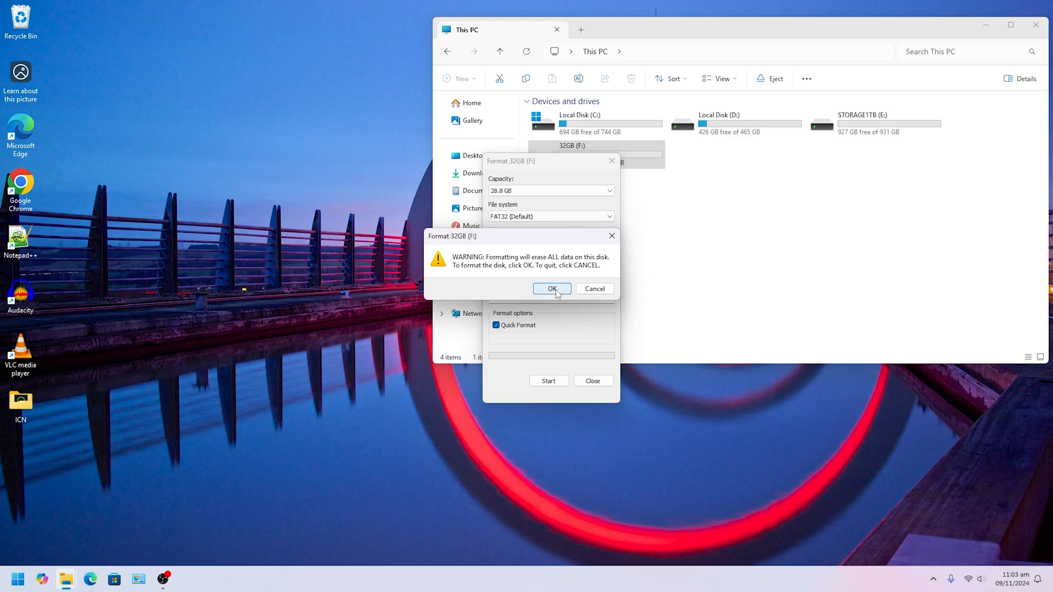
pyautogui.click(550, 289)
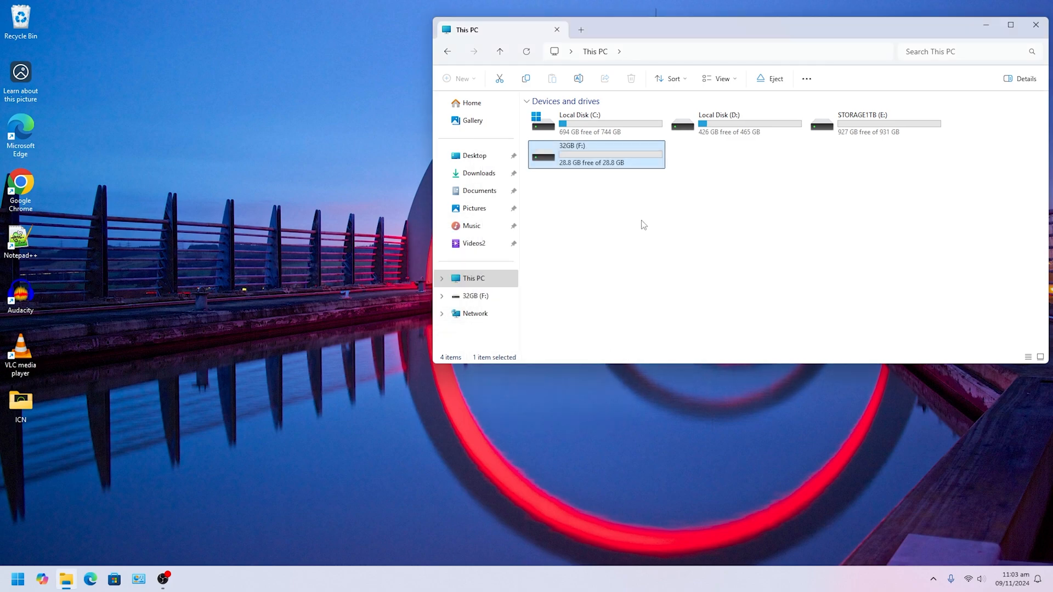
pyautogui.doubleClick(595, 155)
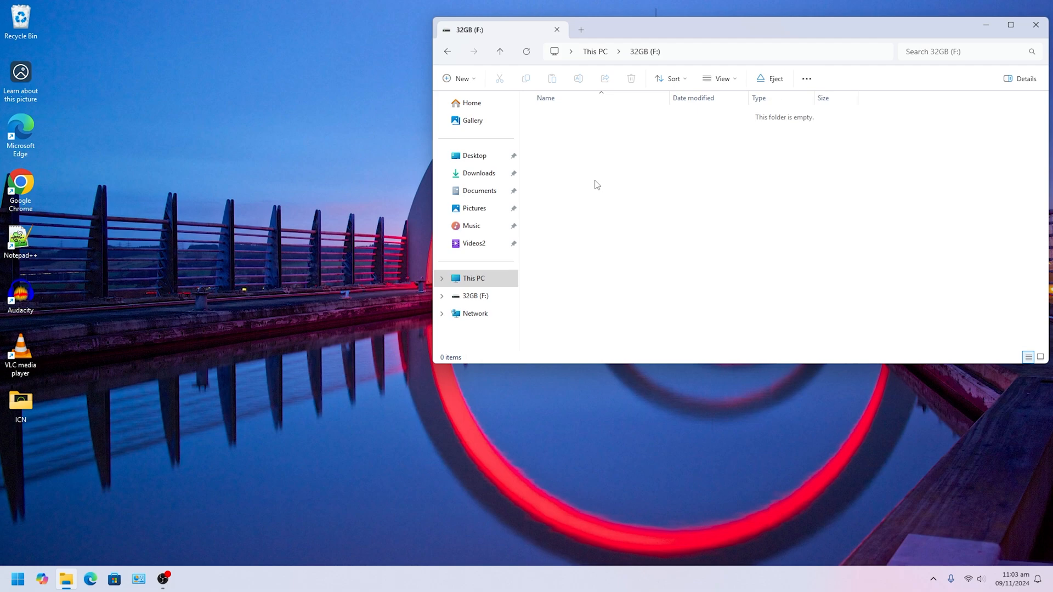
pyautogui.moveTo(611, 185)
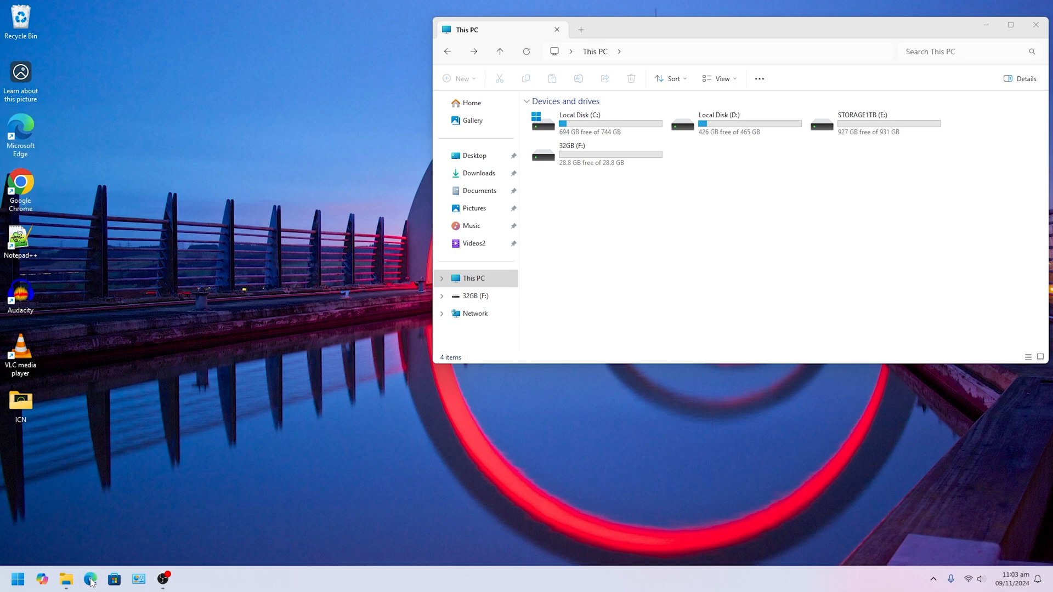
# Search Google in Edge for 'windows 11 iso' and open Microsoft's Descargar Windows 11 result
pyautogui.click(89, 579)
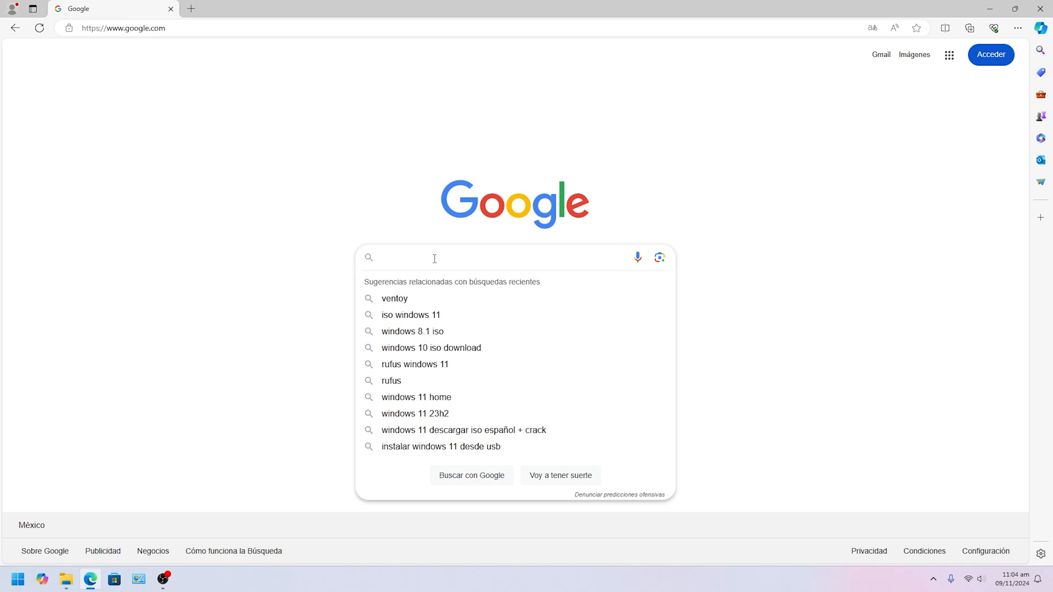
pyautogui.write('wind')
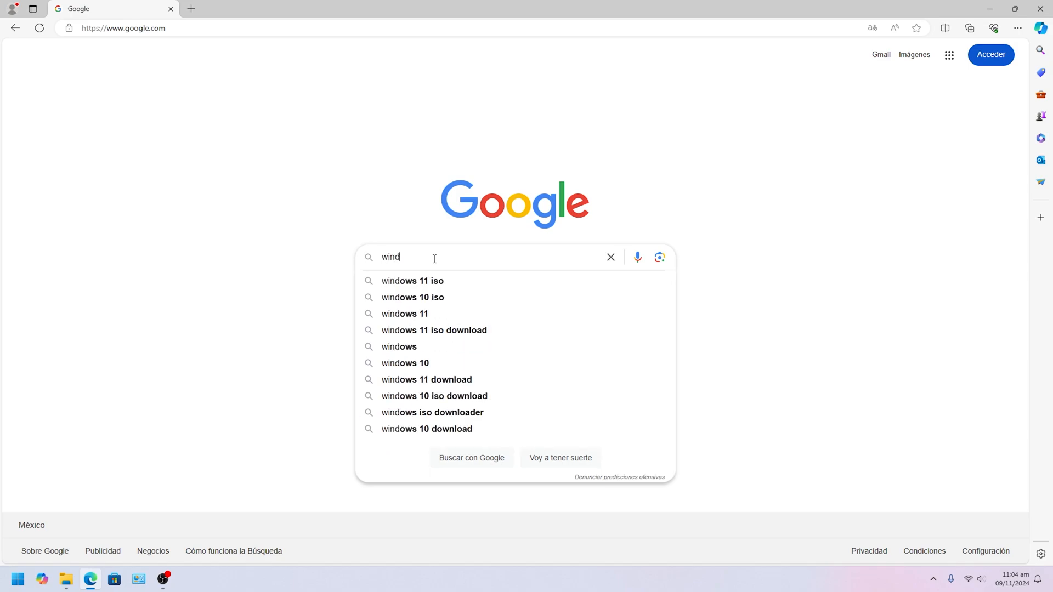
pyautogui.click(412, 281)
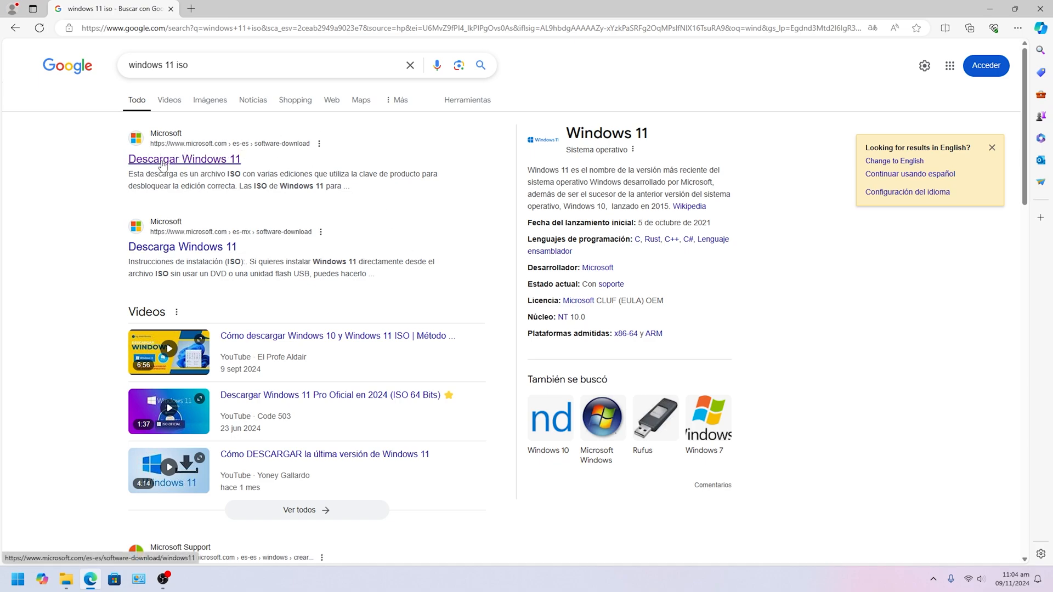
pyautogui.moveTo(205, 147)
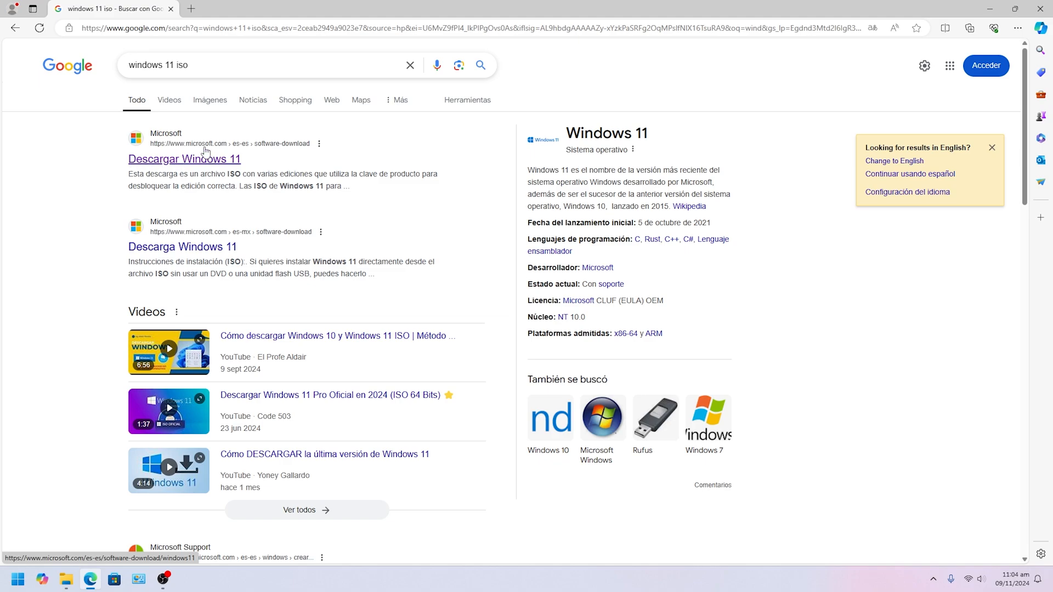
pyautogui.click(185, 159)
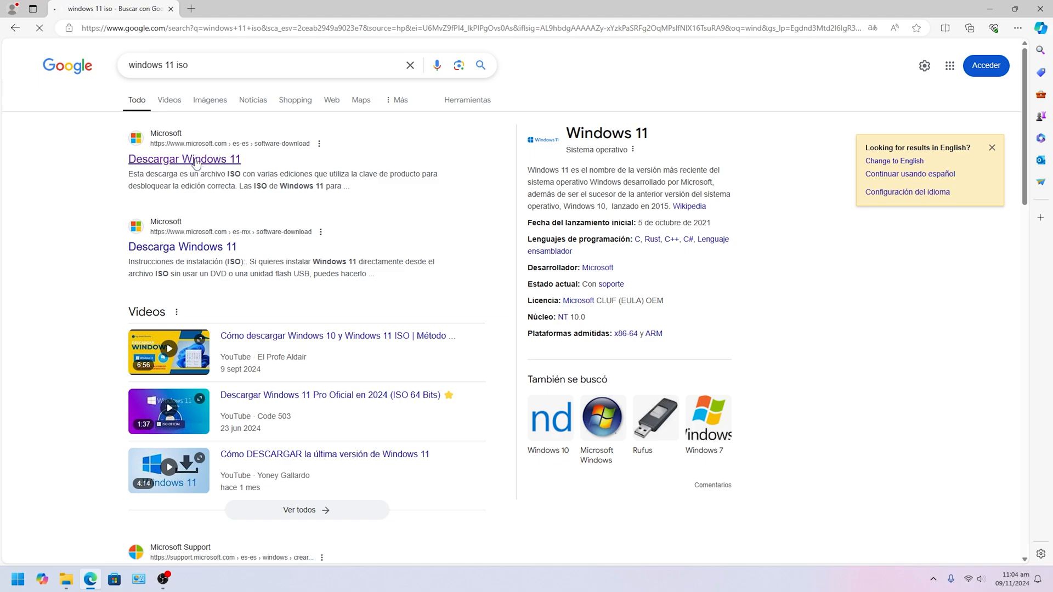
pyautogui.click(184, 159)
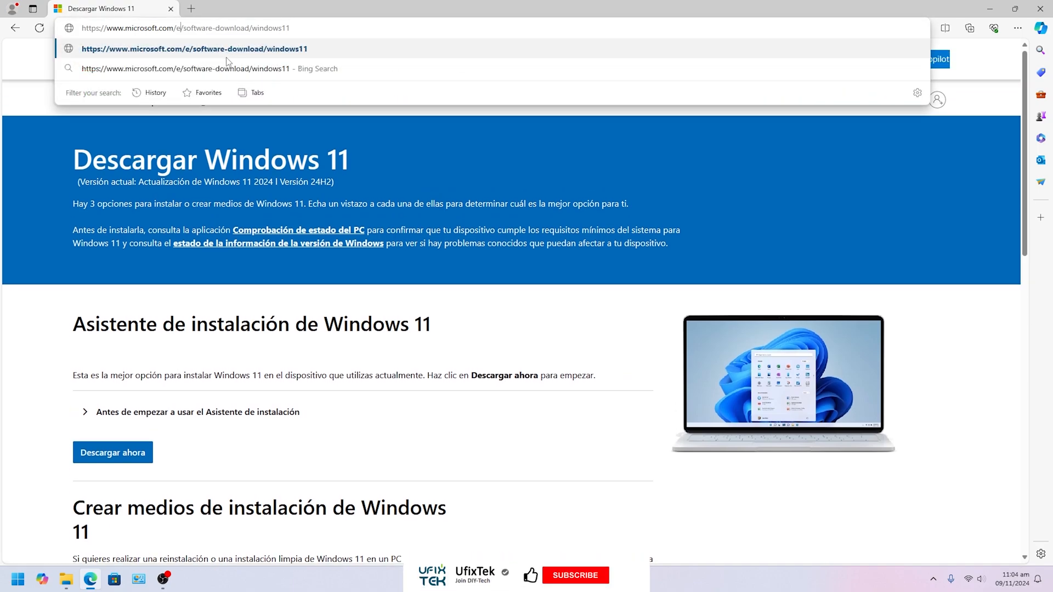
# Change the page address to the en-gb version of Download Windows 11
pyautogui.click(195, 48)
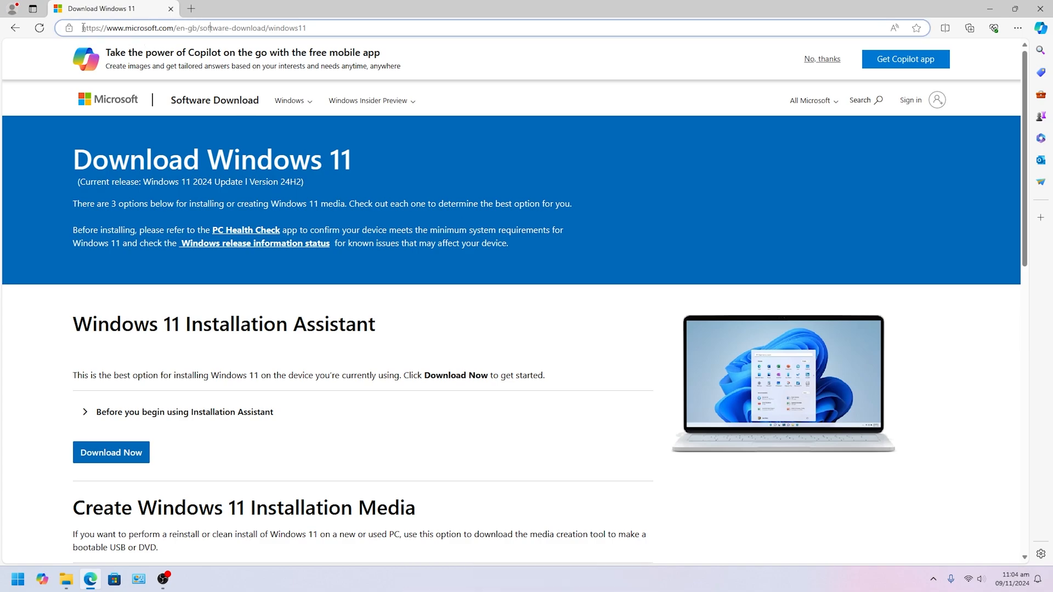
pyautogui.doubleClick(127, 28)
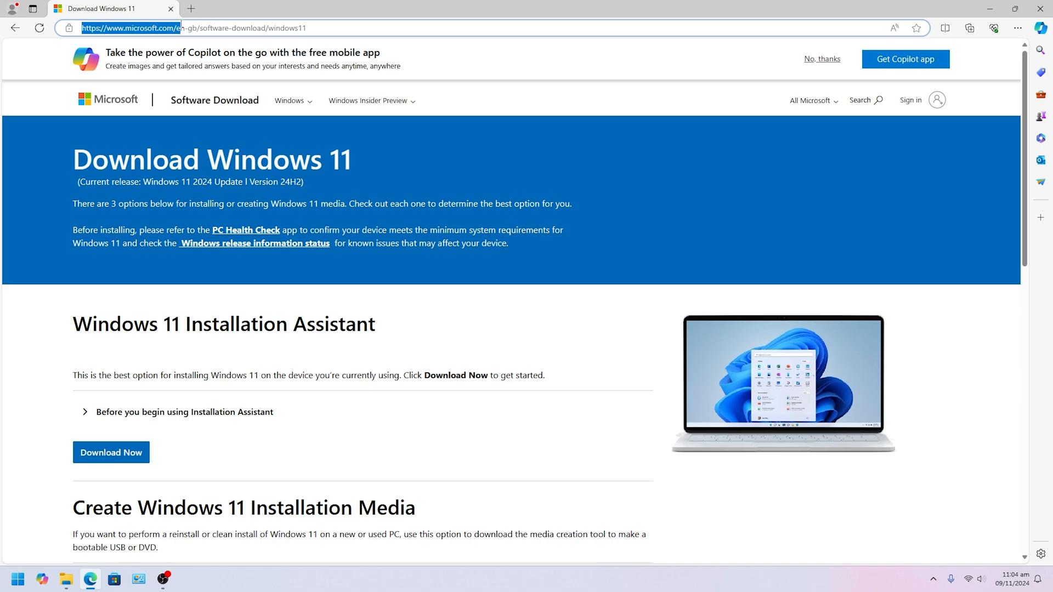
pyautogui.click(243, 28)
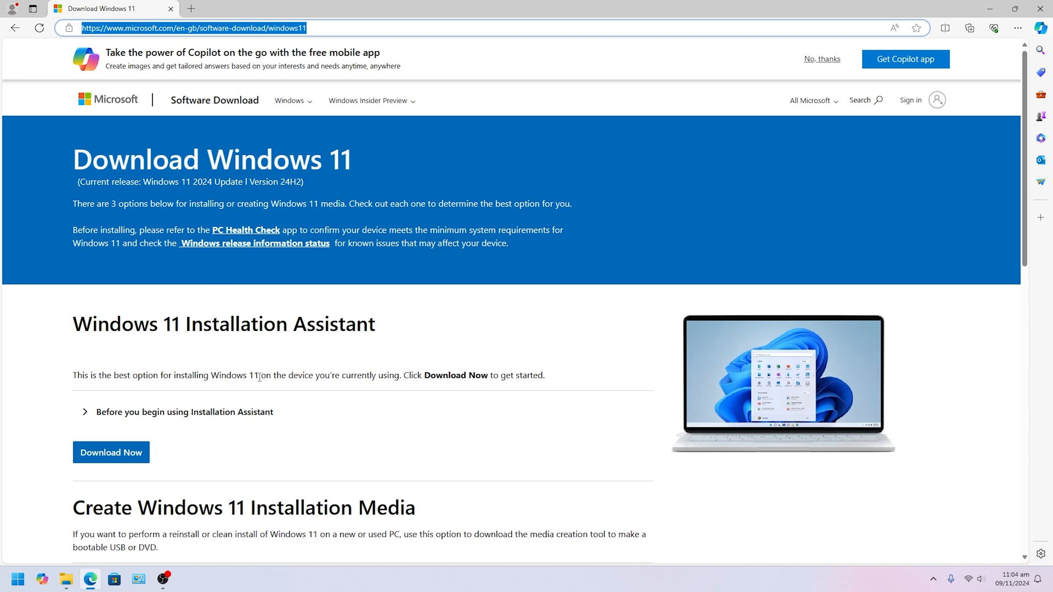
# Download the media creation tool from Create Windows 11 Installation Media
pyautogui.scroll(-3)
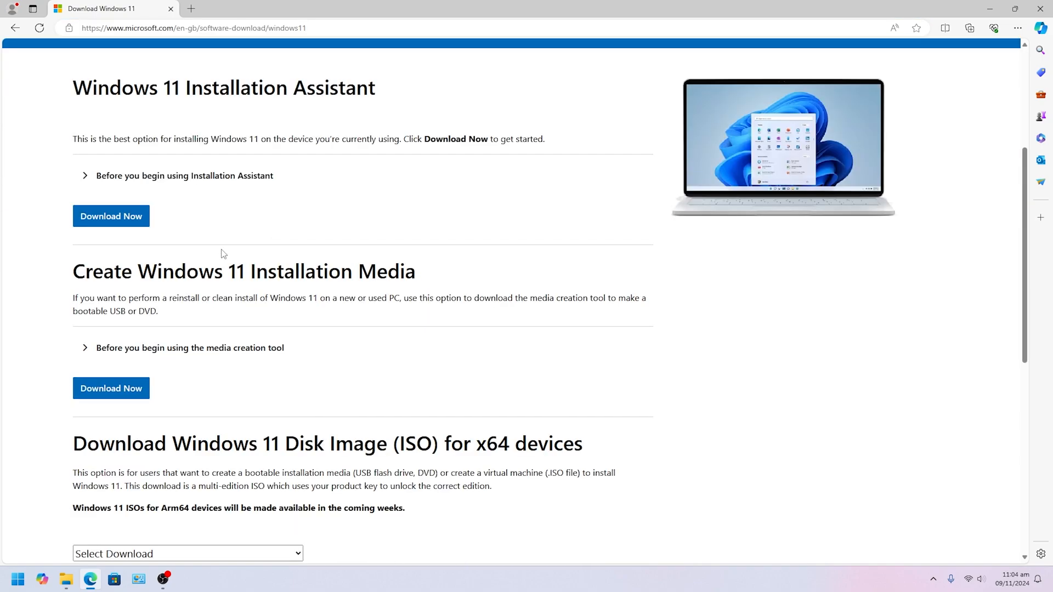
pyautogui.scroll(-3)
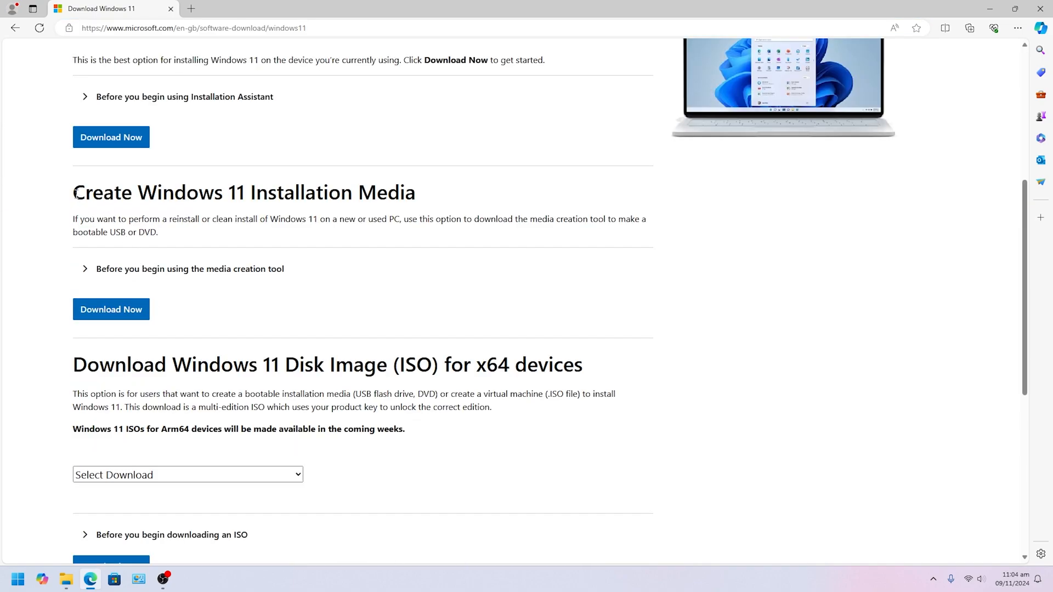
pyautogui.moveTo(74, 192); pyautogui.dragTo(409, 192)
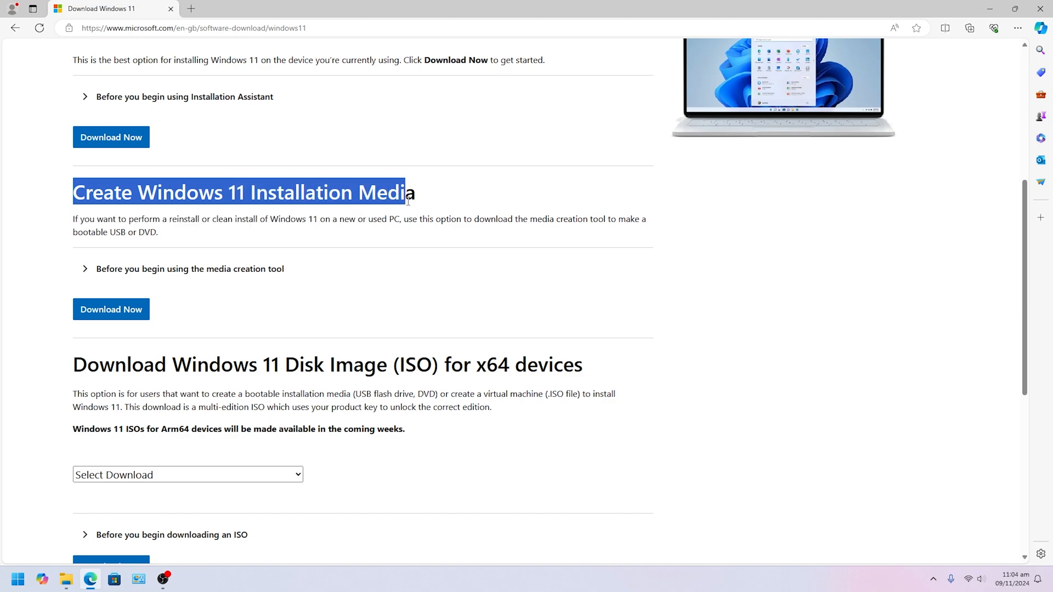
pyautogui.moveTo(110, 310)
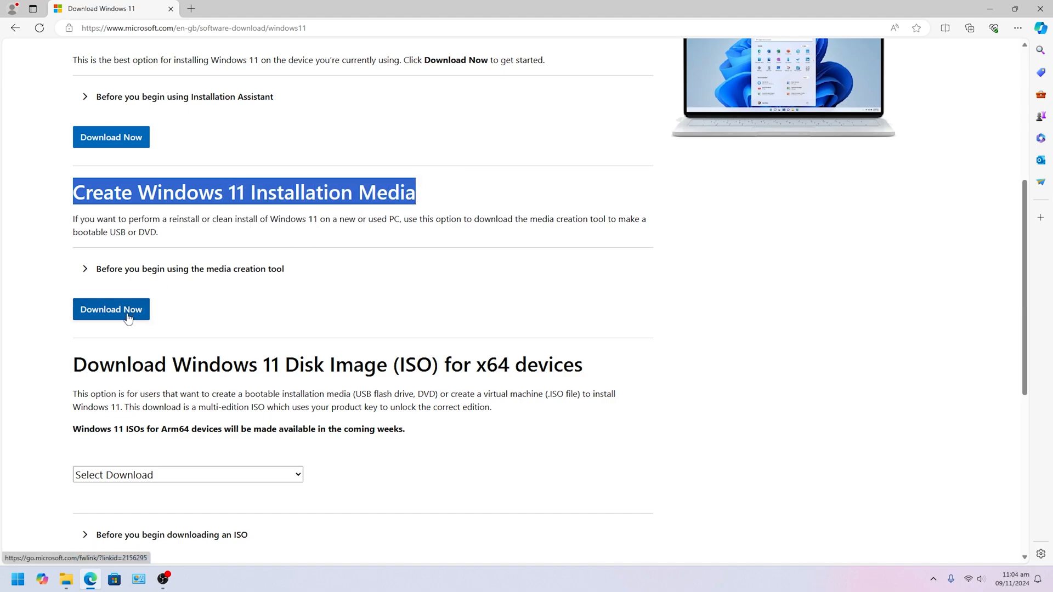
pyautogui.click(111, 309)
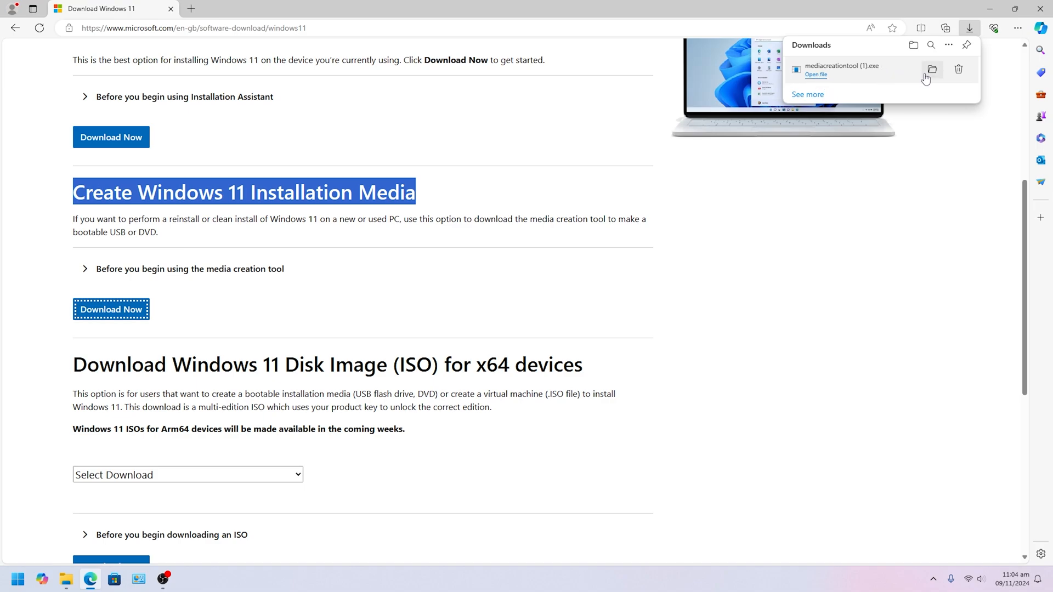
pyautogui.moveTo(932, 69)
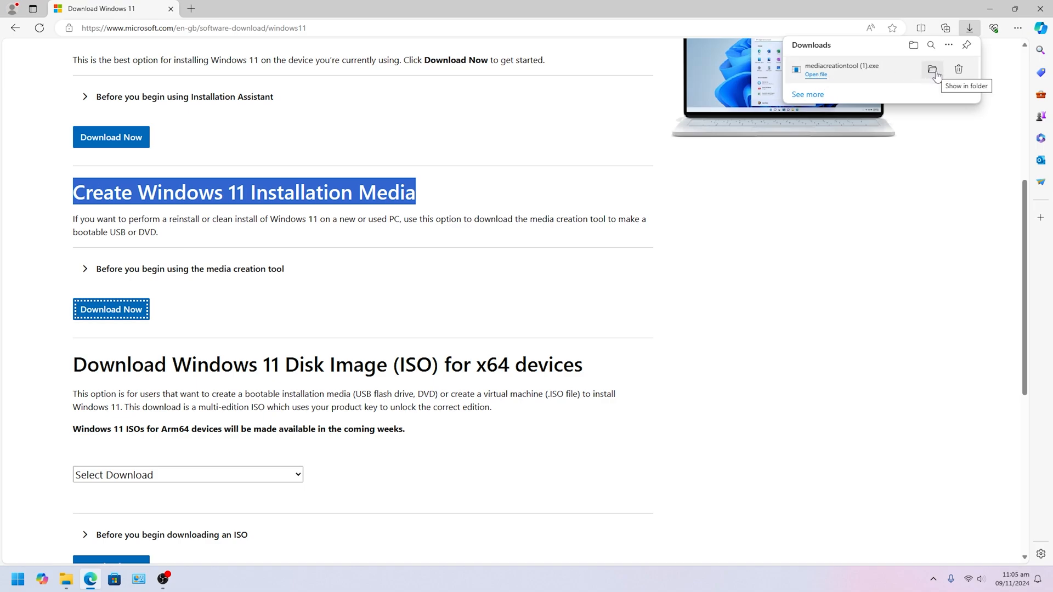
# Remove the duplicate mediacreationtool (1).exe in Downloads and launch mediacreationtool.exe
pyautogui.click(933, 69)
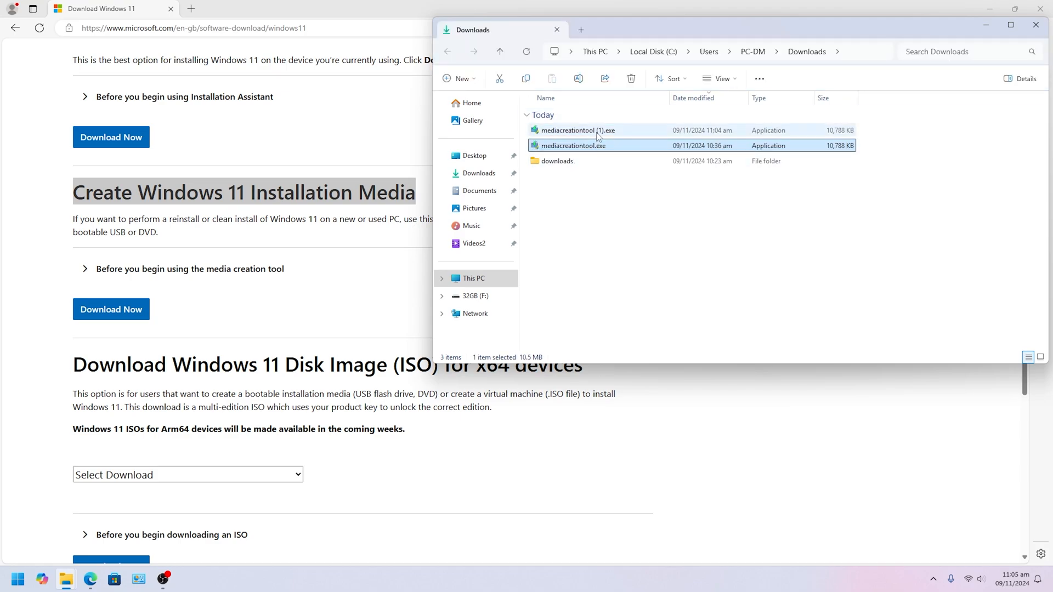
pyautogui.click(581, 131)
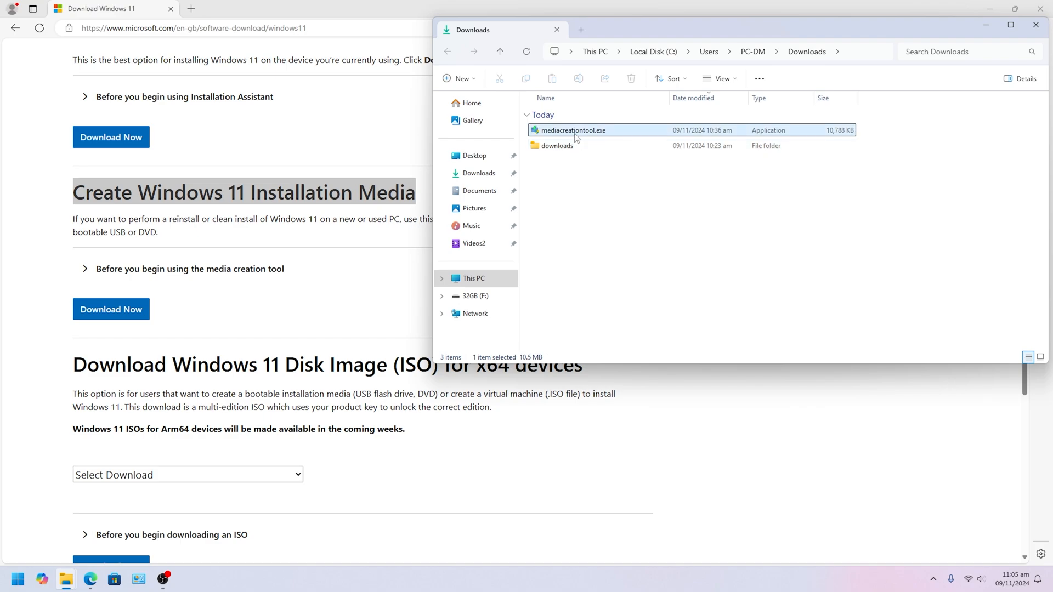
pyautogui.moveTo(574, 131)
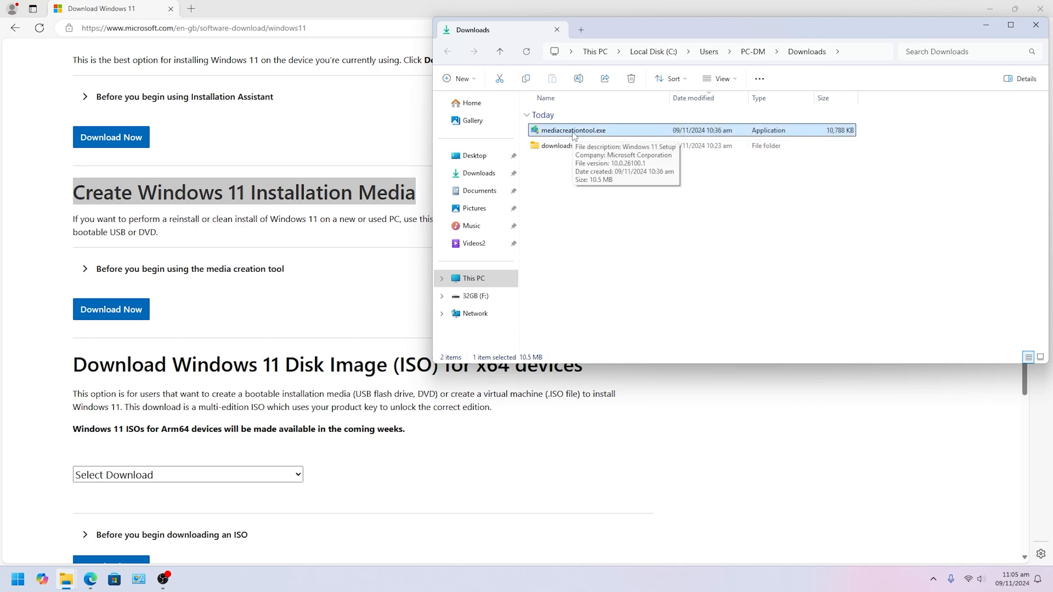
pyautogui.doubleClick(571, 130)
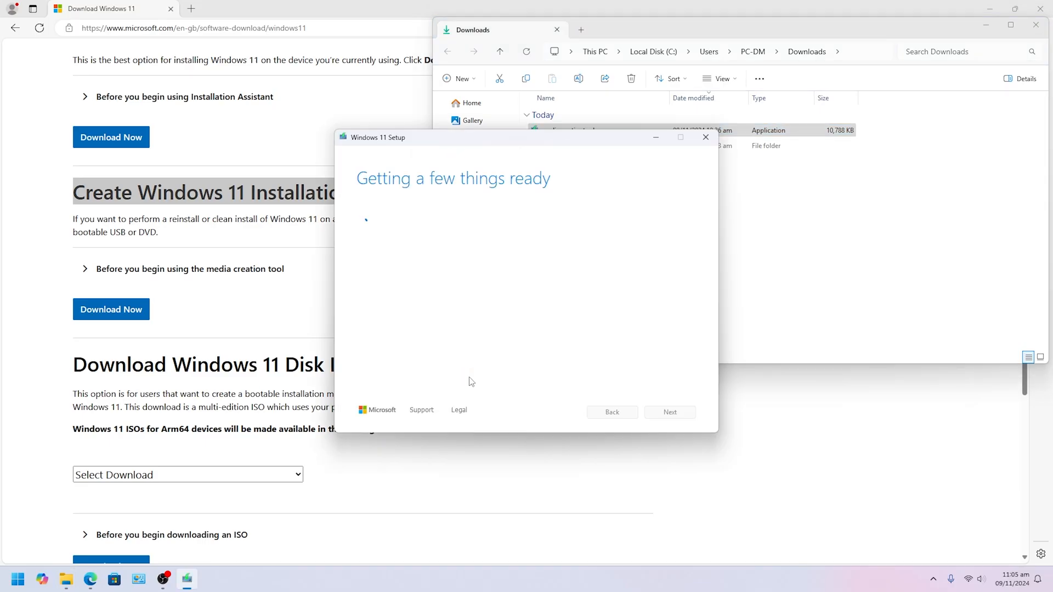
pyautogui.moveTo(495, 138)
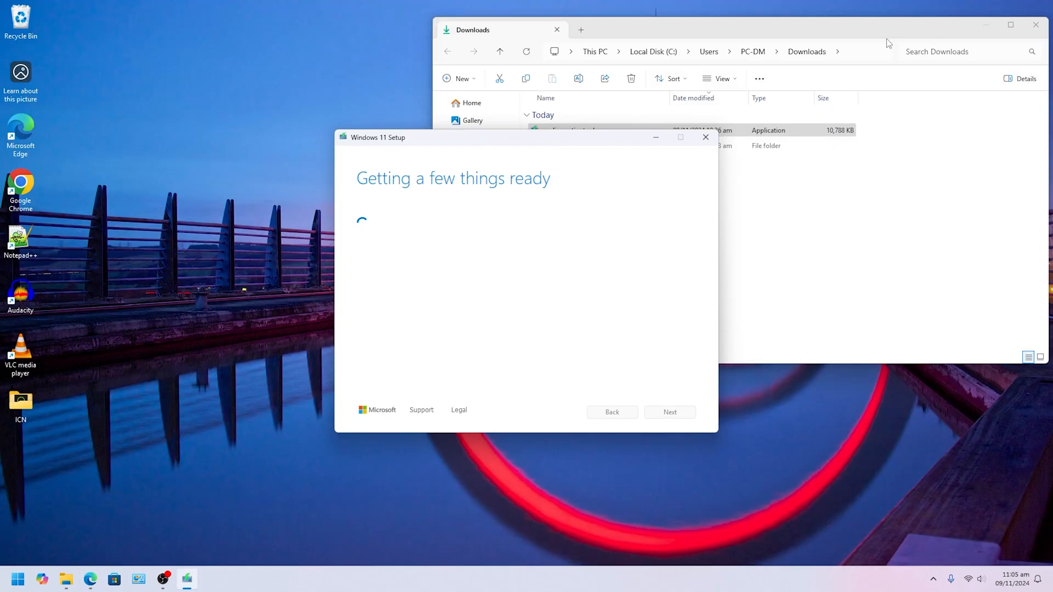
# Review and accept the Windows 11 Setup license terms
pyautogui.moveTo(377, 137); pyautogui.dragTo(327, 161)
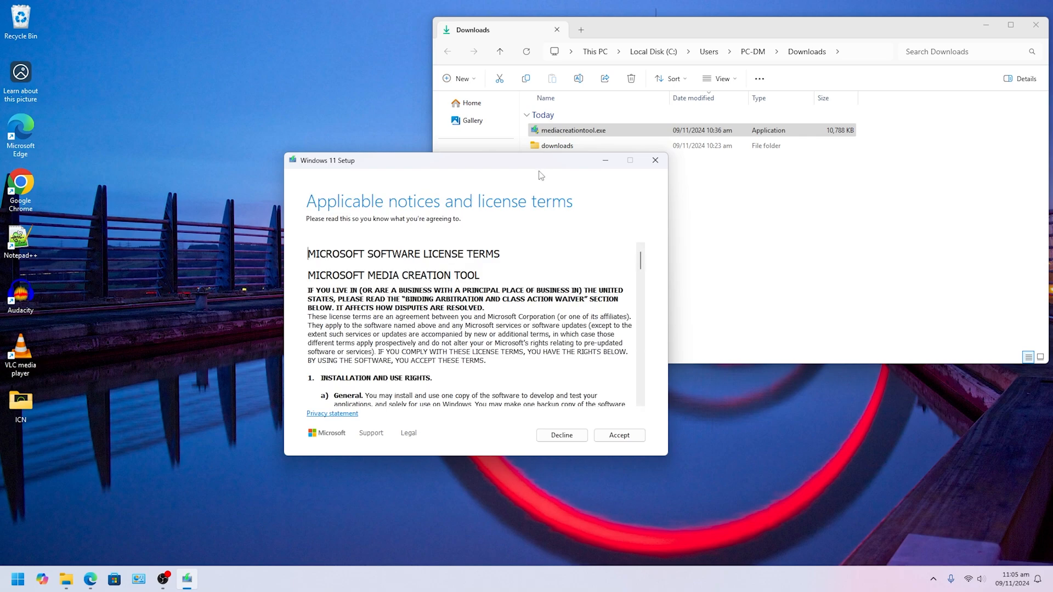
pyautogui.moveTo(635, 264)
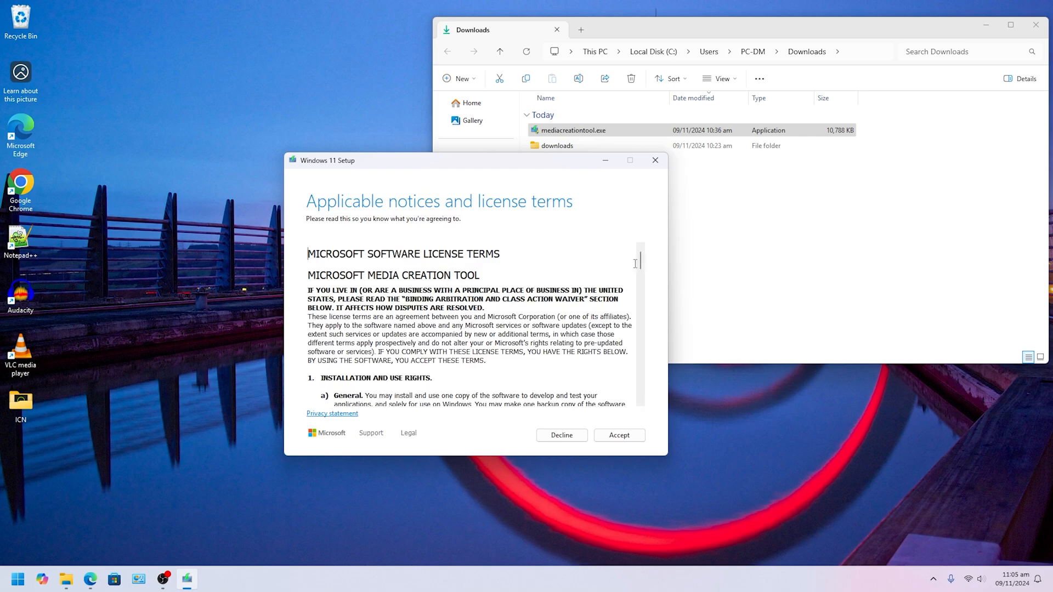
pyautogui.scroll(-3)
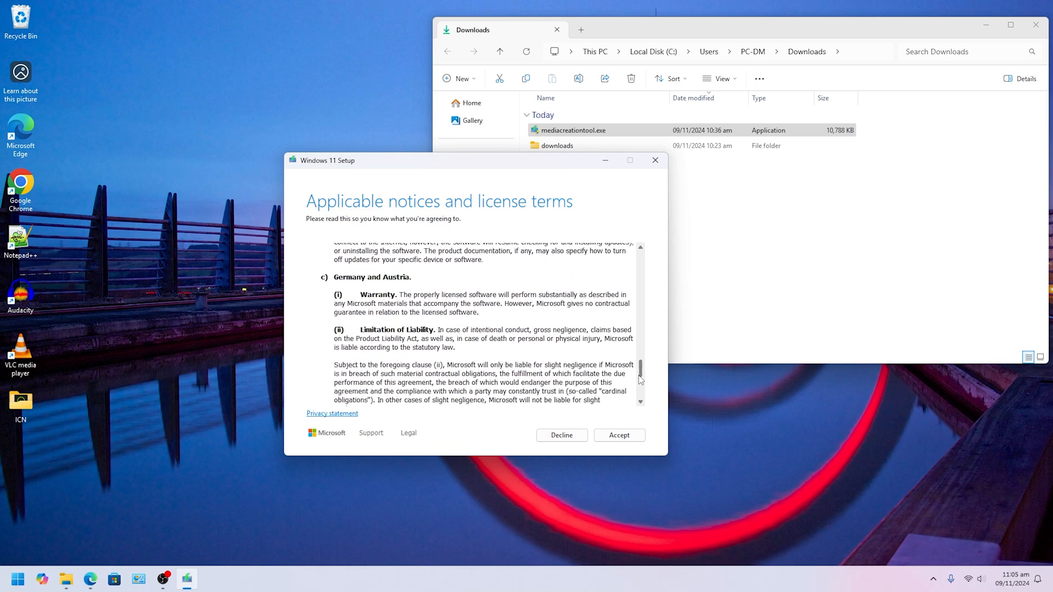
pyautogui.scroll(-3)
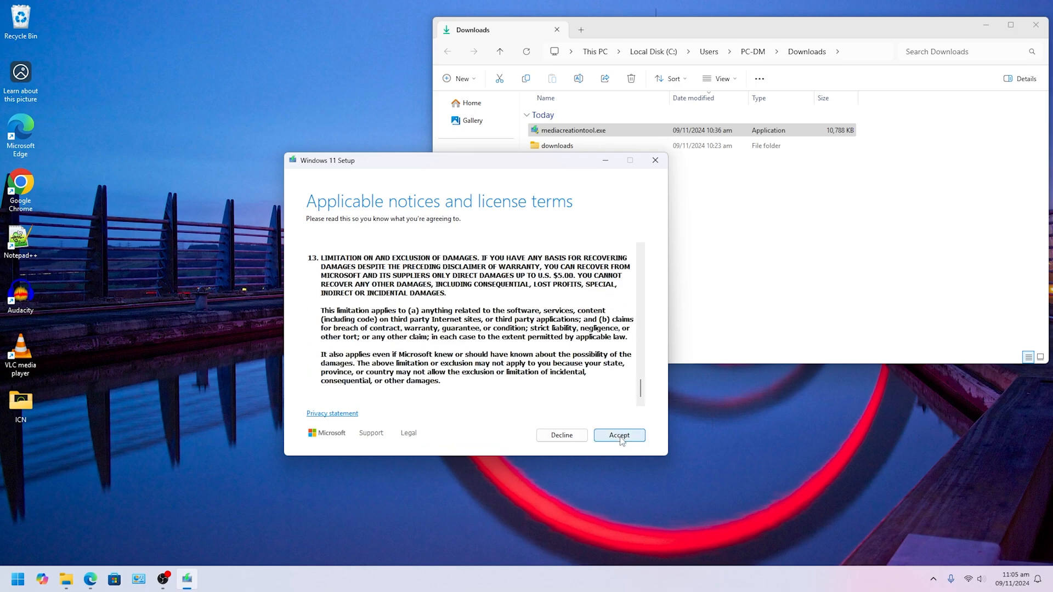
pyautogui.moveTo(616, 438)
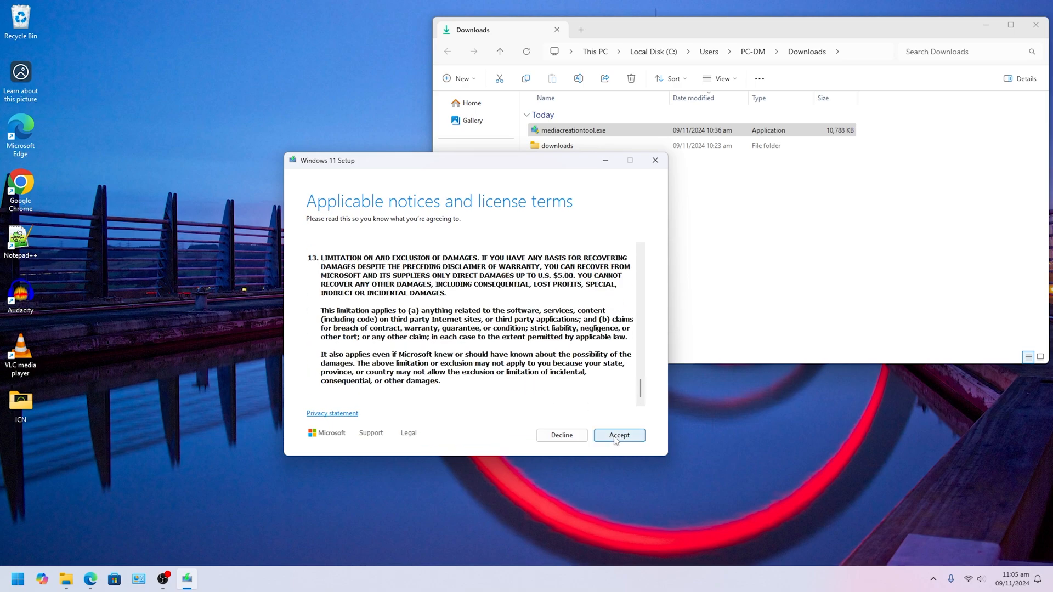
pyautogui.click(617, 436)
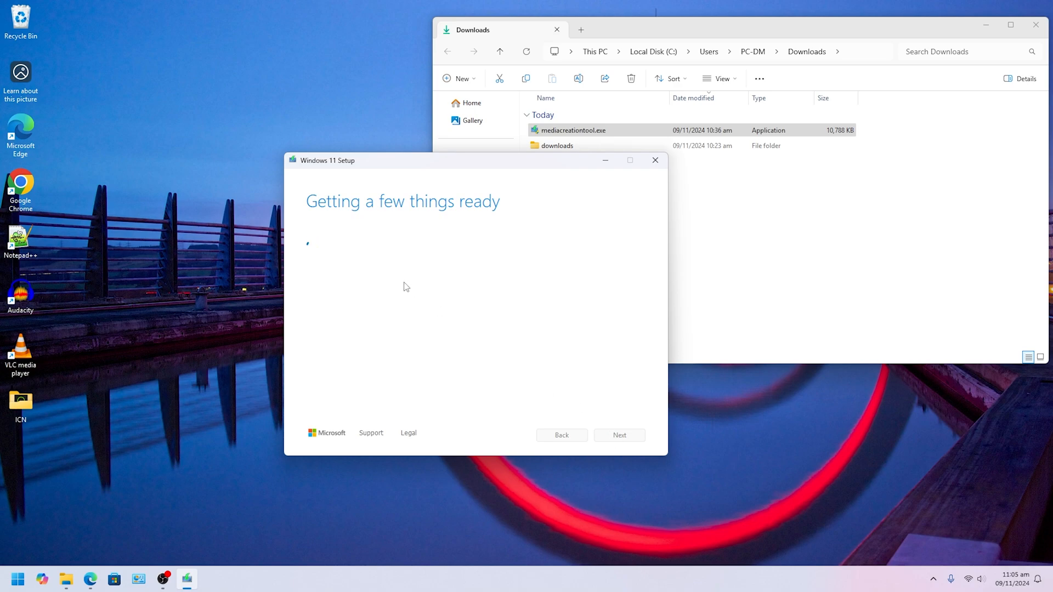
pyautogui.moveTo(416, 303)
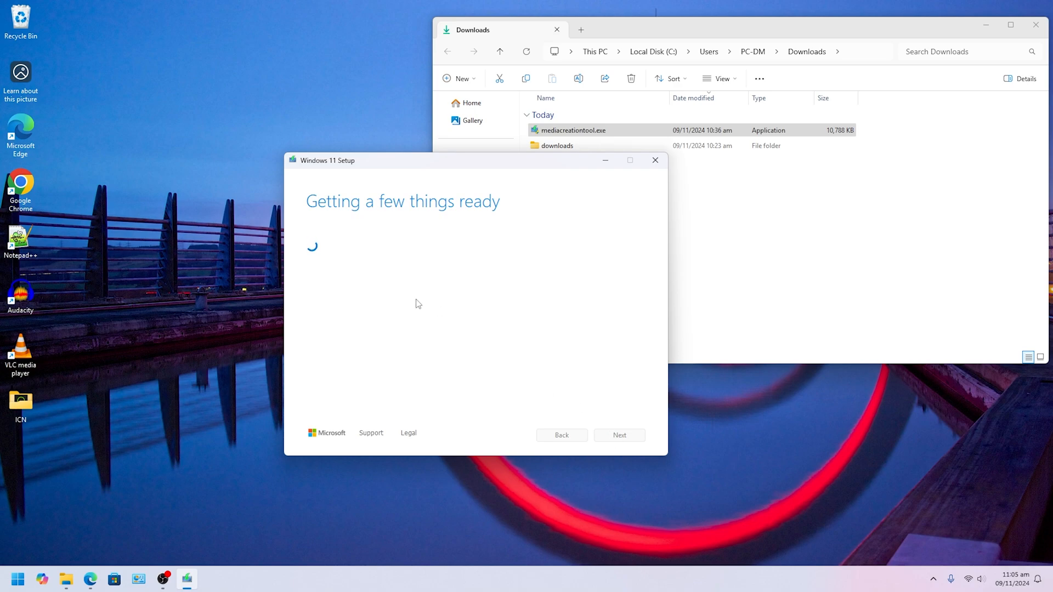
pyautogui.moveTo(408, 294)
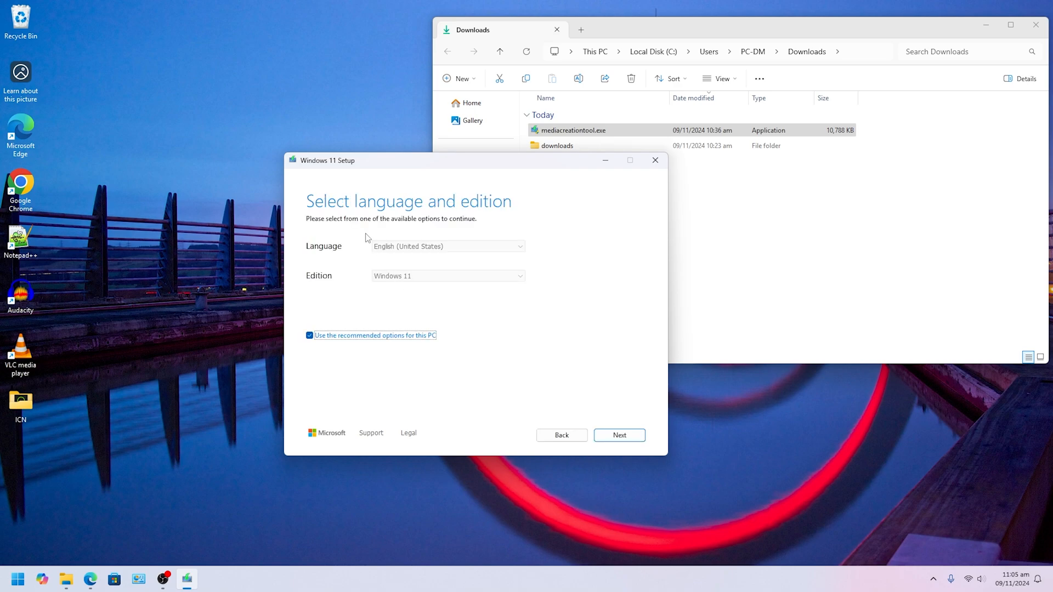
# Uncheck recommended options for this PC and keep English (United States) as the language
pyautogui.click(309, 335)
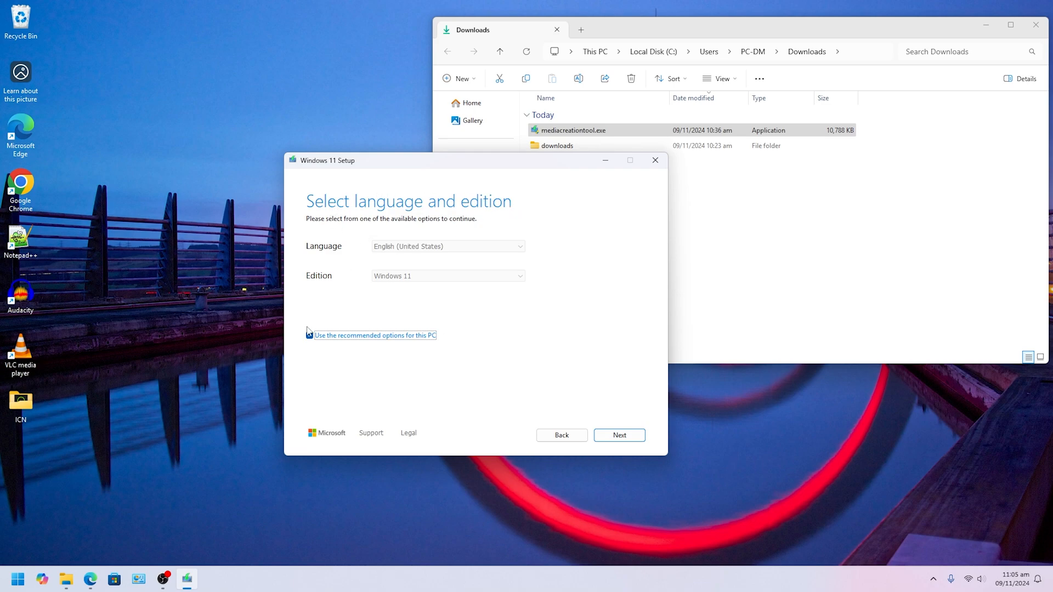
pyautogui.click(309, 335)
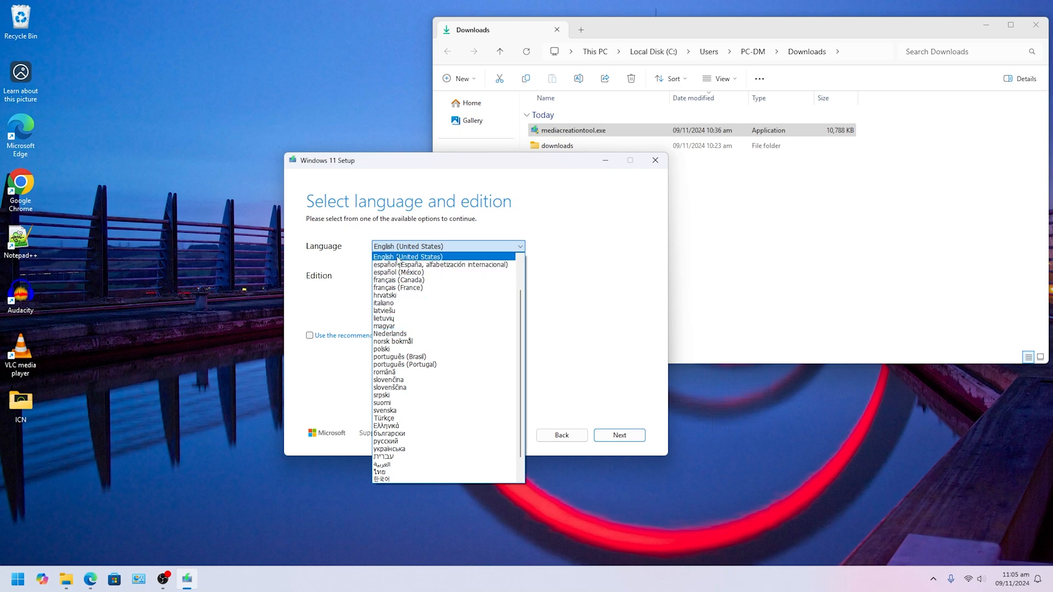
pyautogui.click(407, 256)
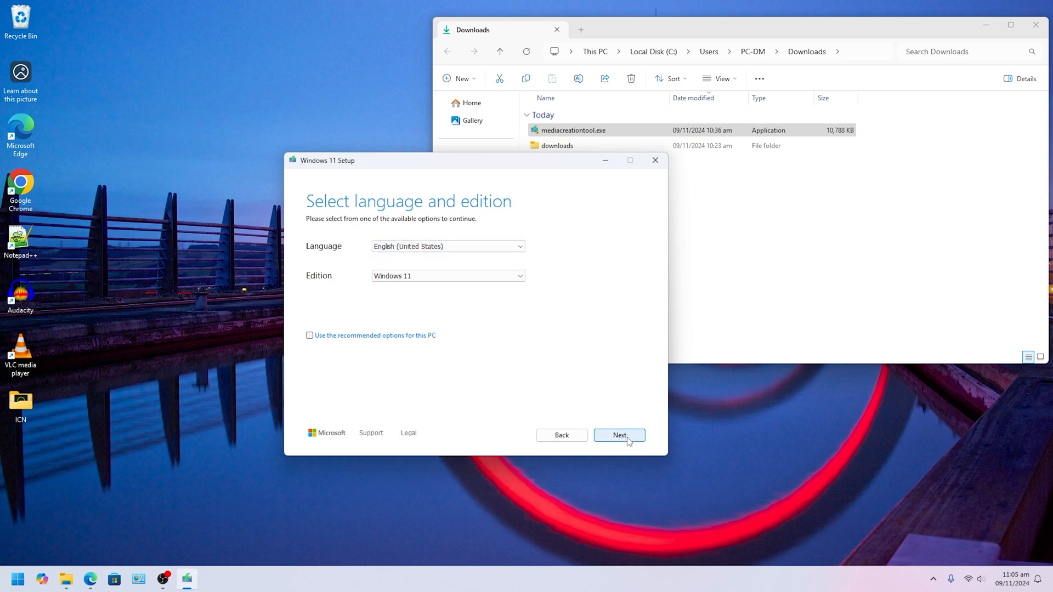
# Choose ISO file as the media to create and proceed to where it is saved
pyautogui.click(617, 435)
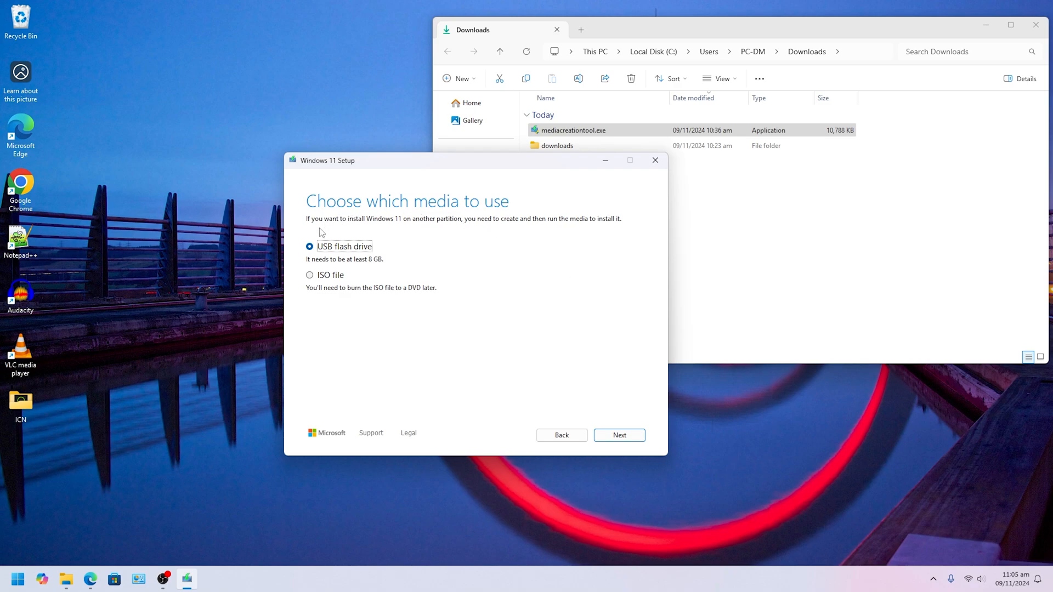
pyautogui.moveTo(341, 229)
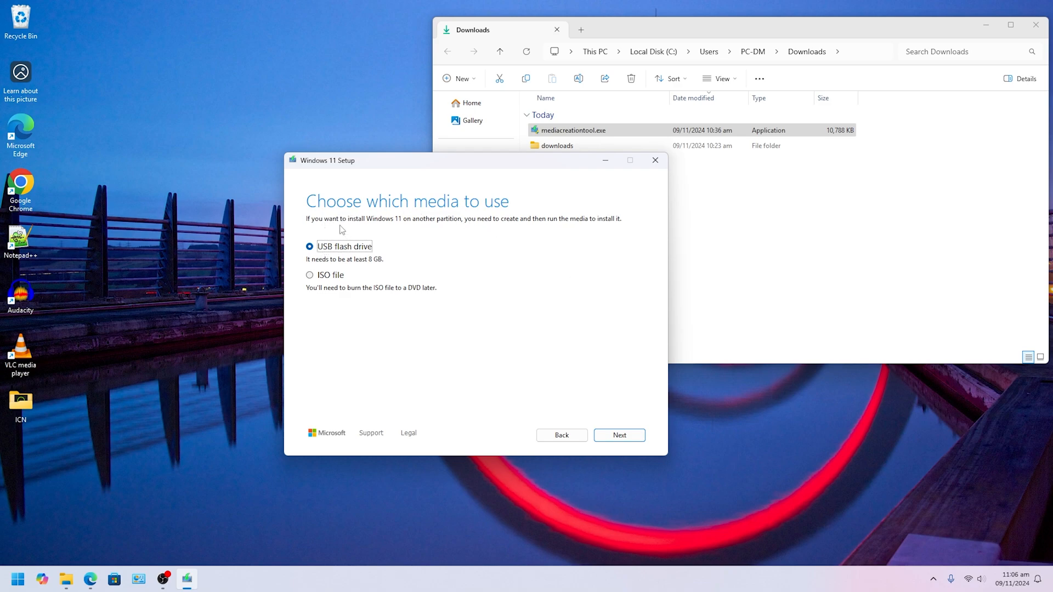
pyautogui.moveTo(357, 263)
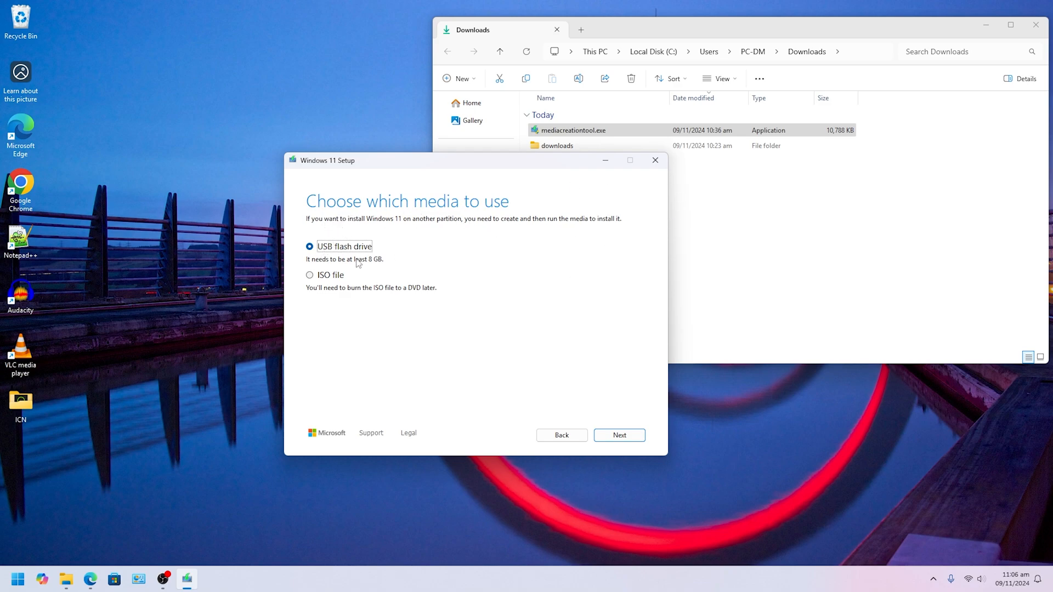
pyautogui.click(309, 274)
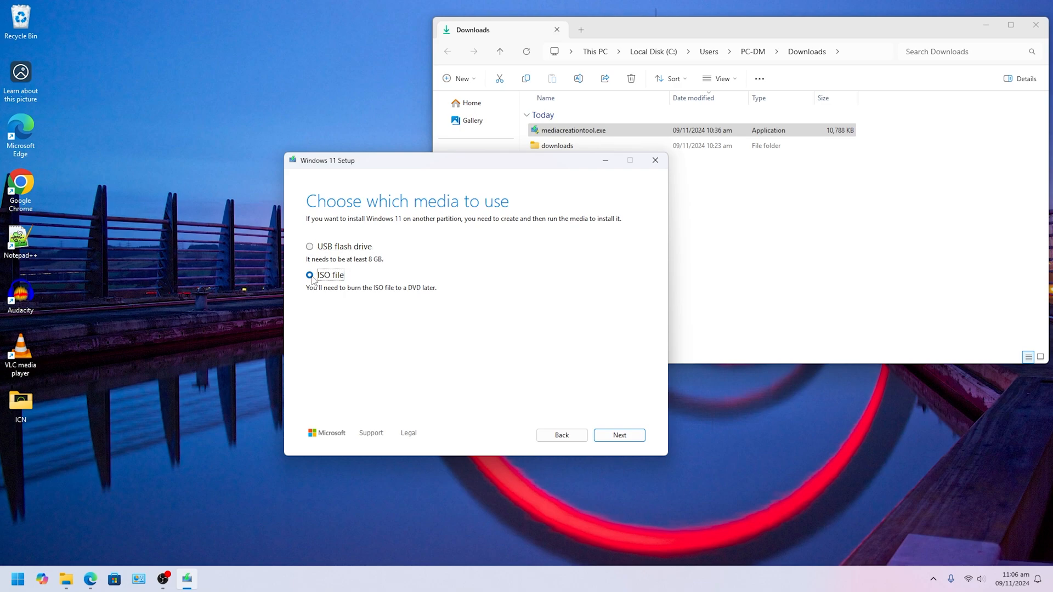
pyautogui.click(309, 247)
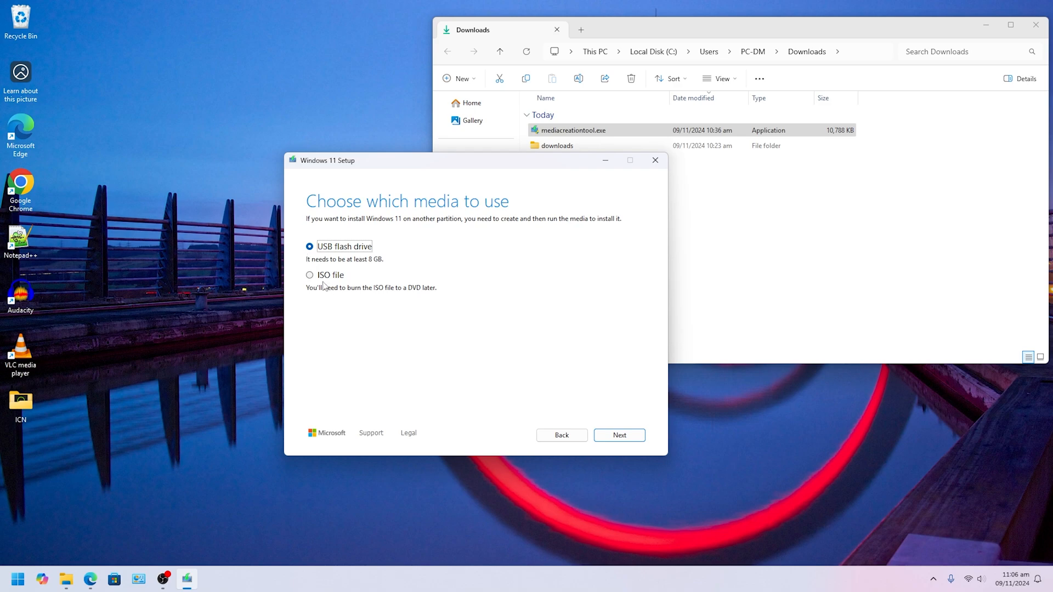
pyautogui.click(309, 275)
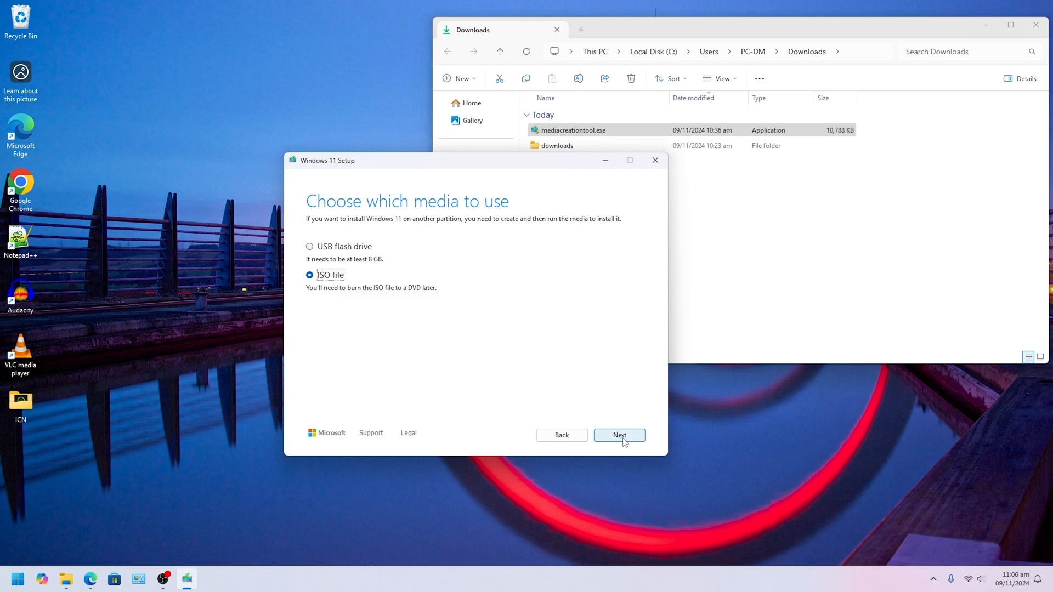
pyautogui.click(618, 436)
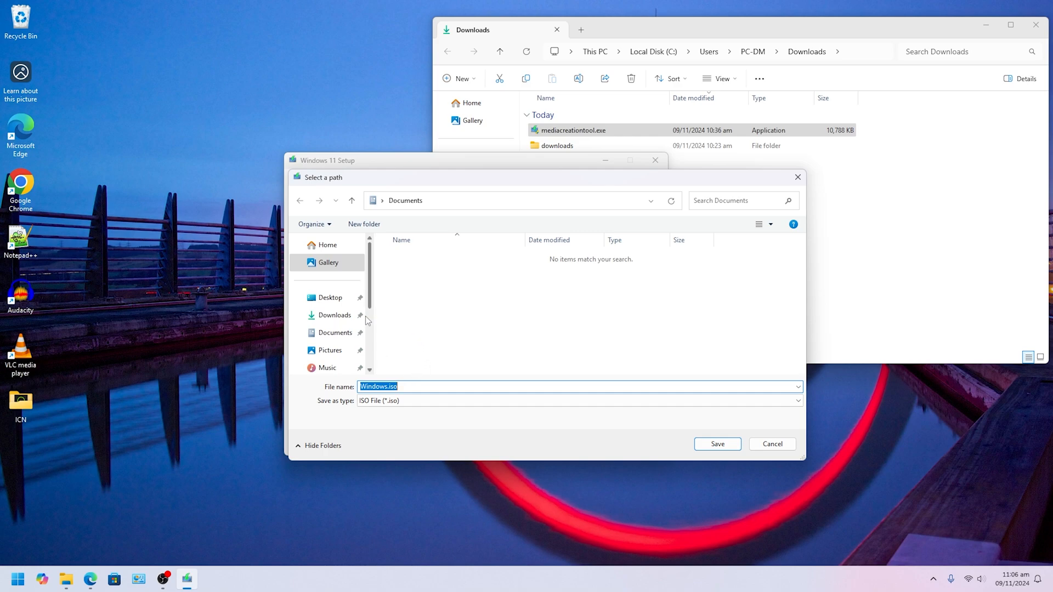
# Save Windows.iso into the Downloads folder so Setup starts preparing it
pyautogui.click(335, 315)
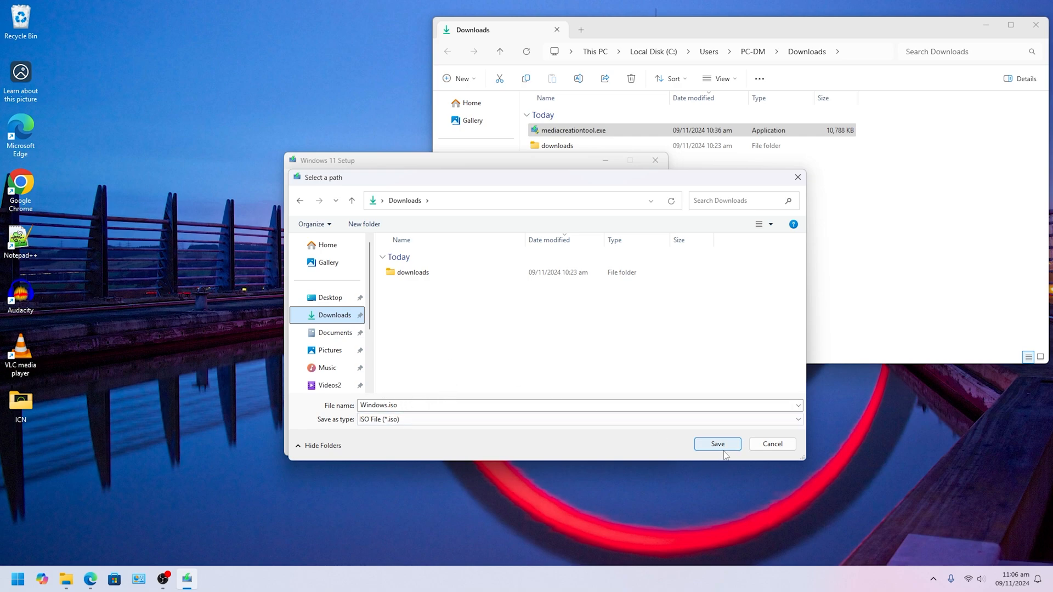
pyautogui.click(716, 444)
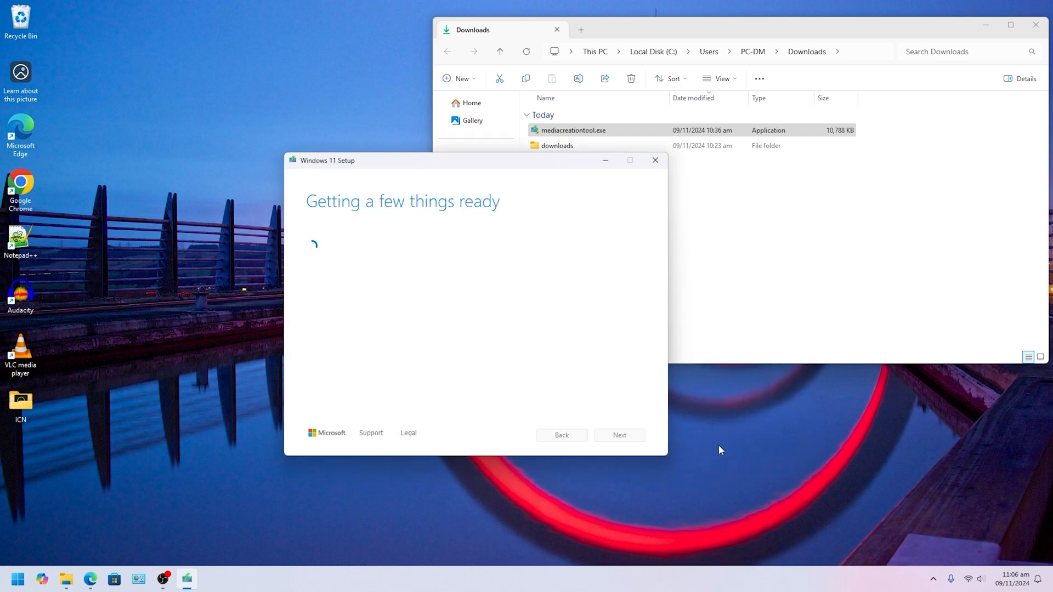
pyautogui.moveTo(403, 214)
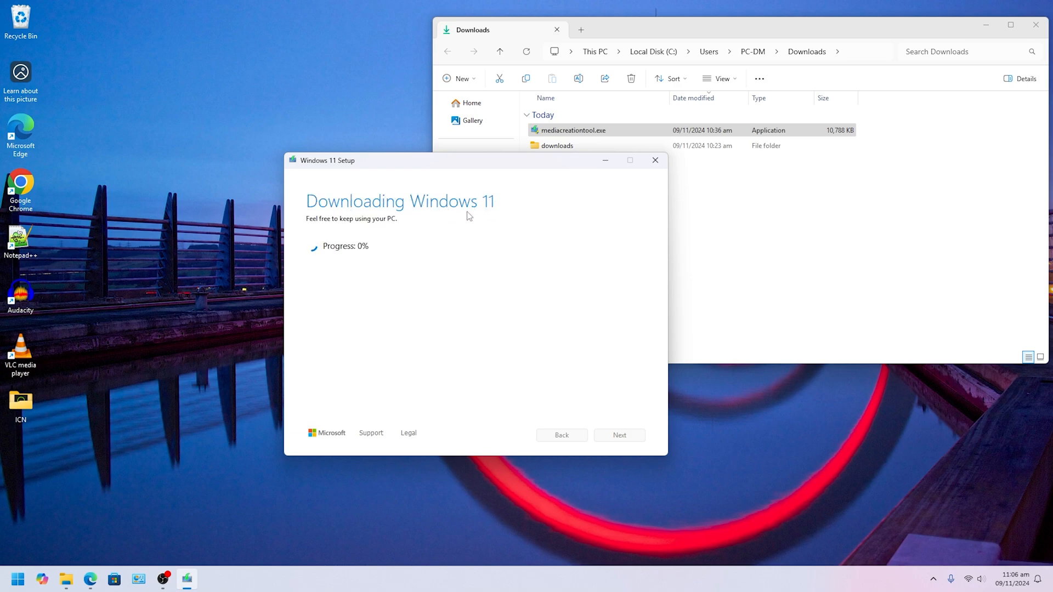
pyautogui.moveTo(342, 166)
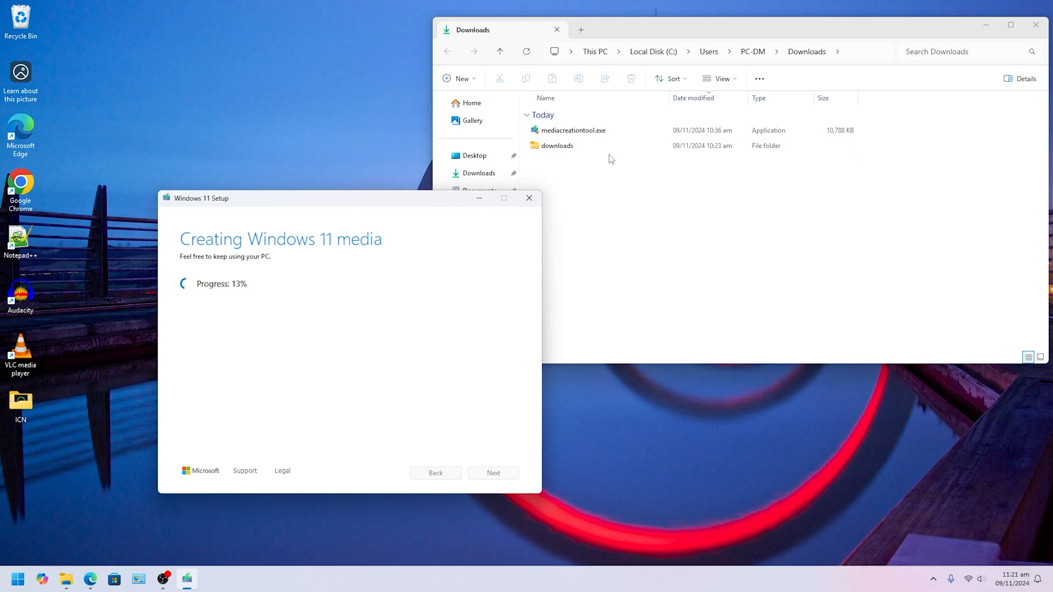
pyautogui.moveTo(559, 178)
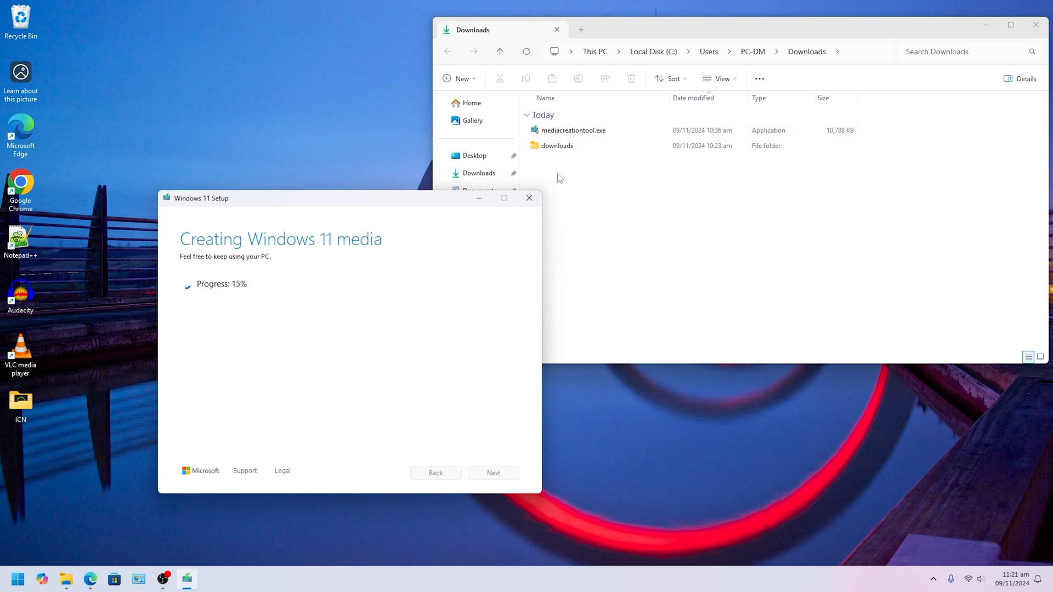
pyautogui.moveTo(349, 208)
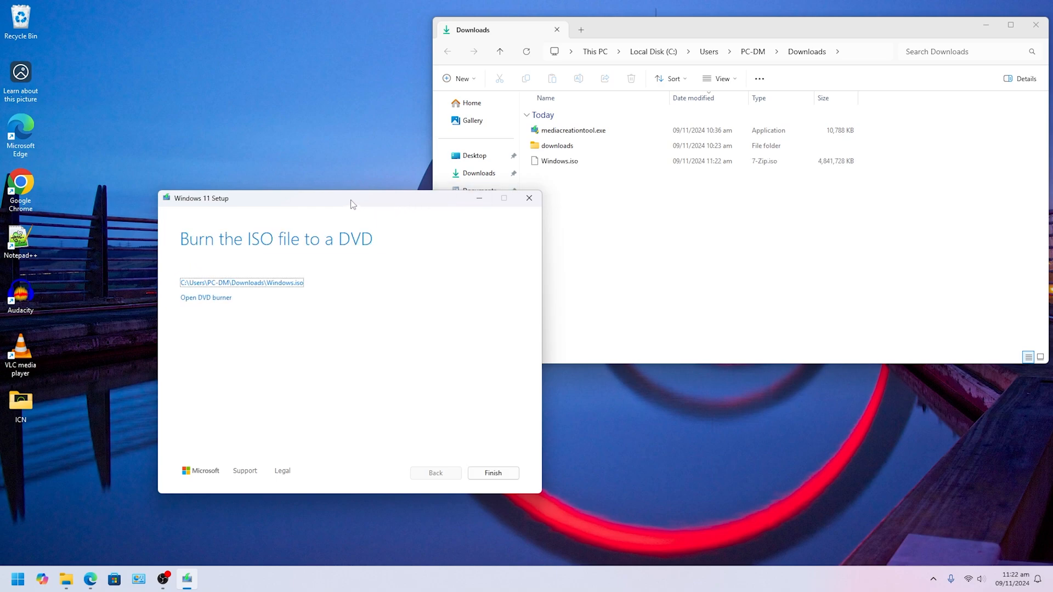
pyautogui.moveTo(190, 248)
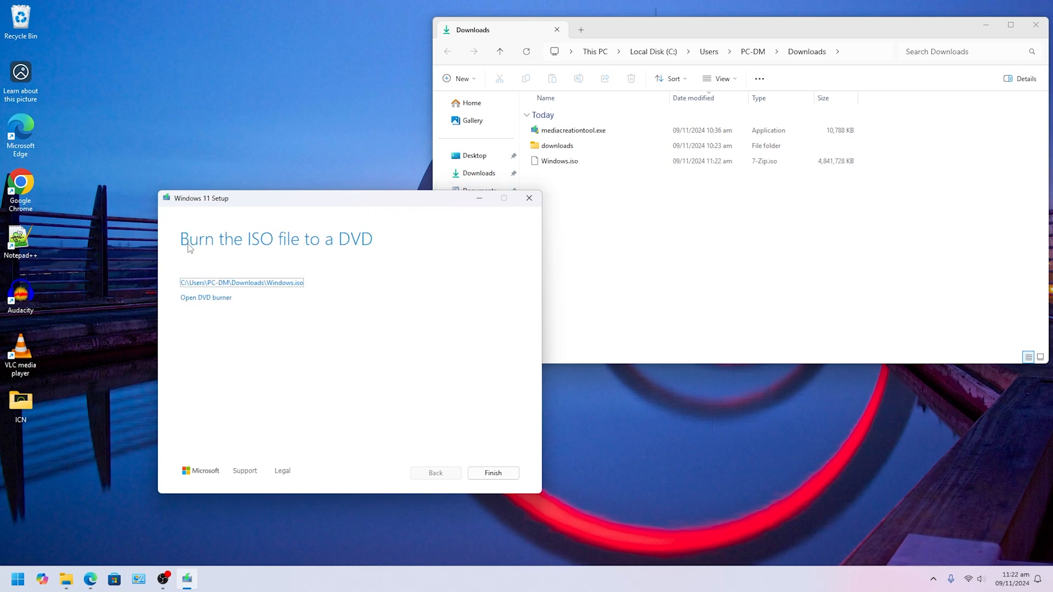
pyautogui.moveTo(346, 243)
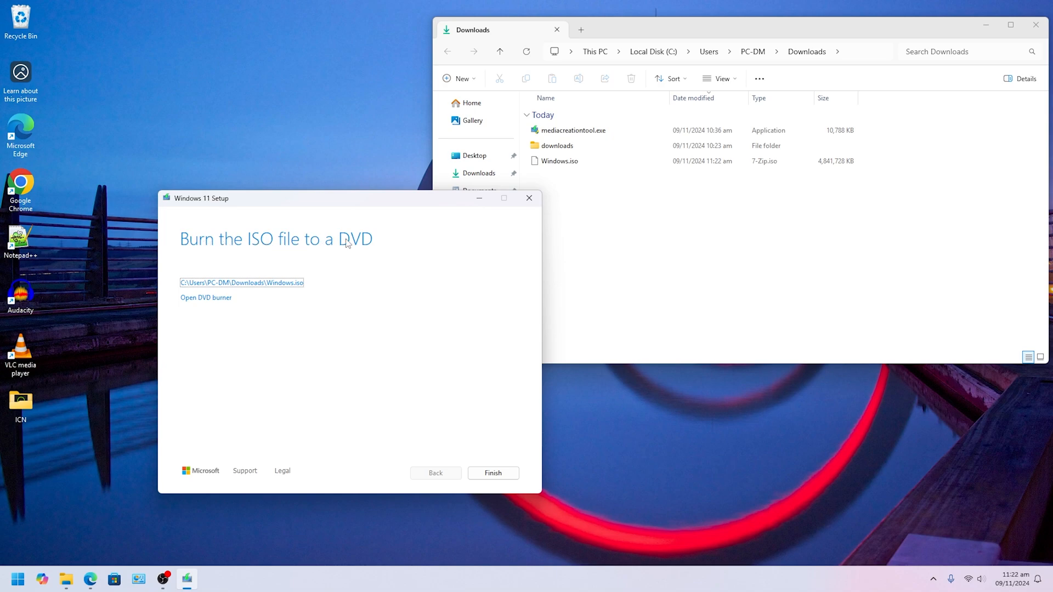
pyautogui.moveTo(319, 244)
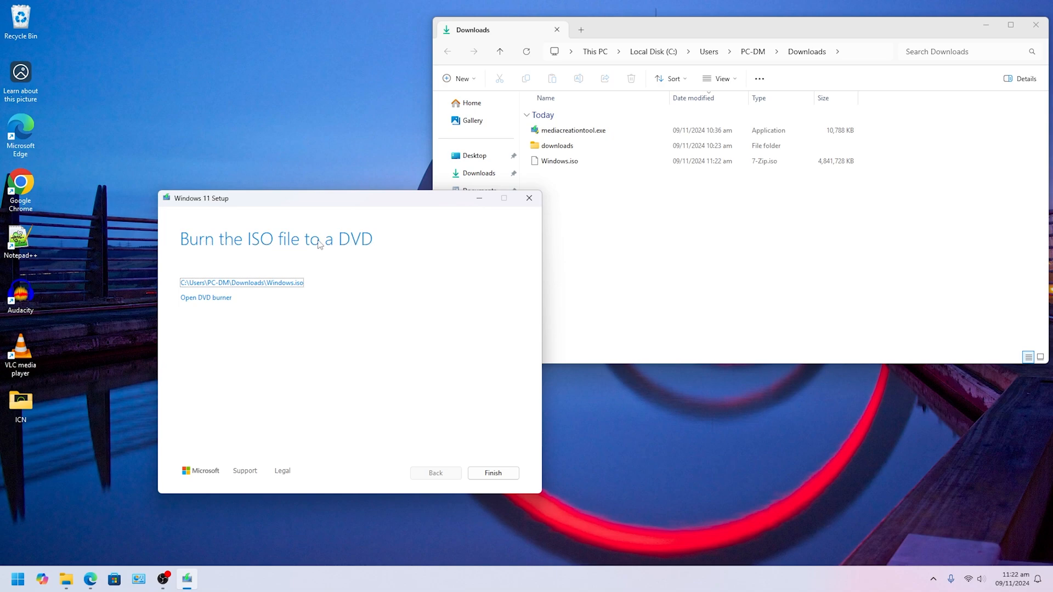
pyautogui.moveTo(252, 283)
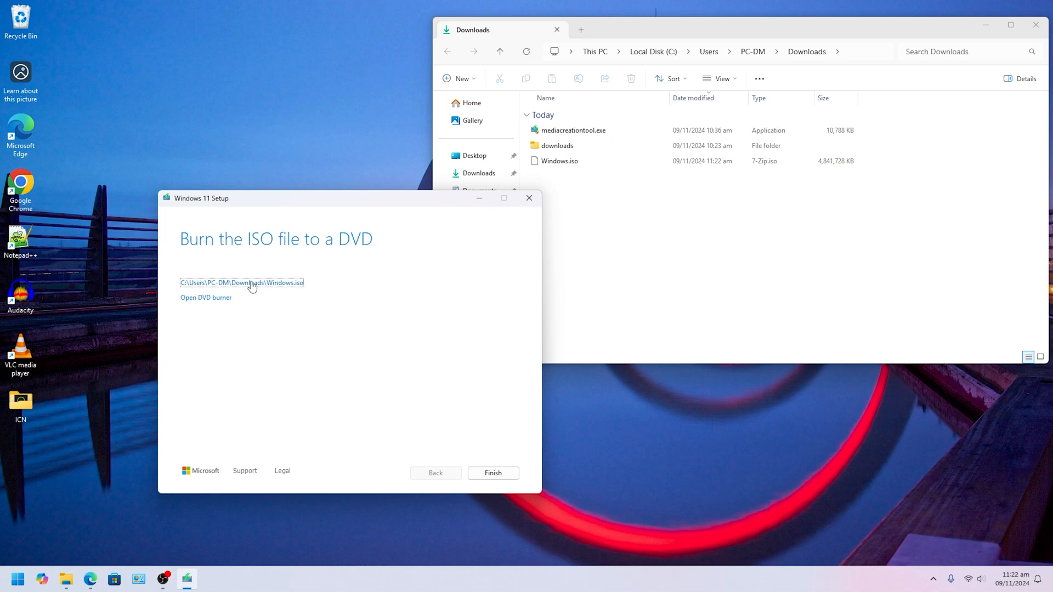
pyautogui.moveTo(433, 467)
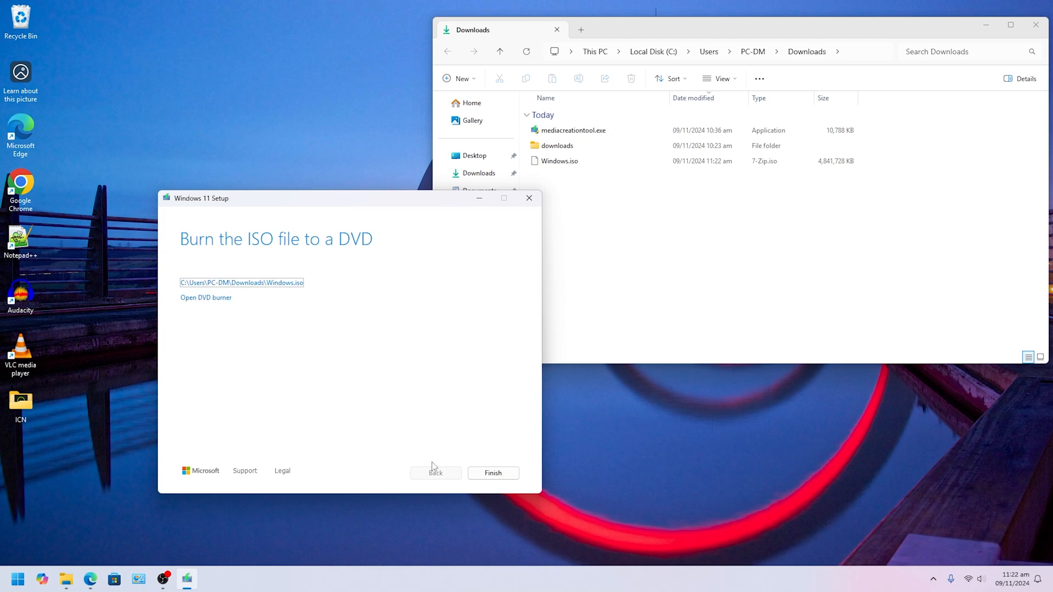
# Finish the completed Setup, leaving Windows.iso in Downloads
pyautogui.click(493, 472)
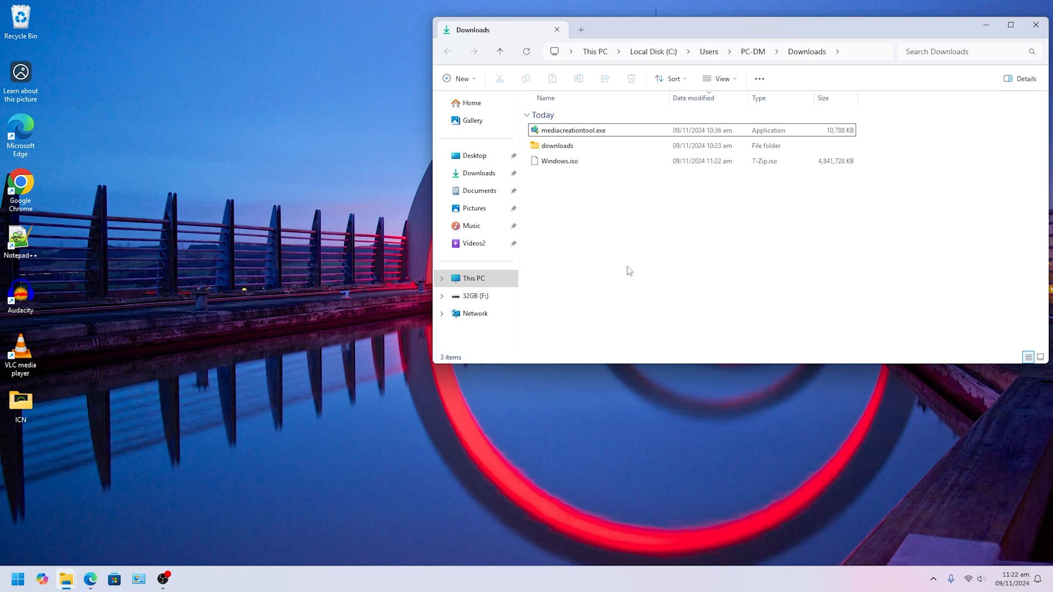
# Confirm Windows.iso (4.61 GB) sits in Downloads, then return to the Windows 11 download page
pyautogui.click(560, 161)
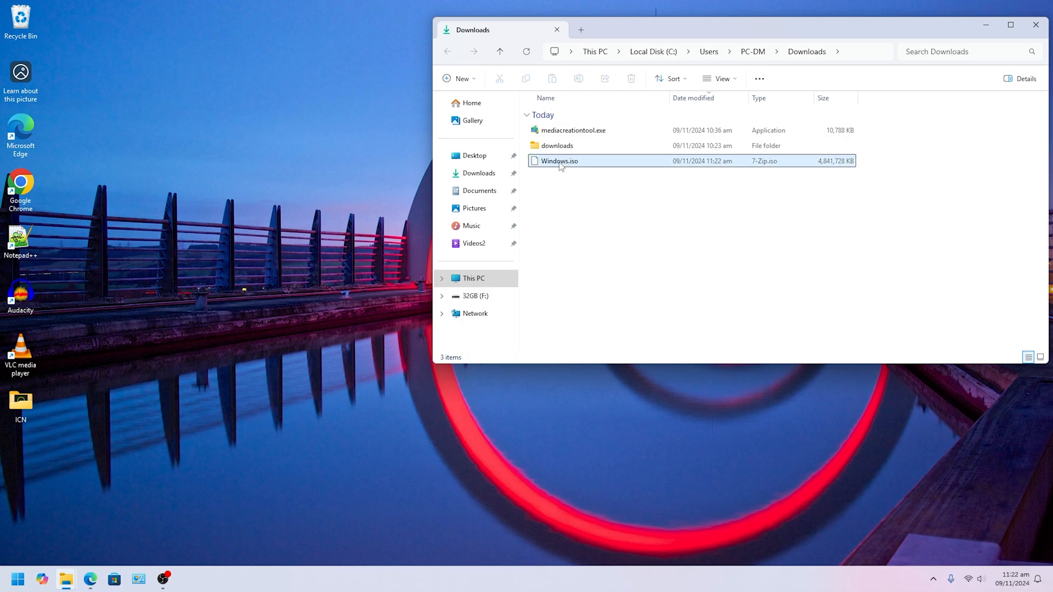
pyautogui.click(559, 161)
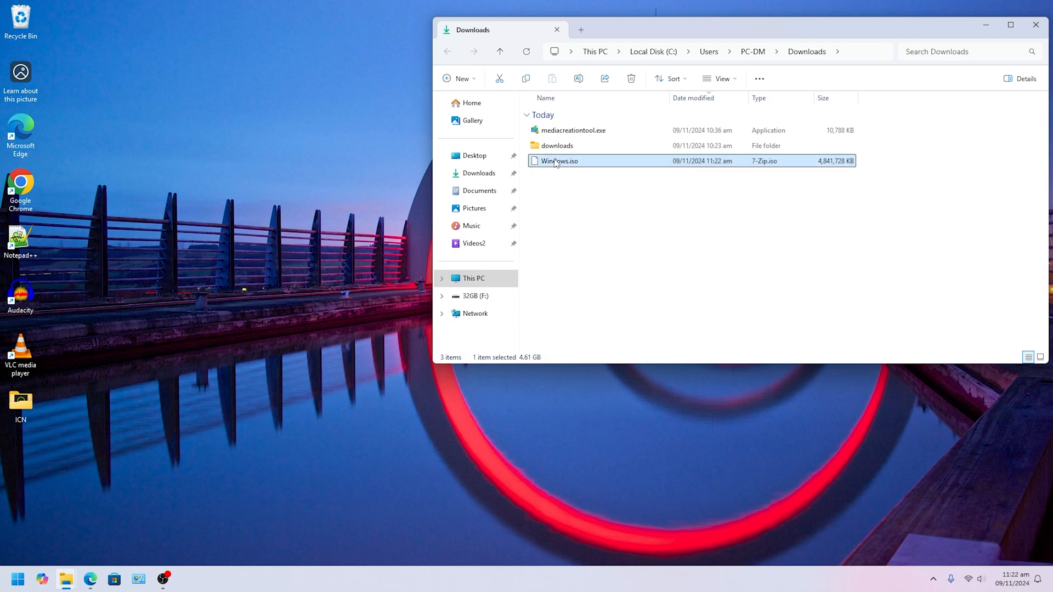
pyautogui.moveTo(566, 199)
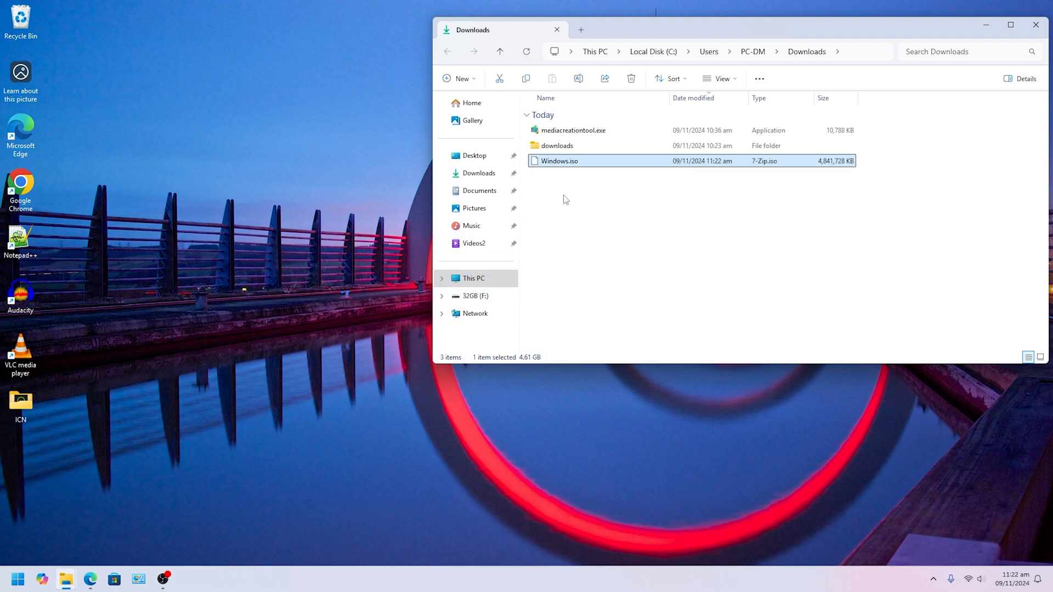
pyautogui.moveTo(471, 297)
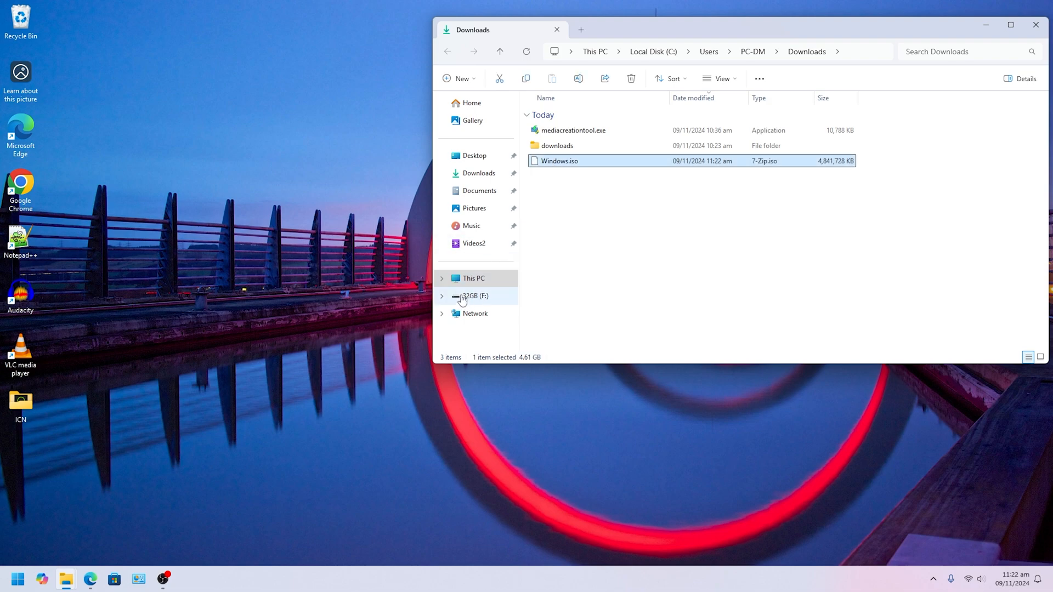
pyautogui.click(614, 225)
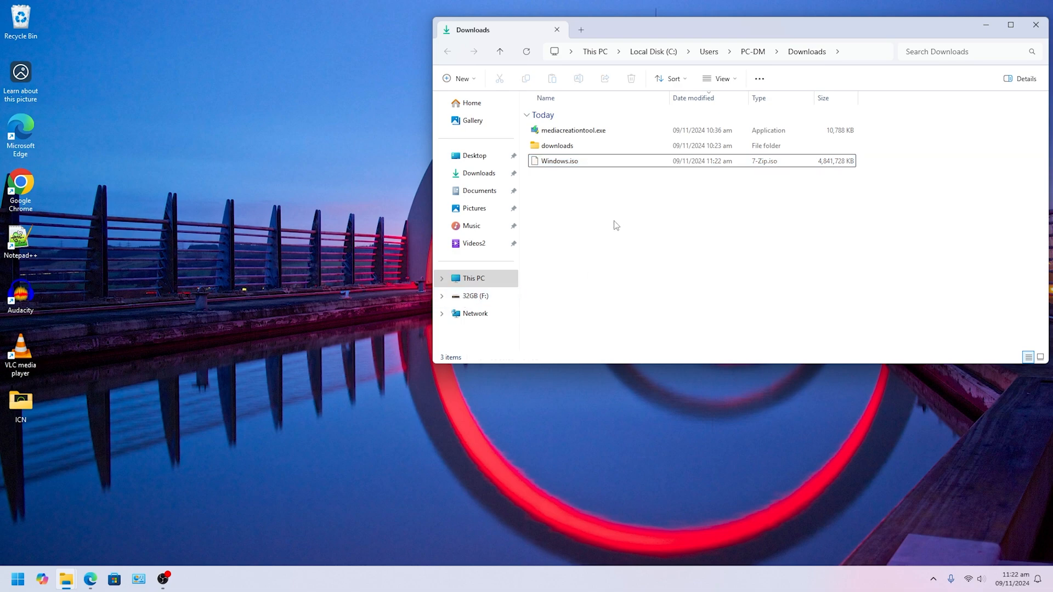
pyautogui.click(89, 579)
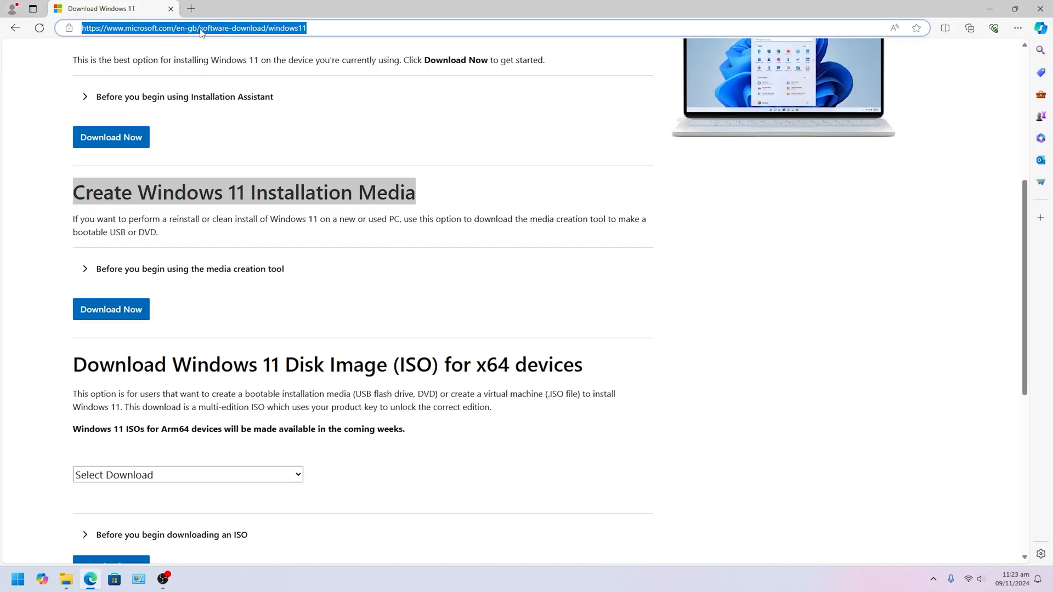
# Navigate Edge to rufus.ie via the address-bar suggestion
pyautogui.write('ruf')
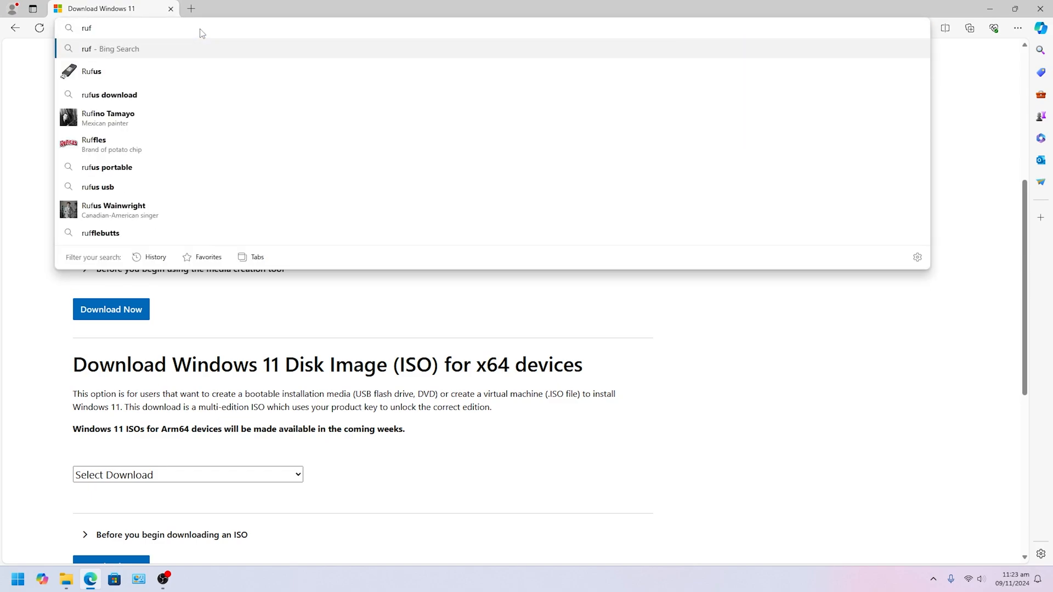
pyautogui.write('us.ie')
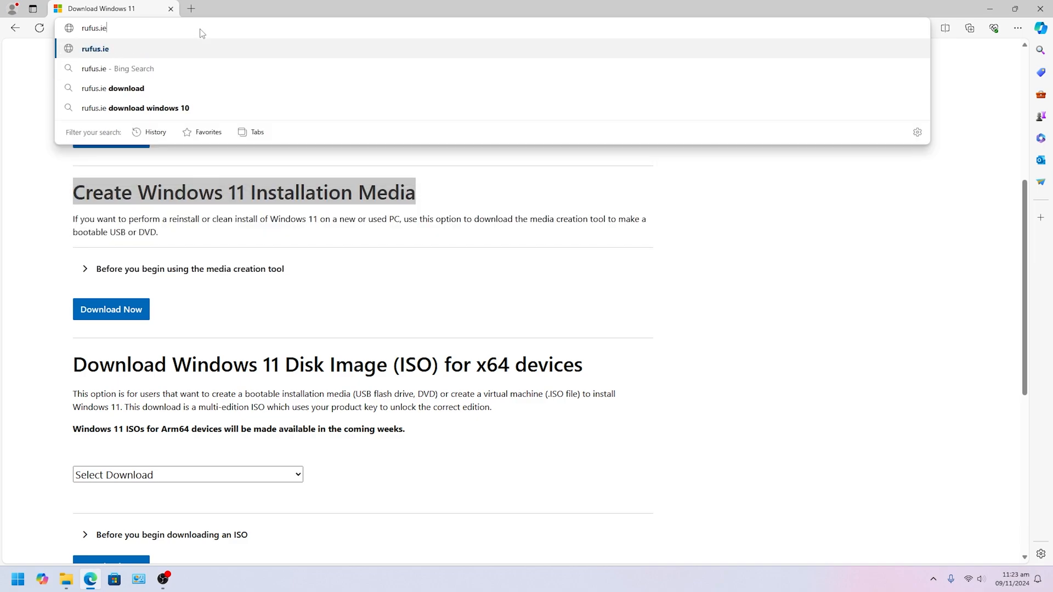
pyautogui.click(96, 48)
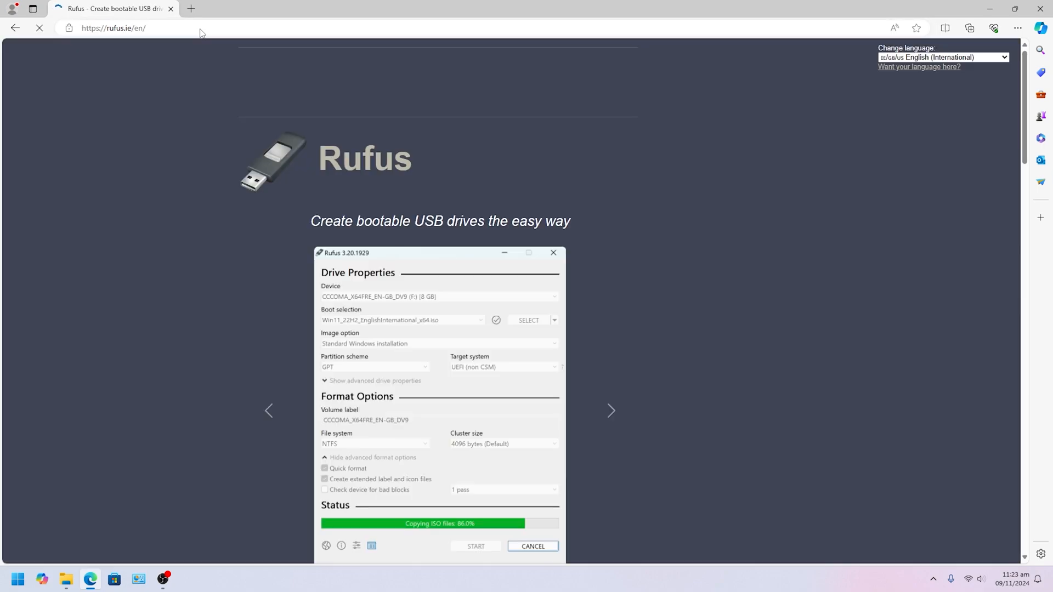
# Save the portable rufus-4.6p.exe from the Download section into Downloads
pyautogui.scroll(-3)
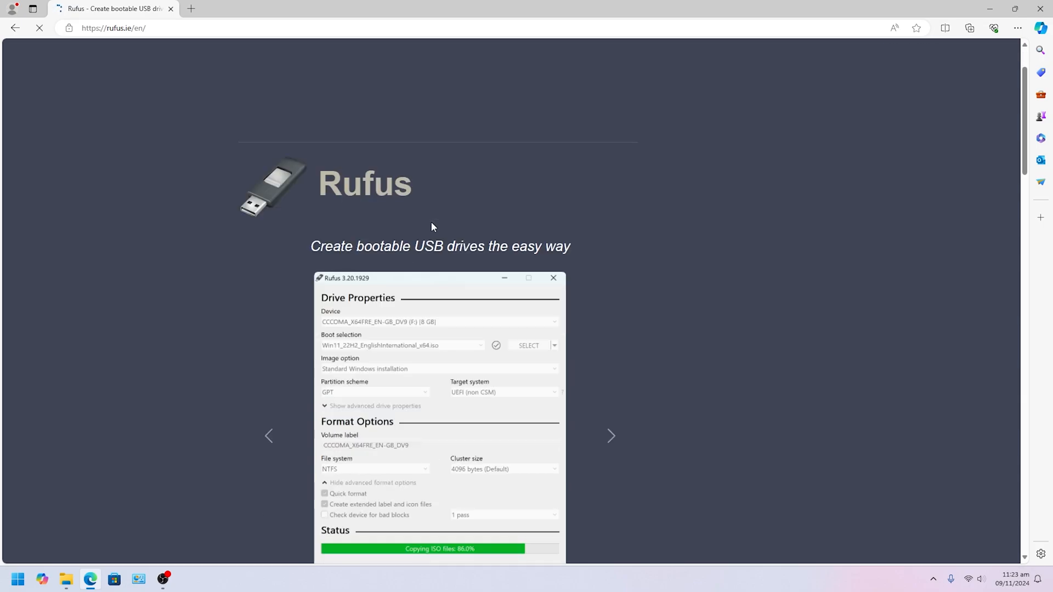
pyautogui.scroll(-3)
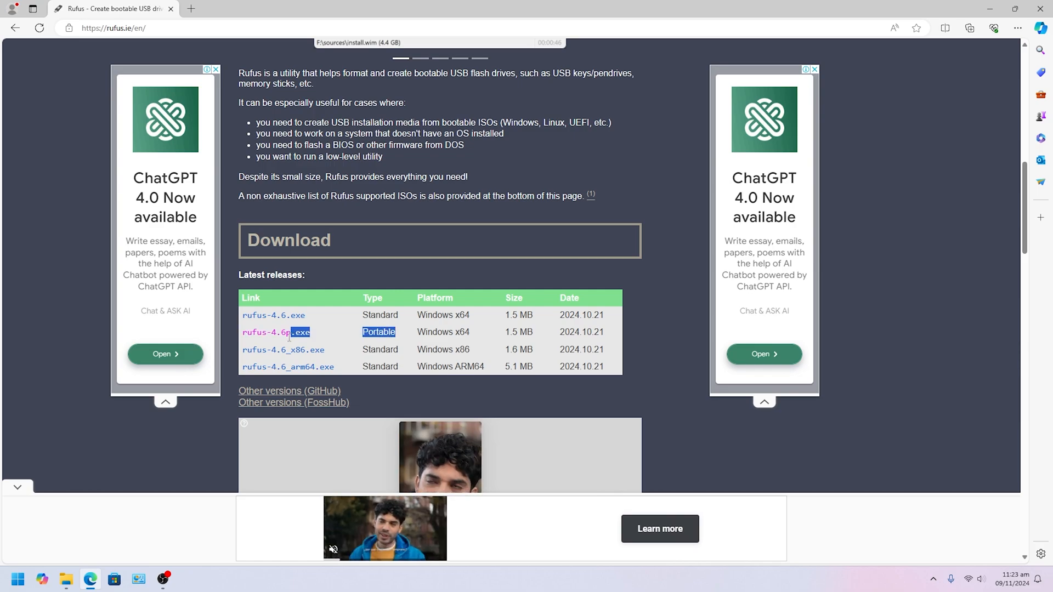
pyautogui.rightClick(273, 331)
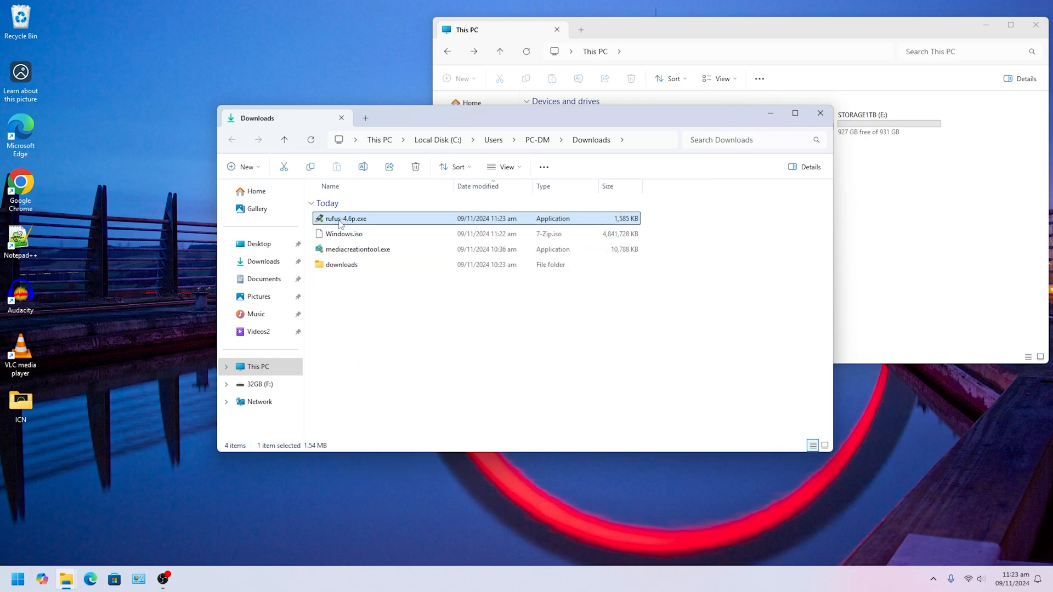
# Launch rufus-4.6p.exe from Downloads, declining online update checks, so it detects the 32GB (F:) drive
pyautogui.click(344, 234)
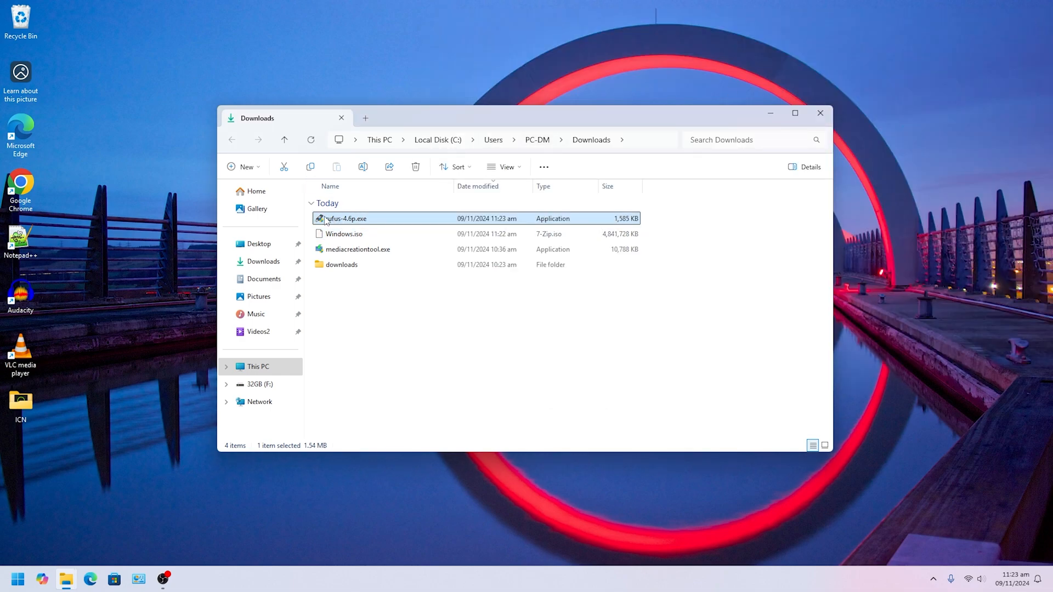
pyautogui.rightClick(345, 218)
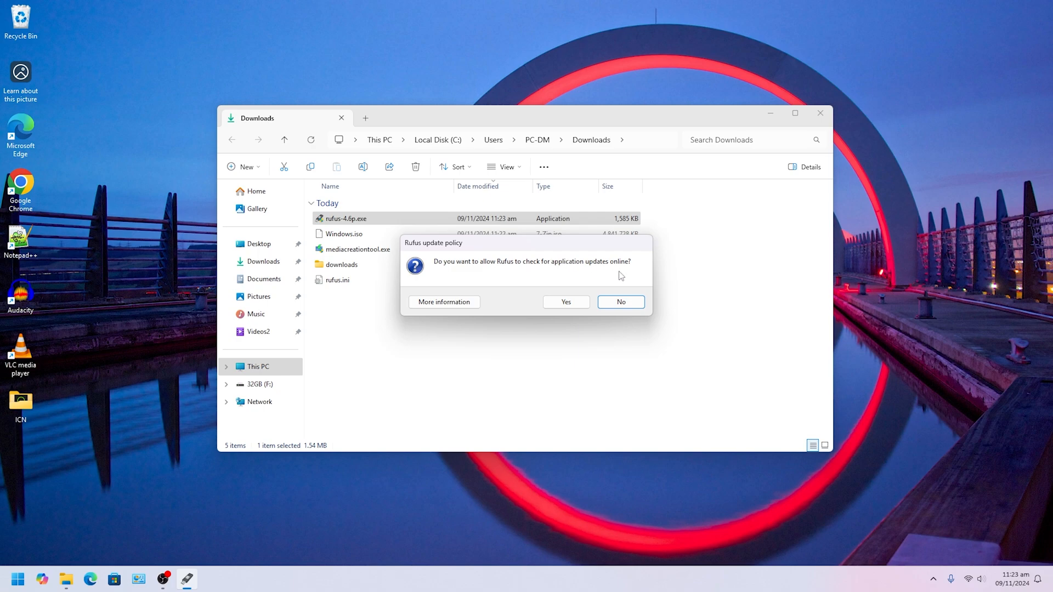
pyautogui.click(618, 301)
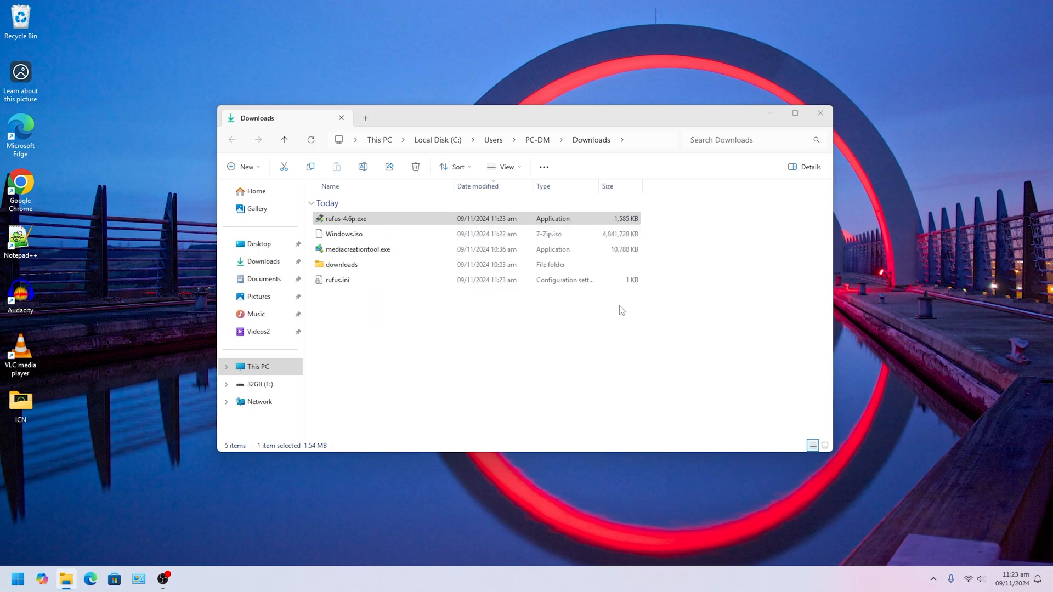
pyautogui.doubleClick(345, 218)
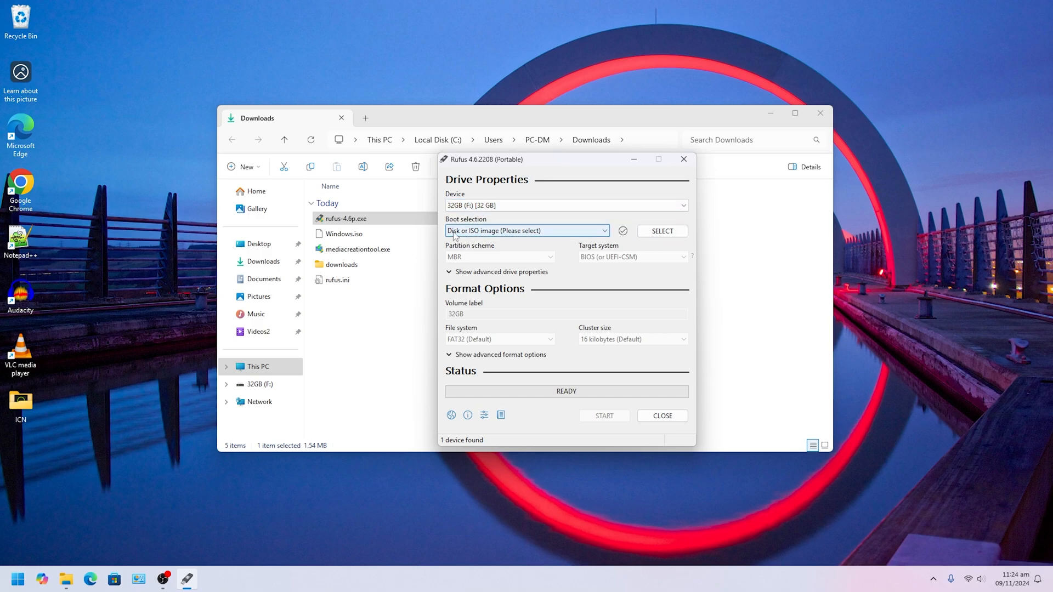
pyautogui.moveTo(661, 231)
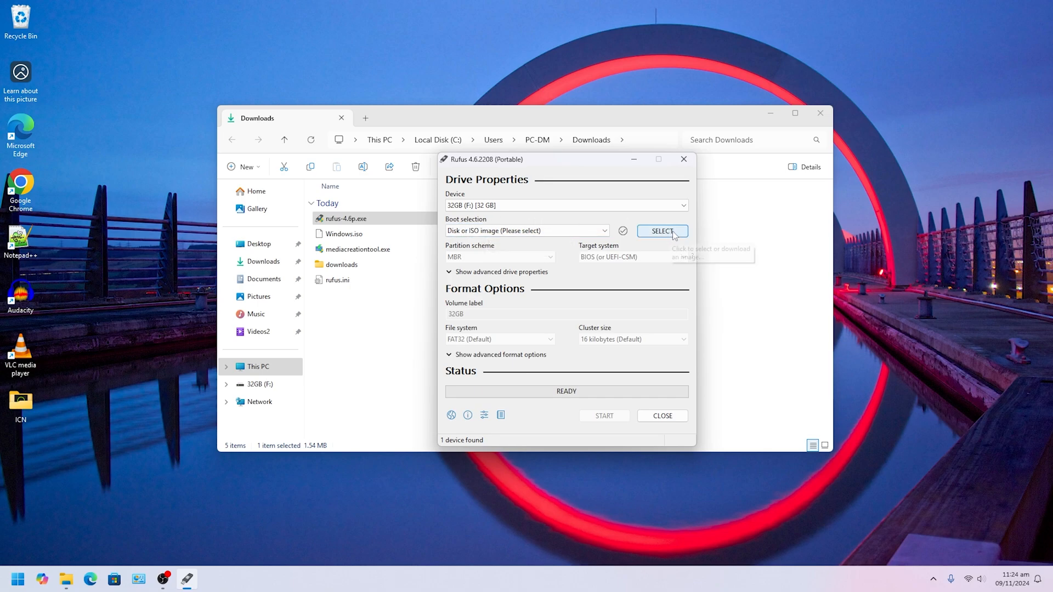
# Load Windows.iso from Downloads as the boot image for the 32GB (F:) drive
pyautogui.click(661, 231)
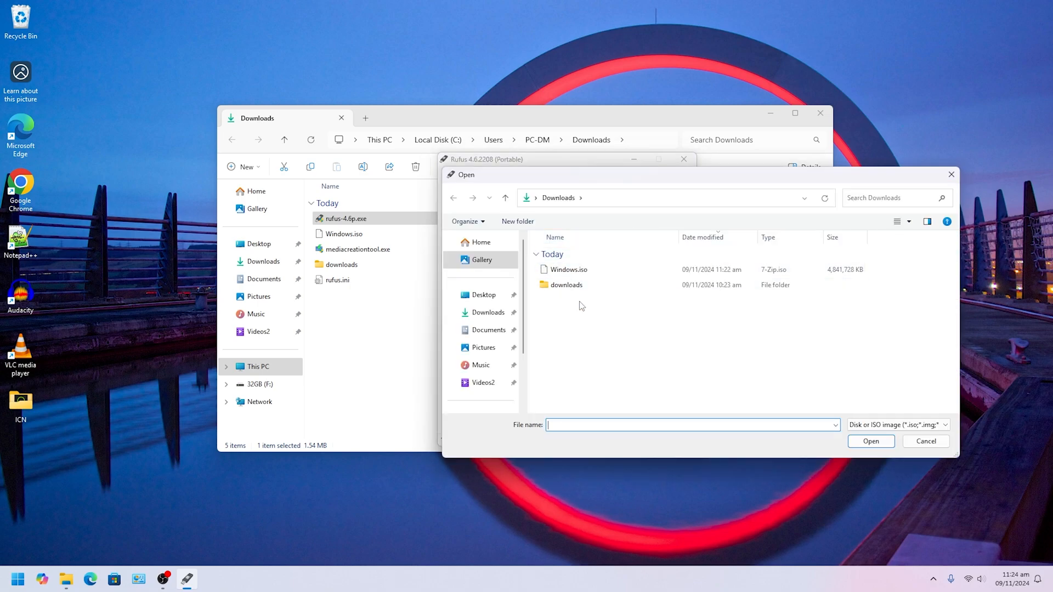
pyautogui.click(569, 270)
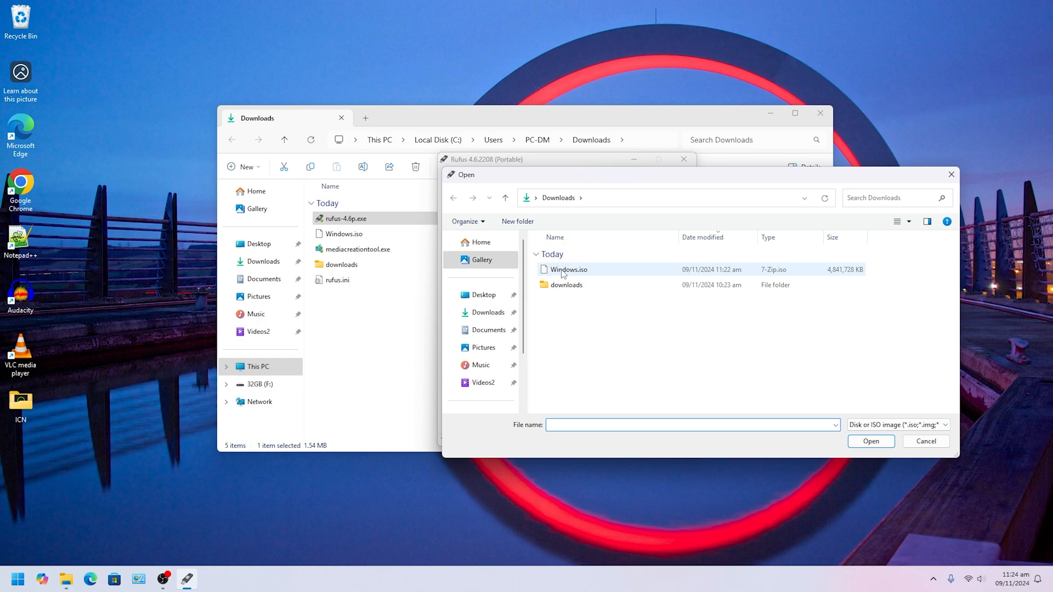
pyautogui.click(569, 270)
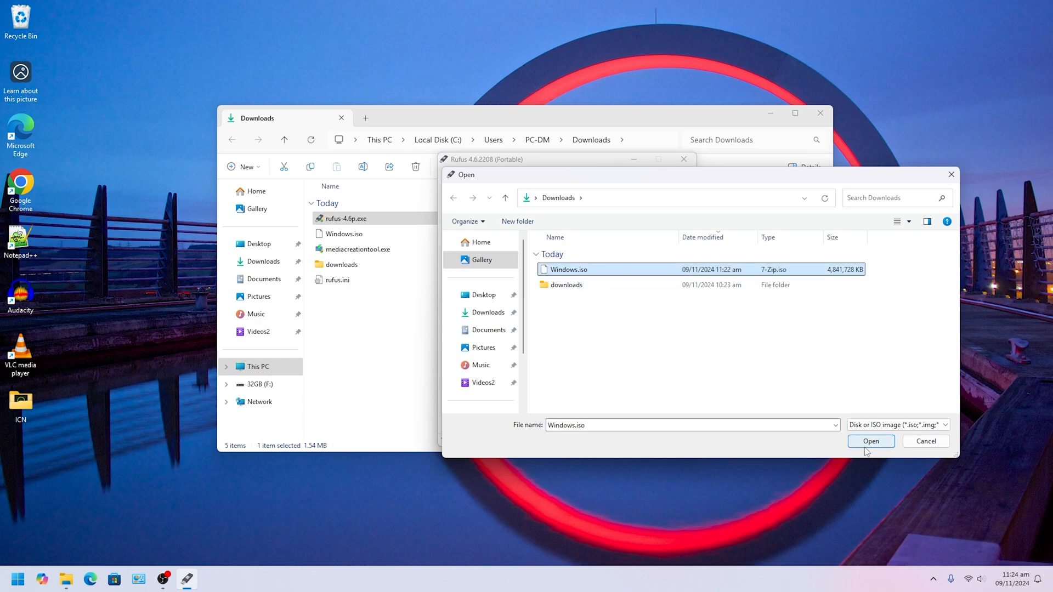
pyautogui.click(869, 441)
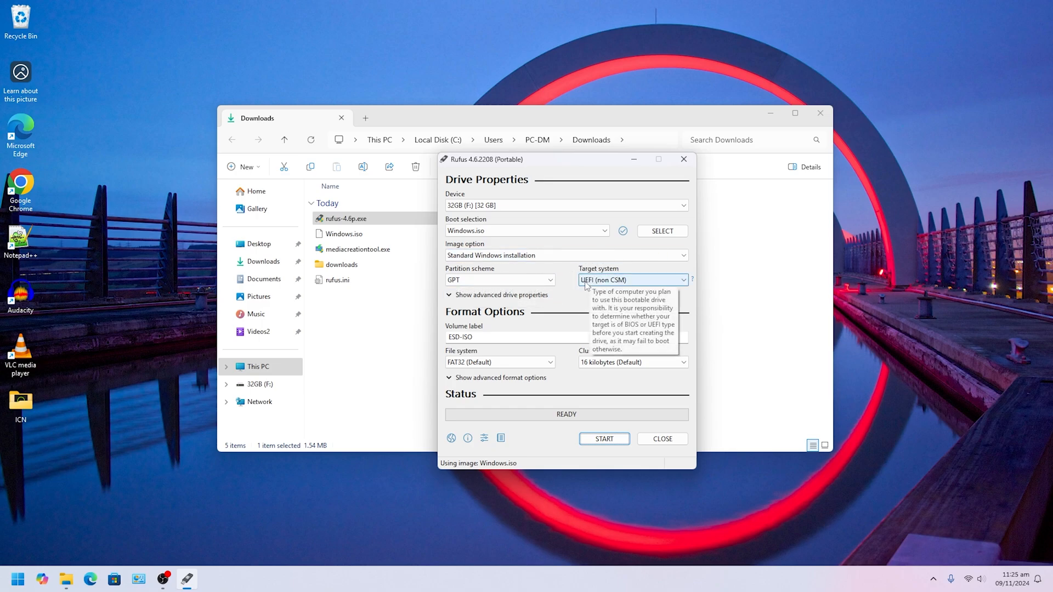
pyautogui.moveTo(614, 295)
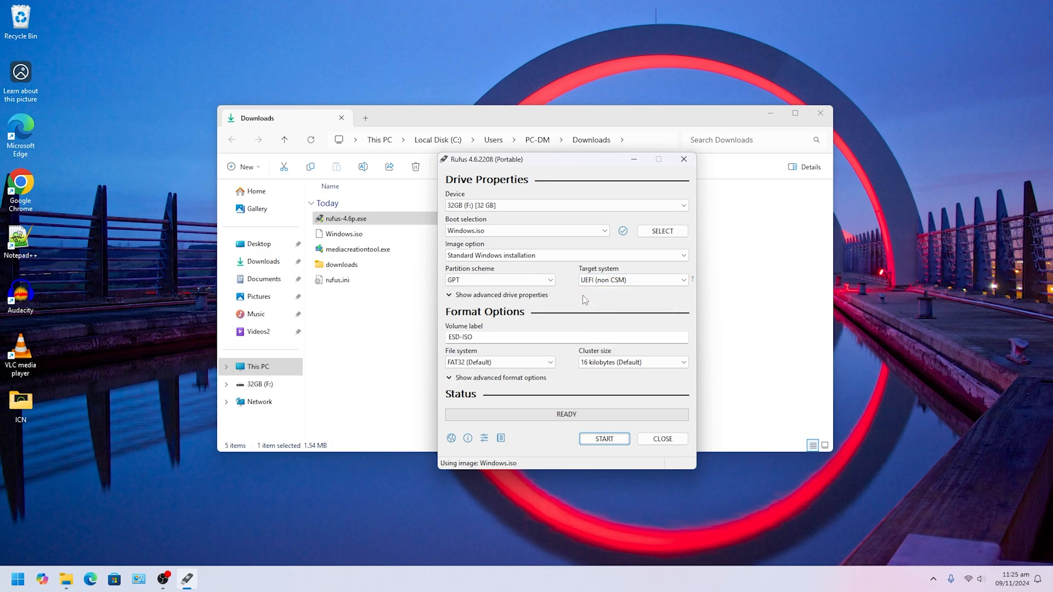
pyautogui.moveTo(600, 306)
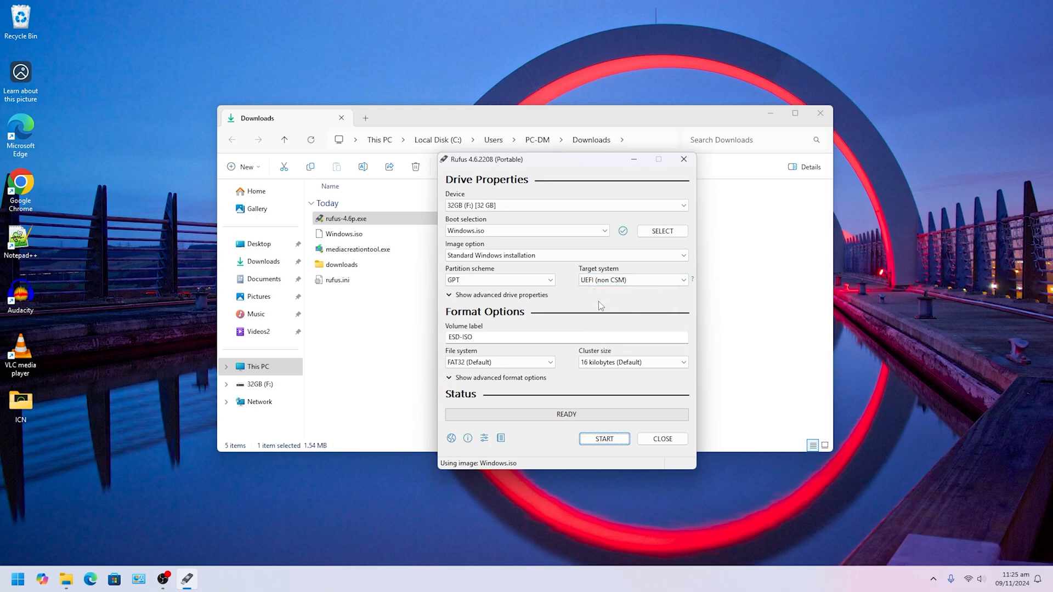
pyautogui.moveTo(594, 296)
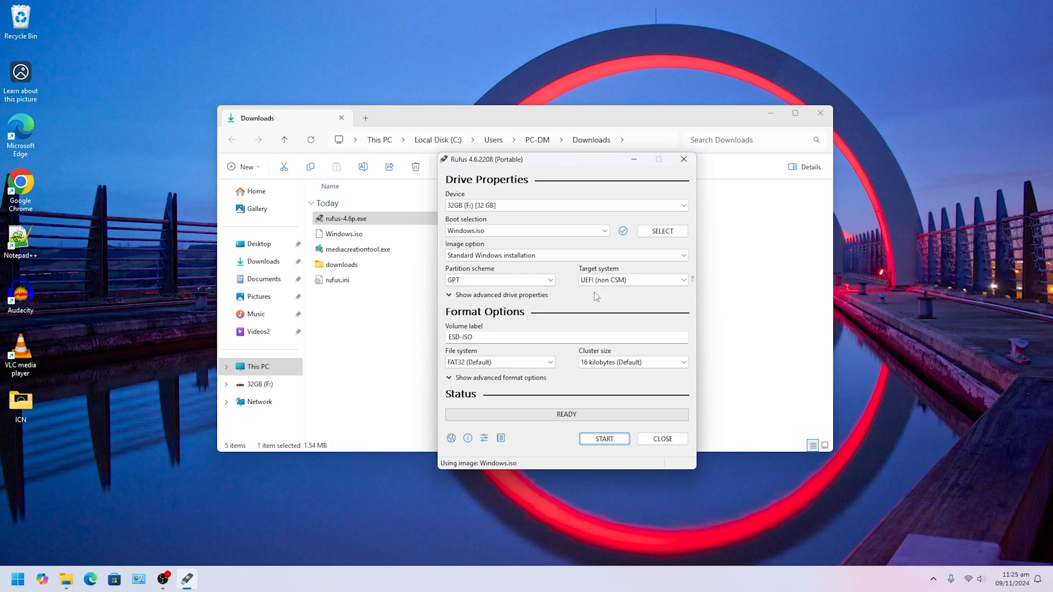
# Enable dual UEFI/BIOS mode with Alt+E, giving MBR partitioning and a BIOS or UEFI target
pyautogui.press('alt+e')
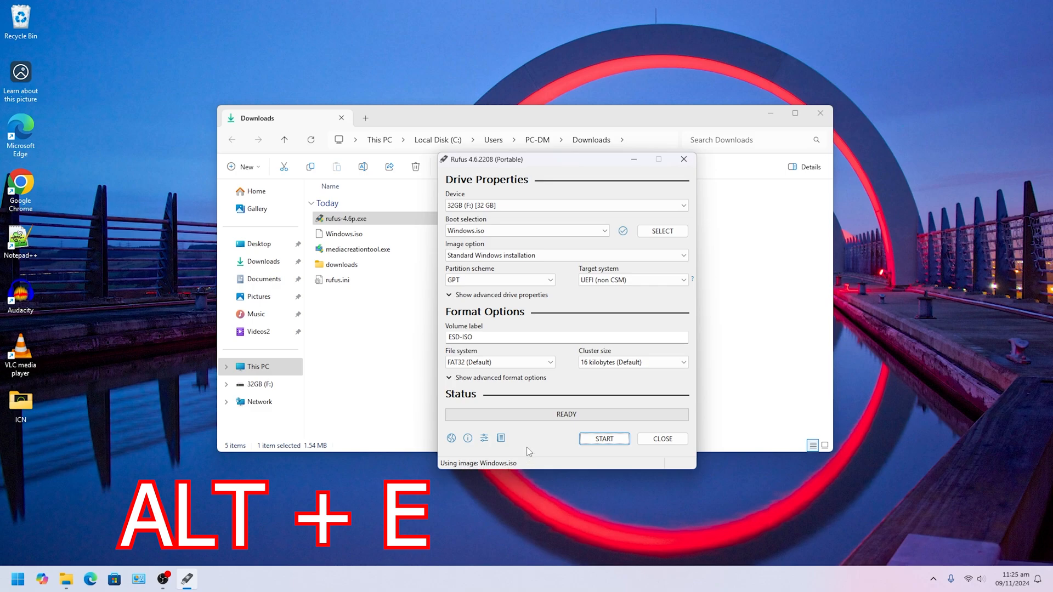
pyautogui.click(500, 280)
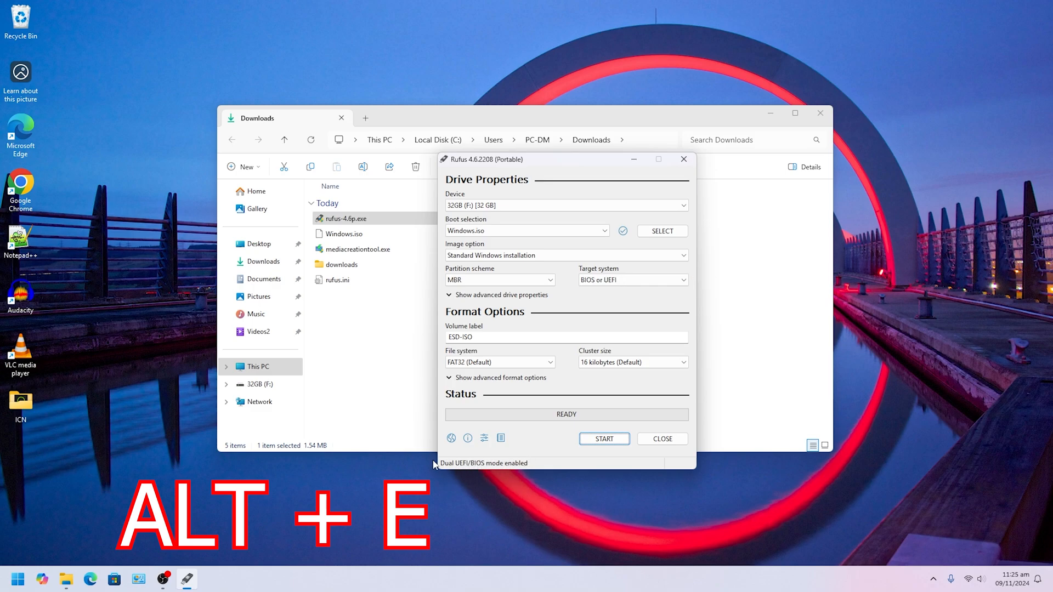
pyautogui.press('alt+e')
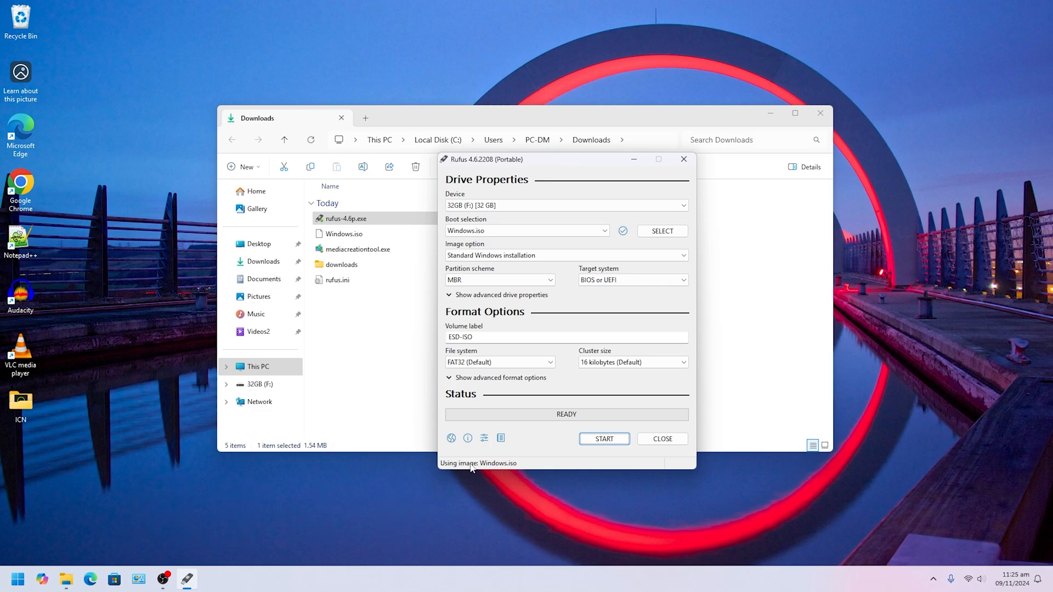
pyautogui.moveTo(631, 280)
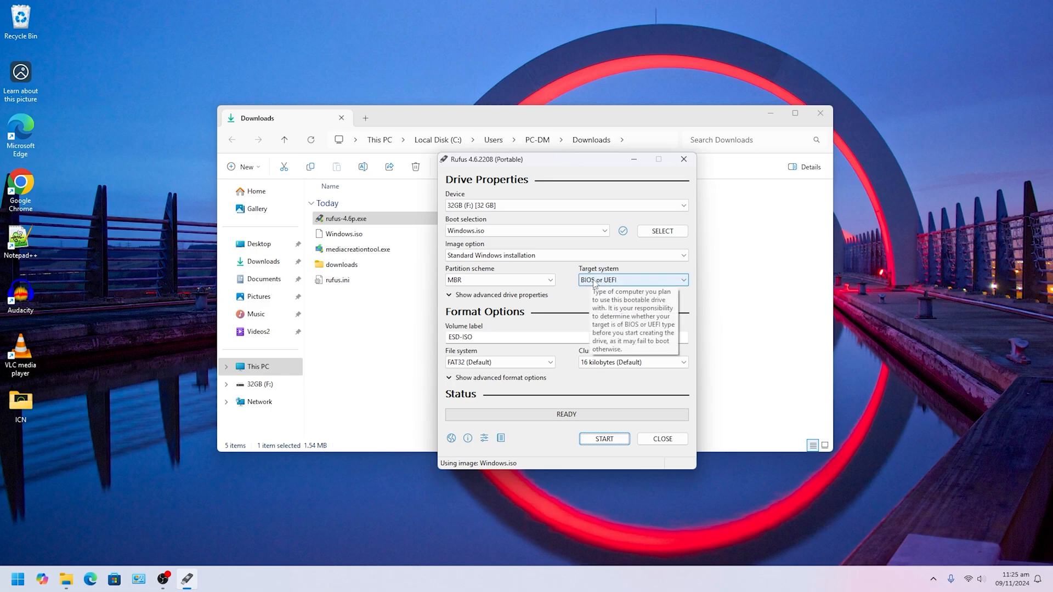
pyautogui.moveTo(611, 286)
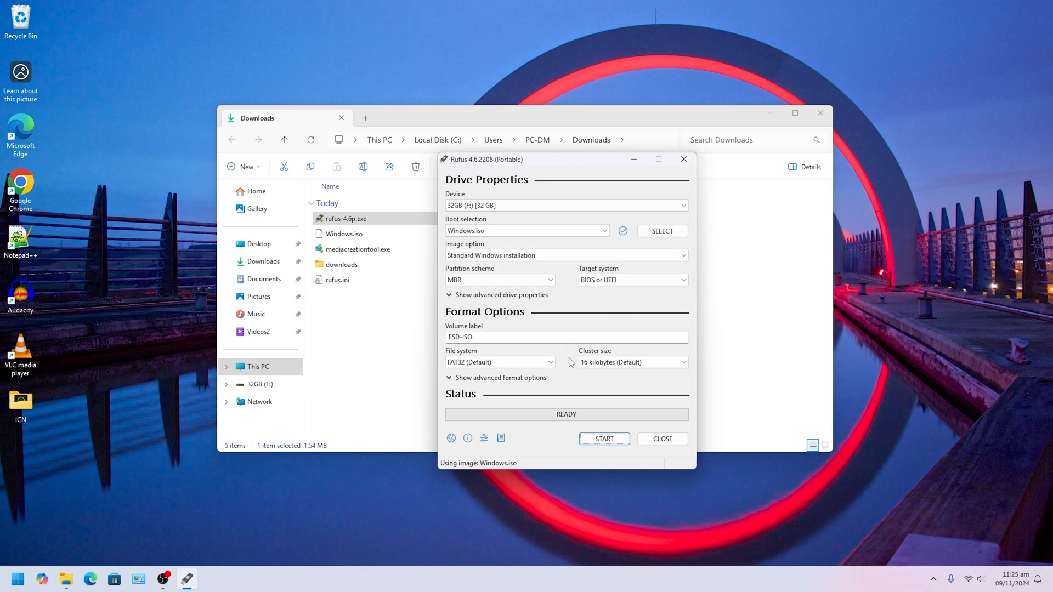
pyautogui.moveTo(603, 439)
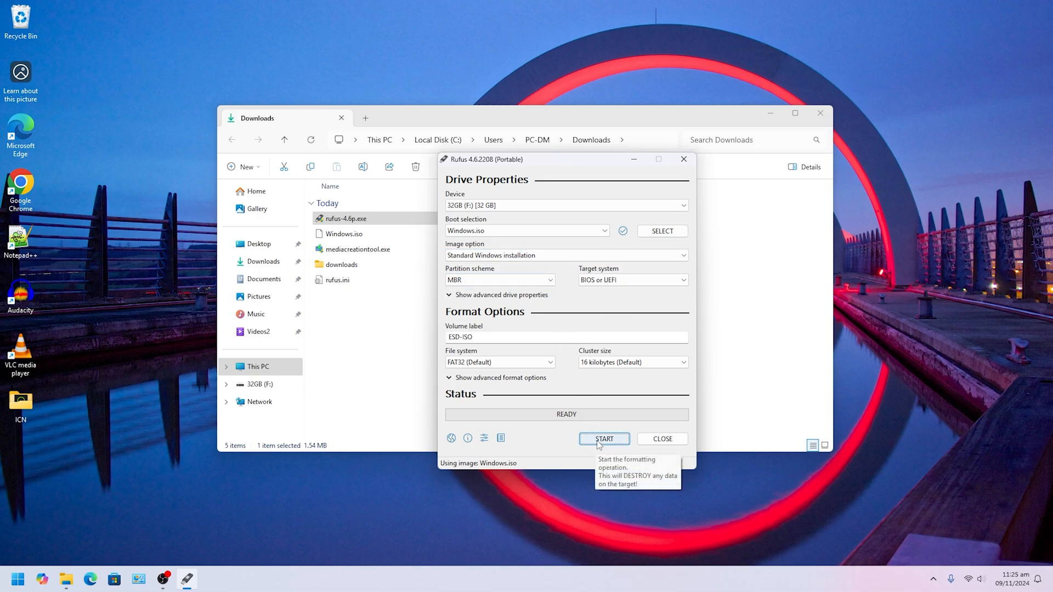
# Start the write and tick hardware-requirement removal and a local account named User
pyautogui.click(603, 438)
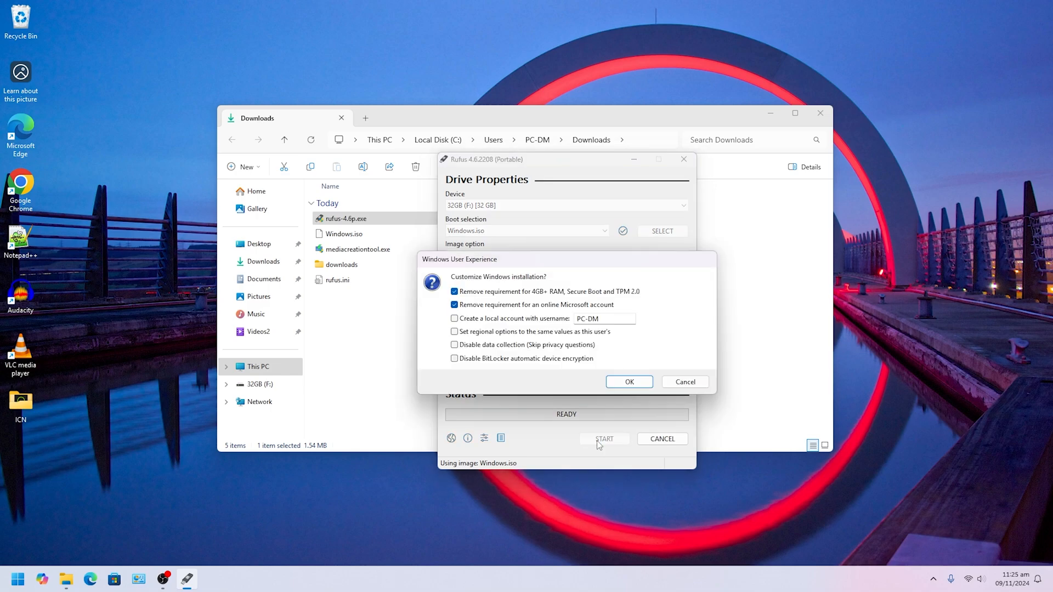
pyautogui.moveTo(517, 298)
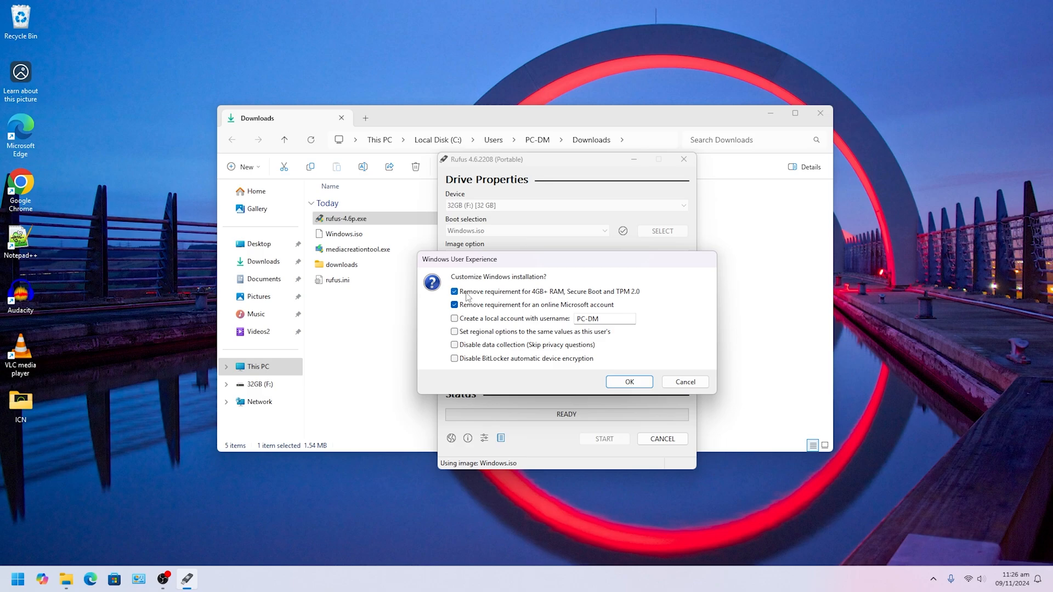
pyautogui.moveTo(529, 292)
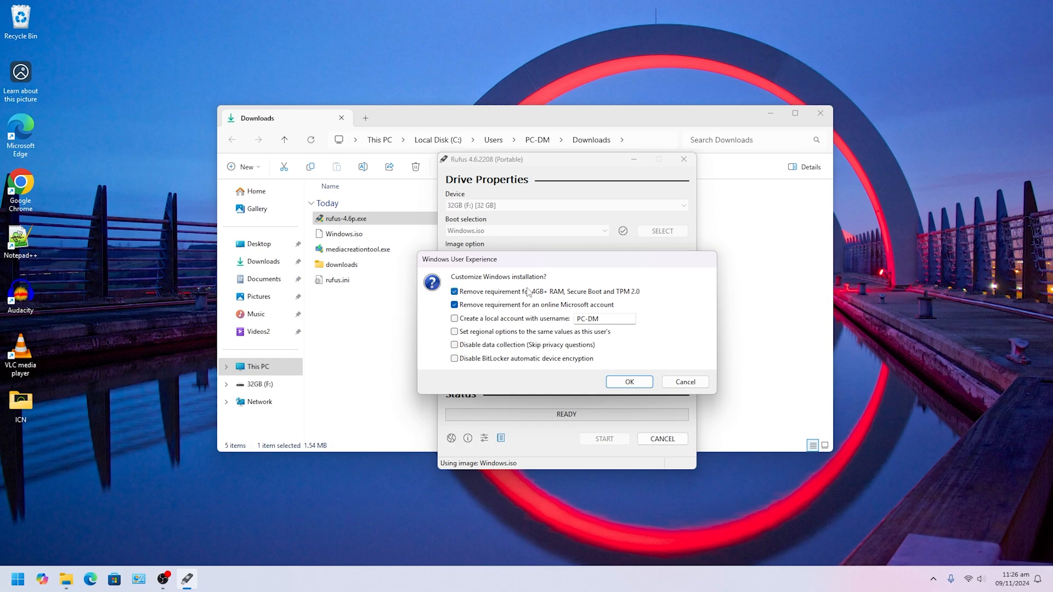
pyautogui.moveTo(636, 297)
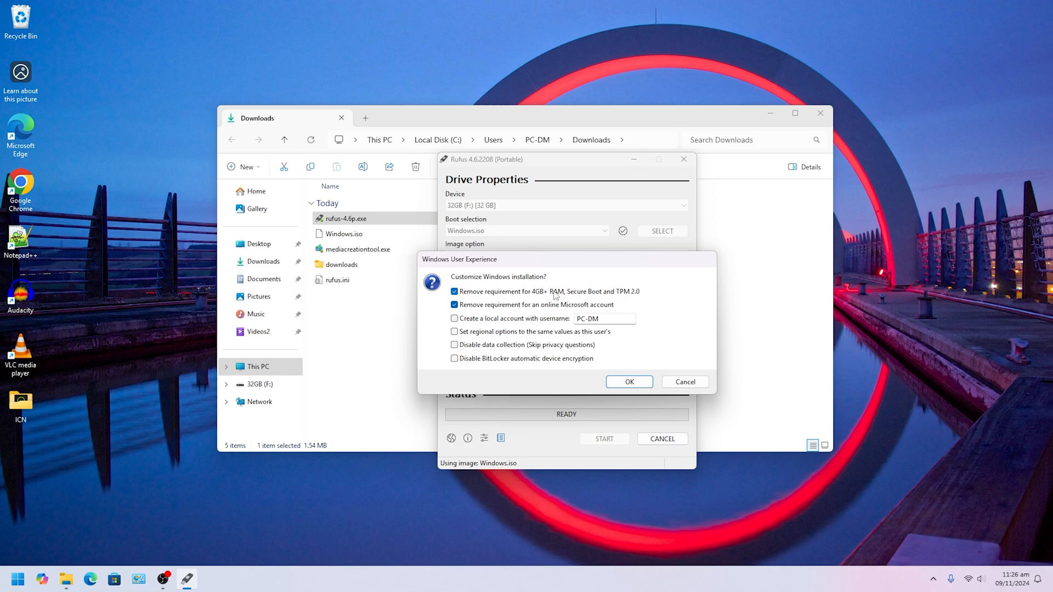
pyautogui.moveTo(512, 296)
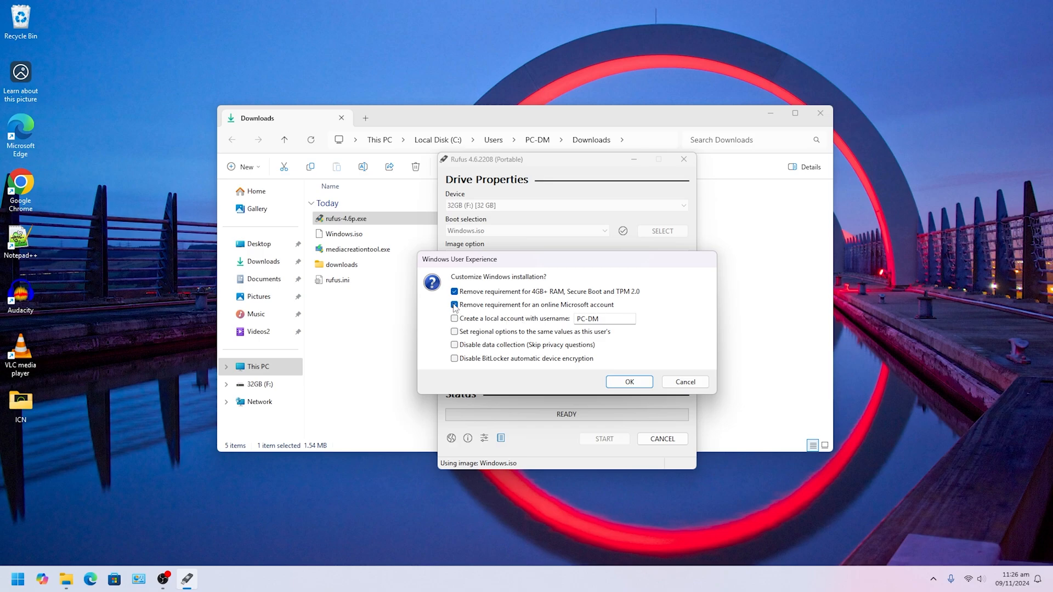
pyautogui.click(454, 305)
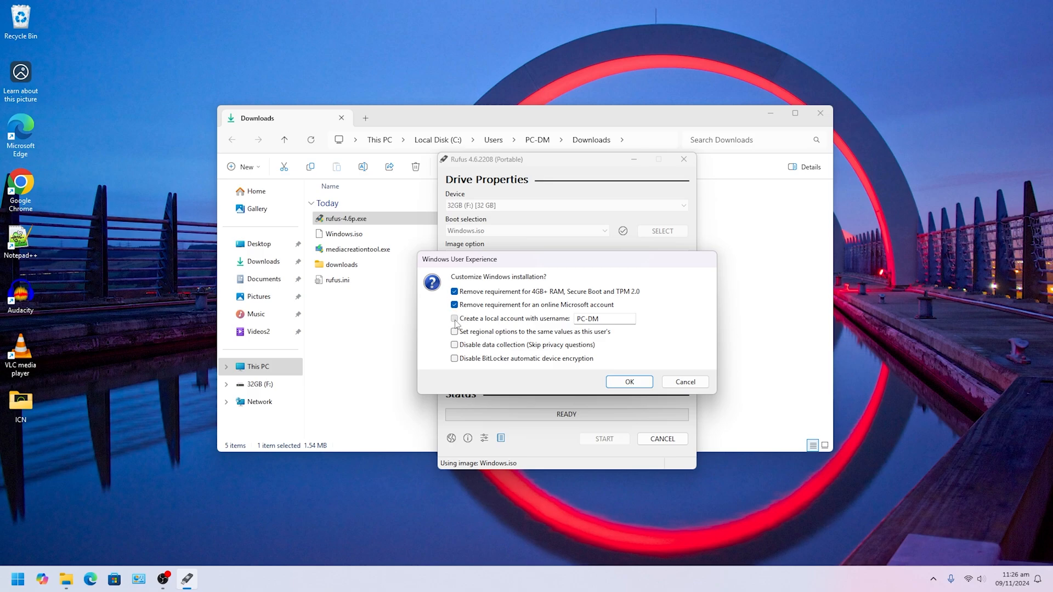
pyautogui.click(454, 318)
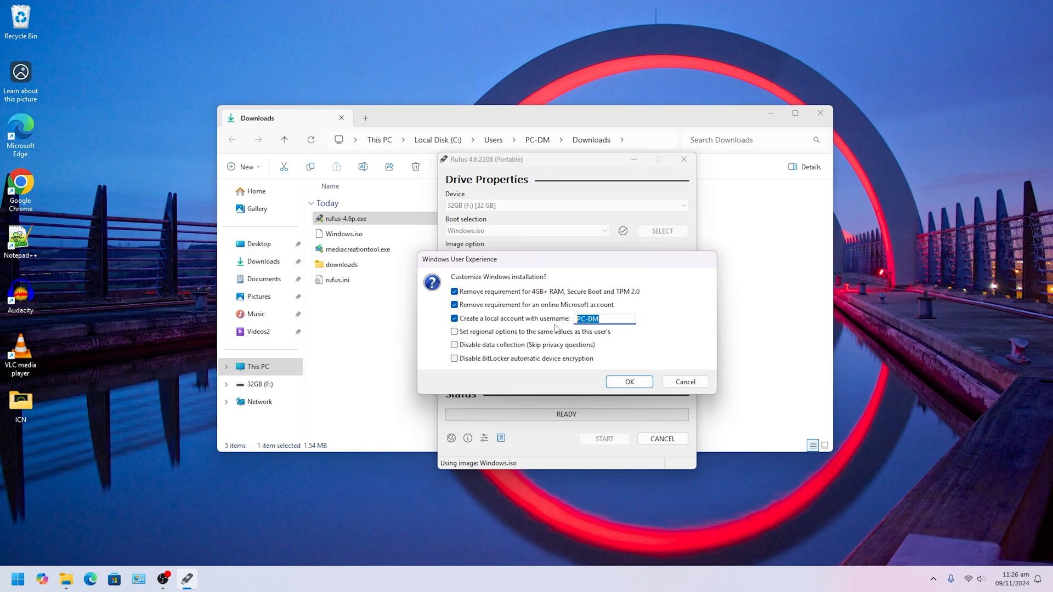
pyautogui.write('U')
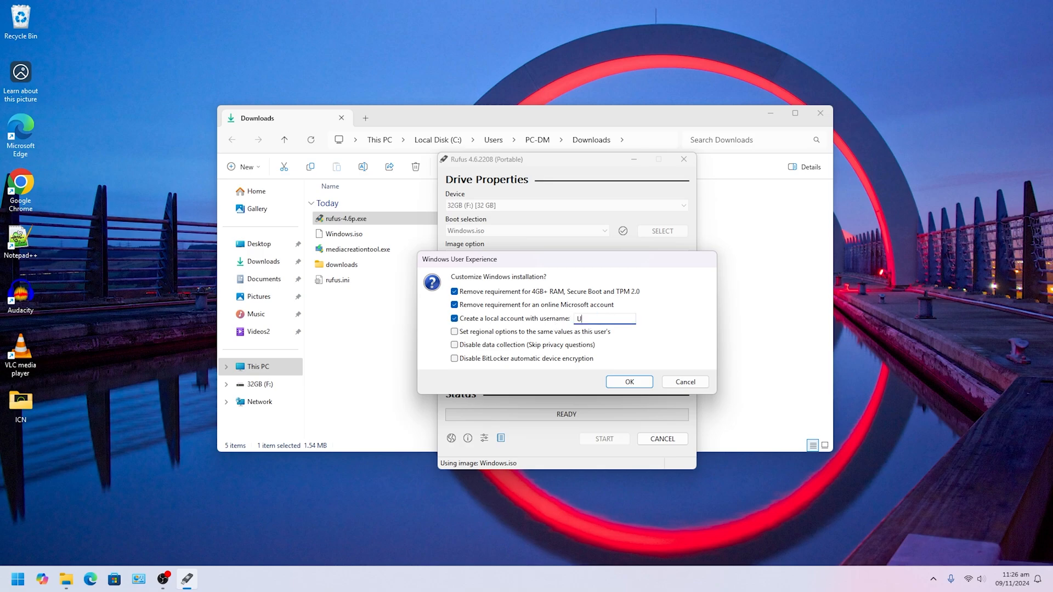
pyautogui.write('ser')
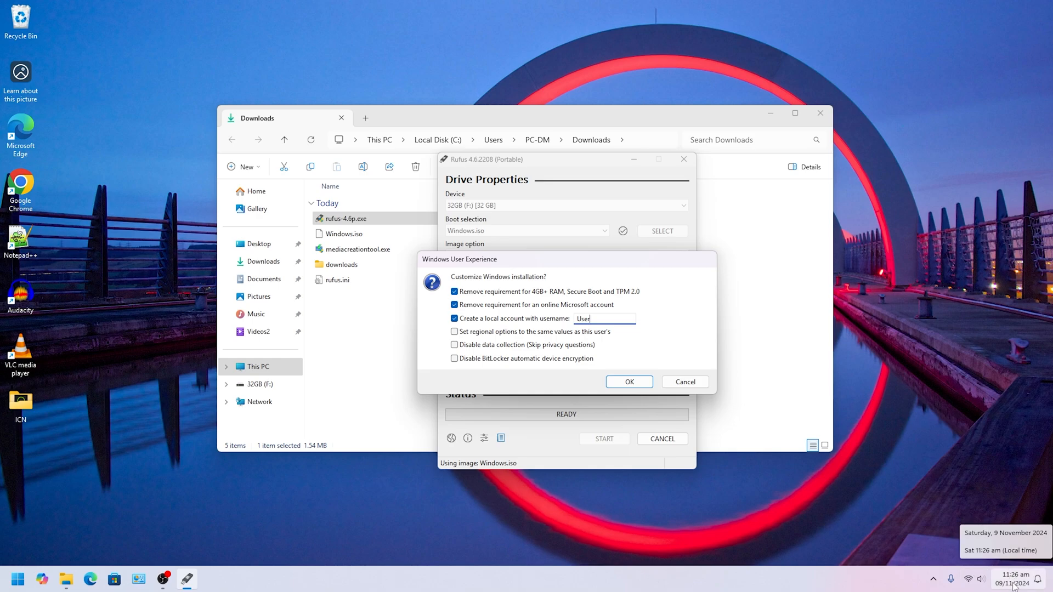
pyautogui.moveTo(704, 426)
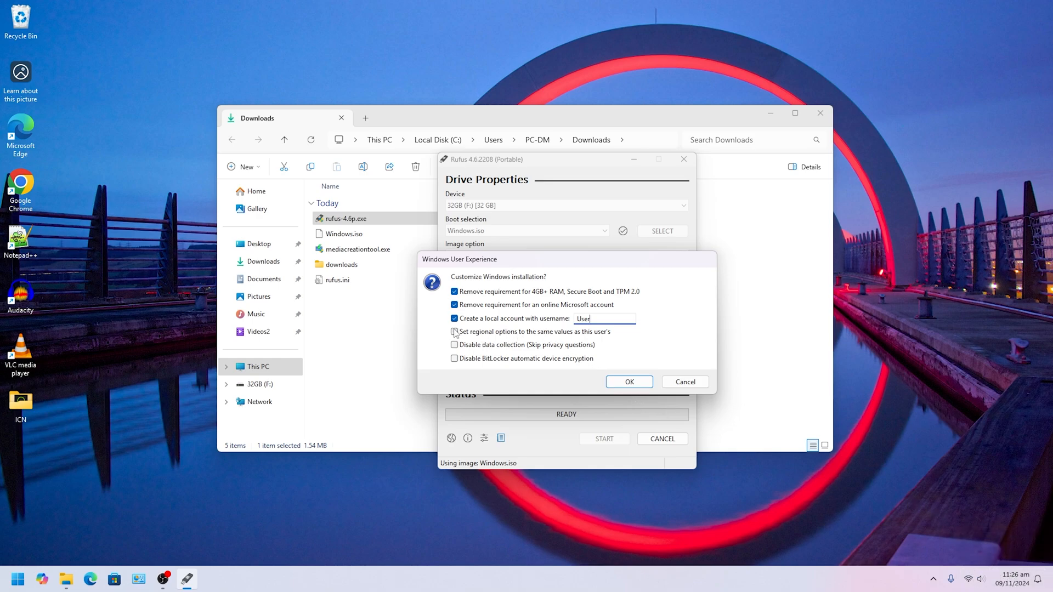
# Tick regional options, disabled data collection and disabled BitLocker encryption
pyautogui.click(454, 331)
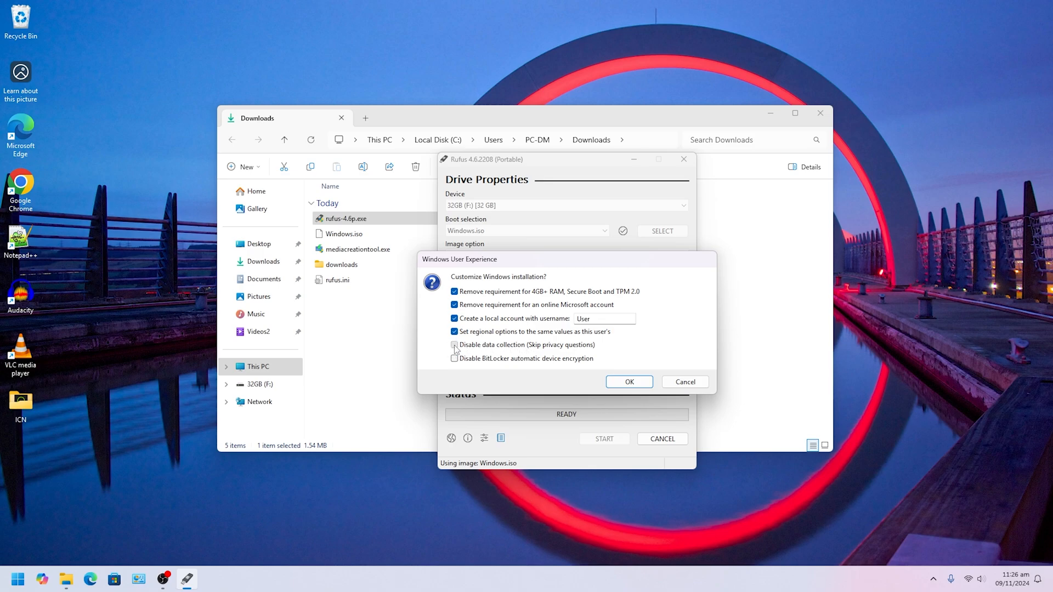
pyautogui.click(454, 344)
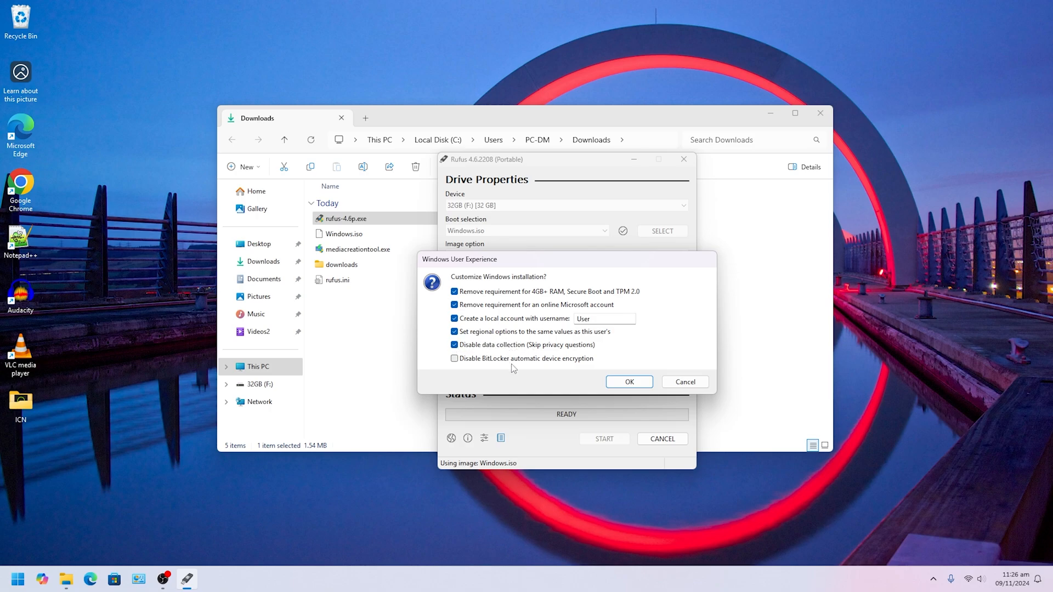
pyautogui.click(454, 357)
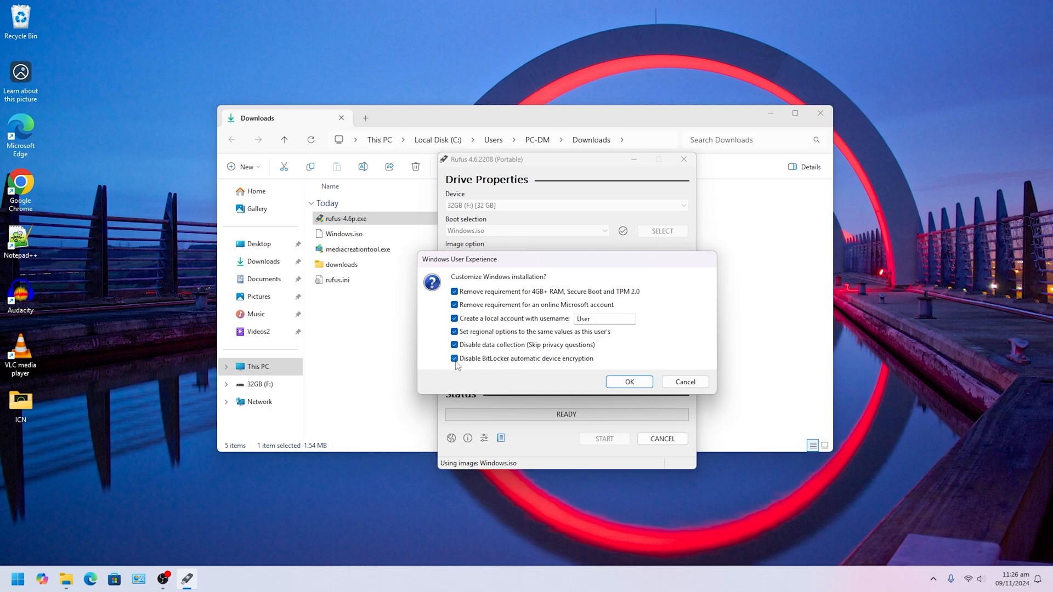
pyautogui.moveTo(493, 368)
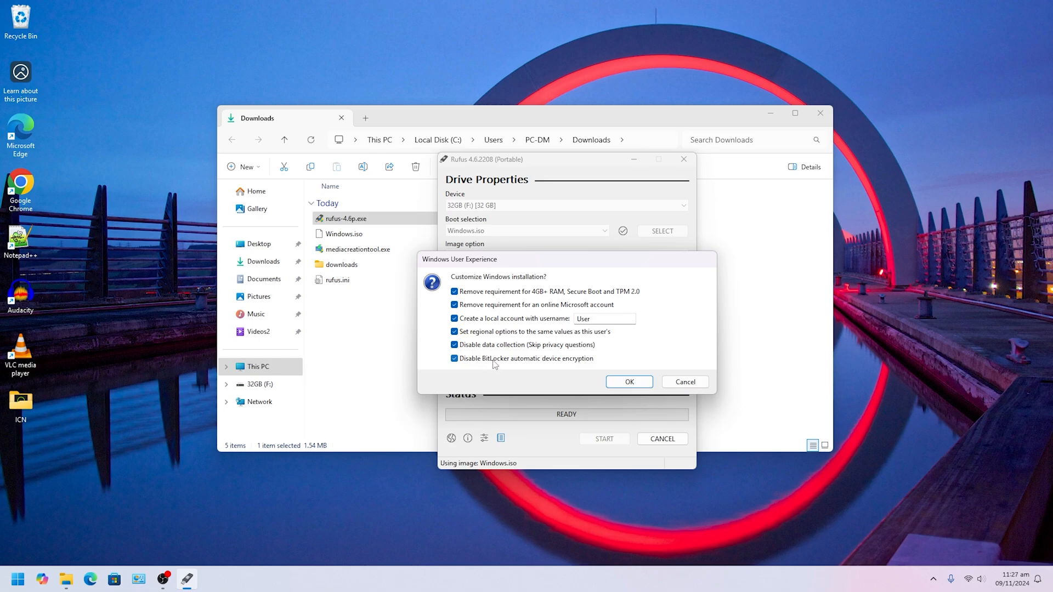
pyautogui.moveTo(490, 363)
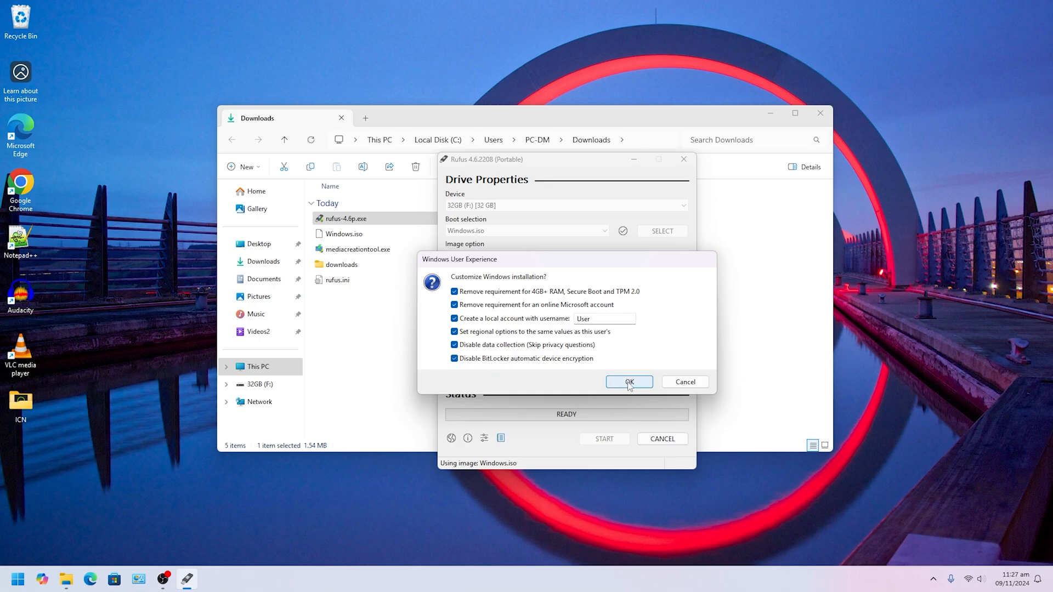
# Accept the customizations and both erase warnings so Windows.iso is written to the drive
pyautogui.click(628, 381)
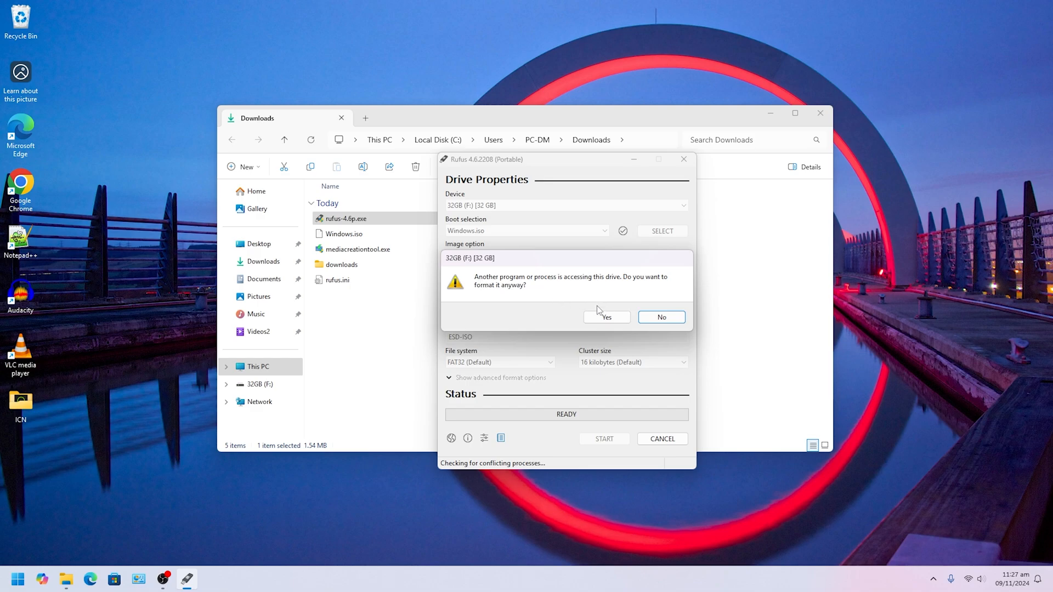
pyautogui.moveTo(326, 304)
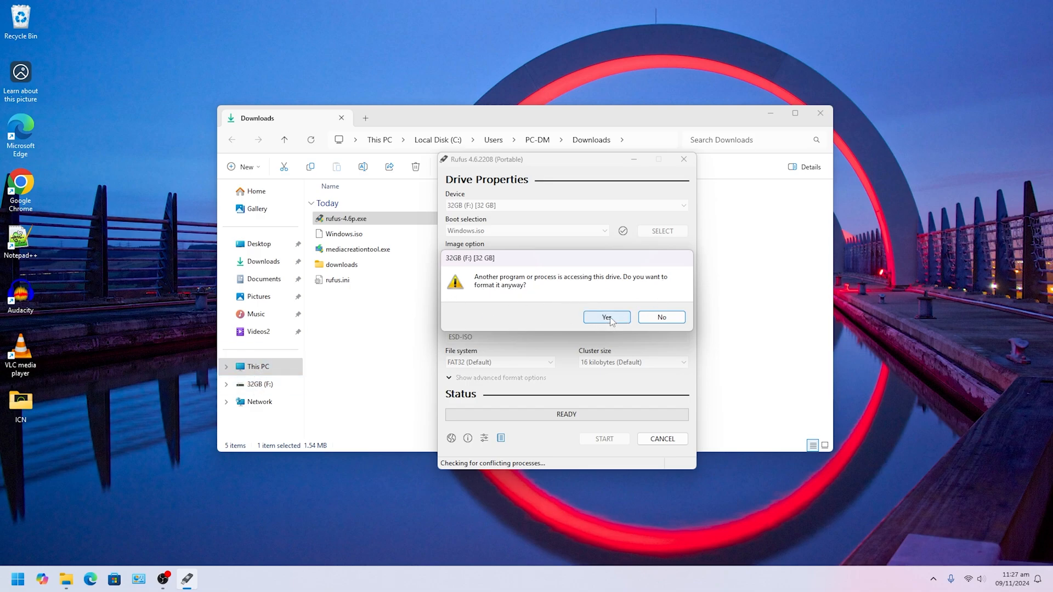
pyautogui.click(606, 317)
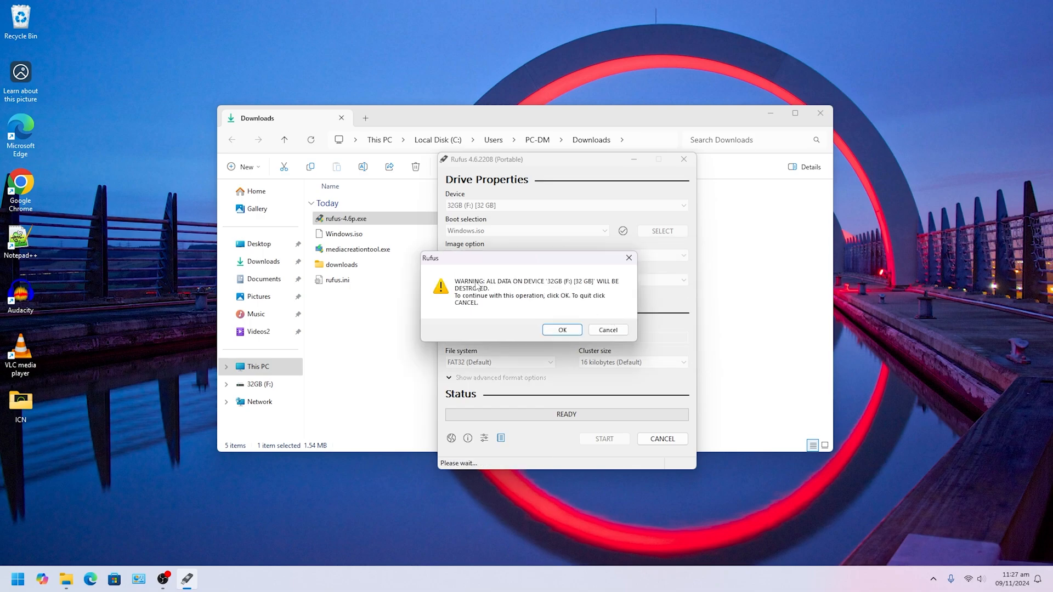
pyautogui.moveTo(597, 289)
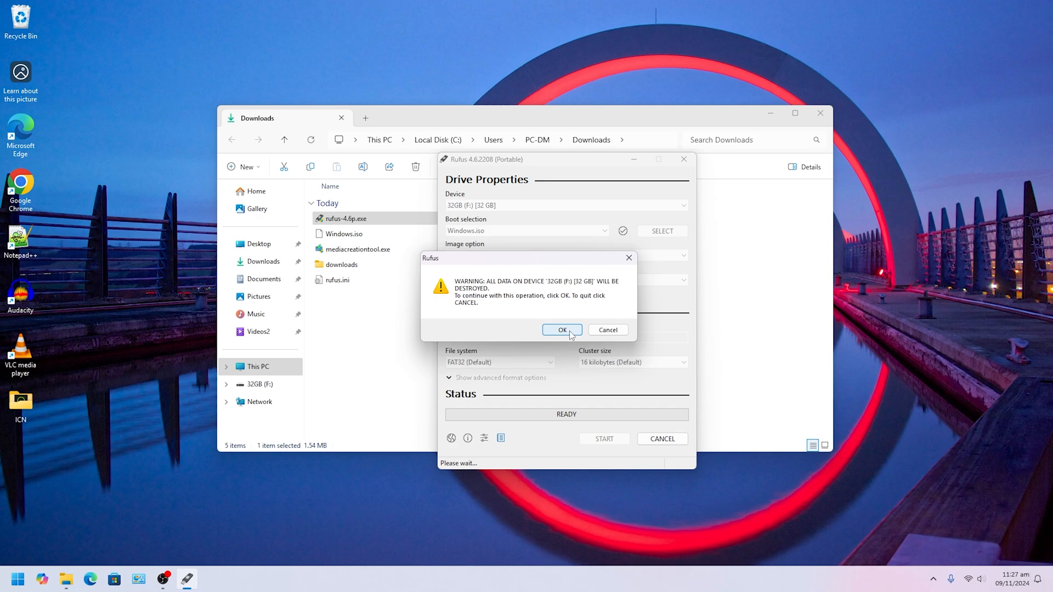
pyautogui.click(560, 330)
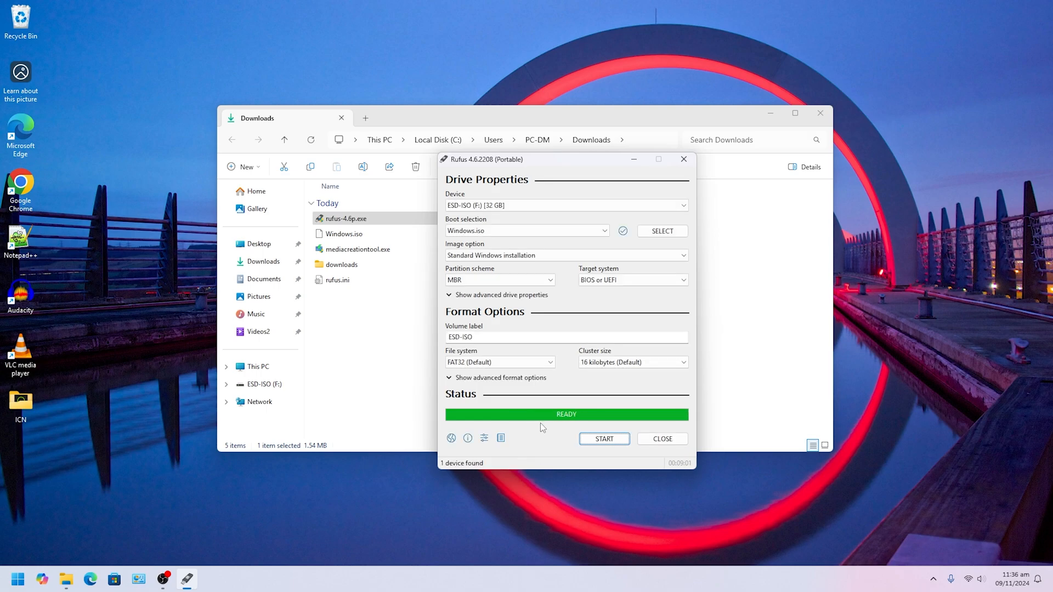
pyautogui.moveTo(579, 420)
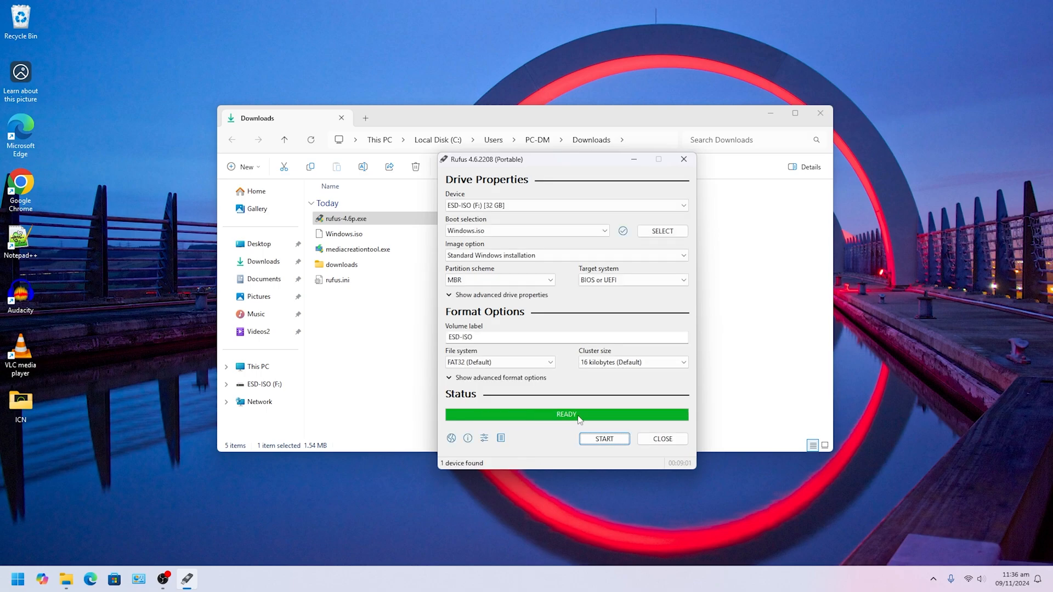
pyautogui.moveTo(570, 417)
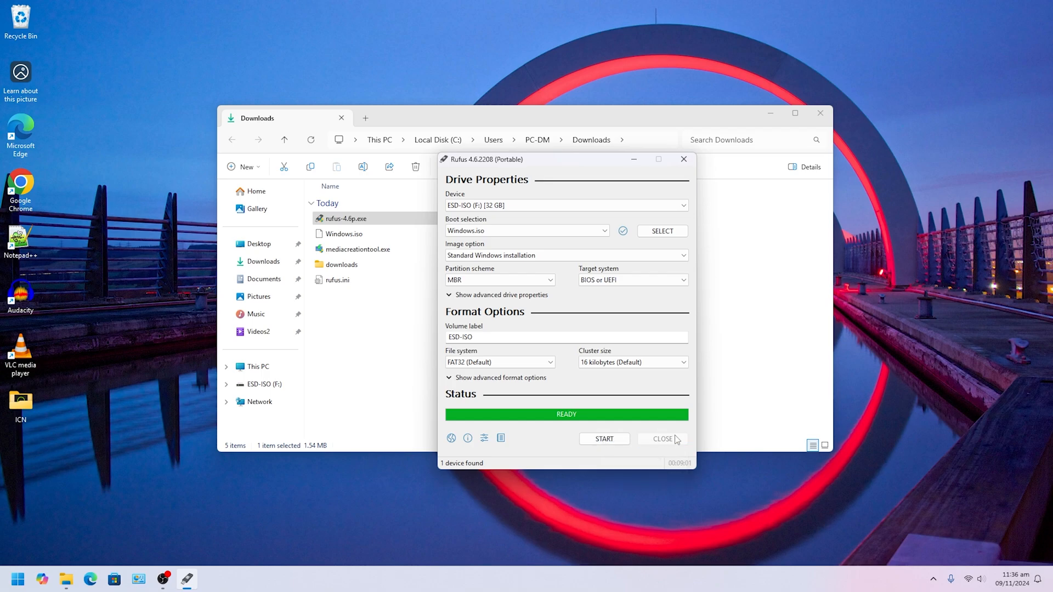
# Close Rufus and open the ESD-ISO (F:) drive from This PC
pyautogui.click(662, 439)
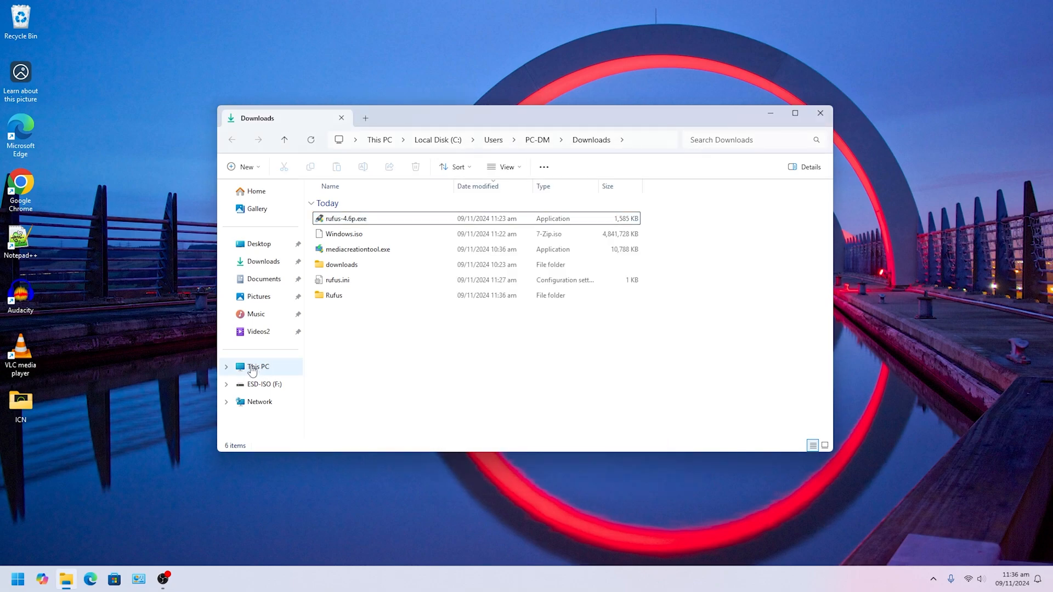
pyautogui.click(257, 367)
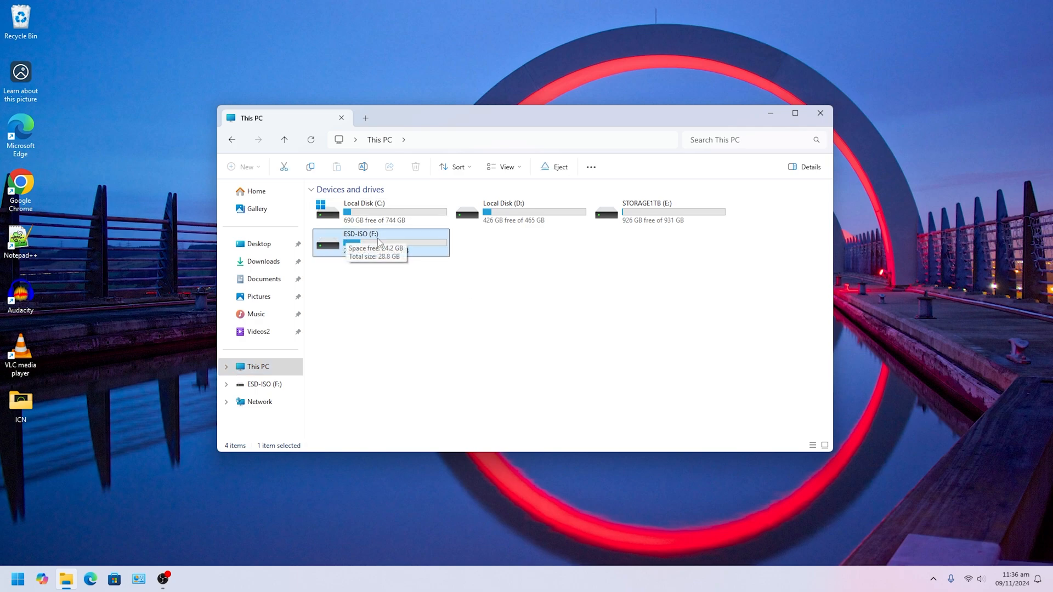
pyautogui.doubleClick(361, 244)
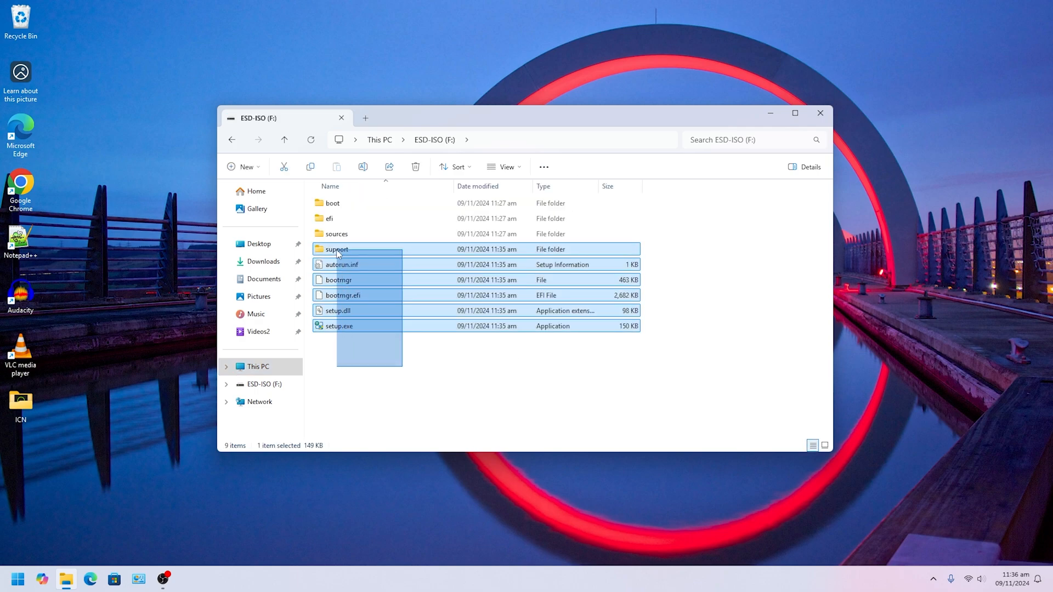
# Review the drive's setup files (boot, efi, sources, support, setup.exe) and close File Explorer
pyautogui.click(343, 344)
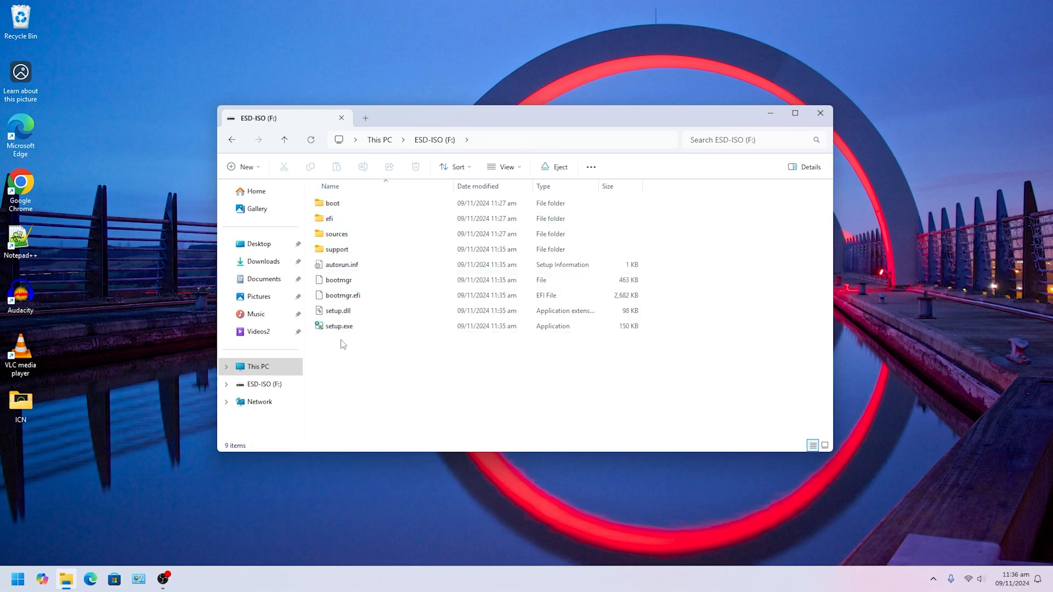
pyautogui.click(339, 325)
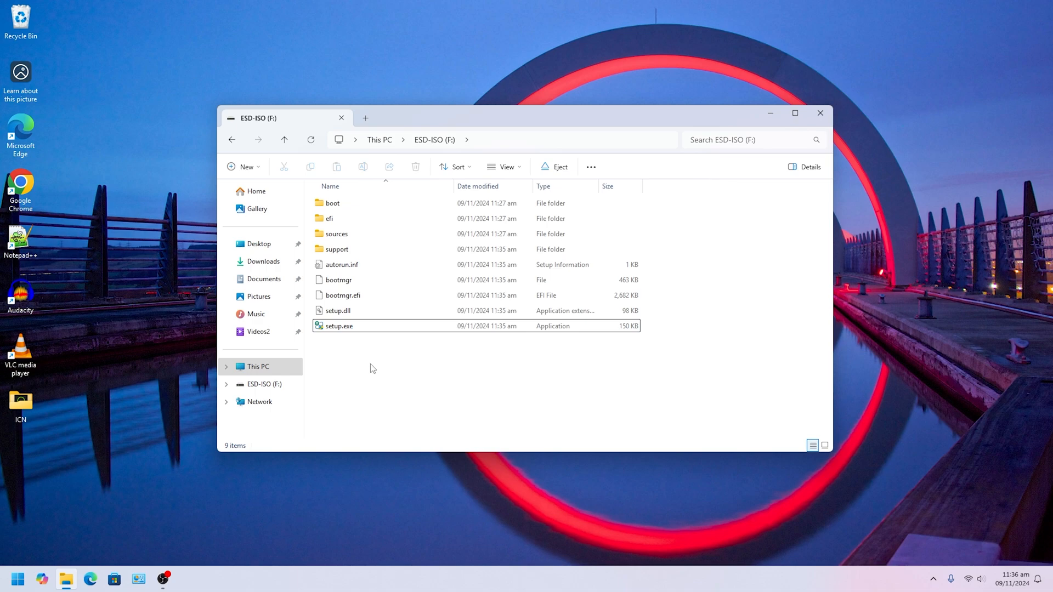
pyautogui.press('ctrl+a')
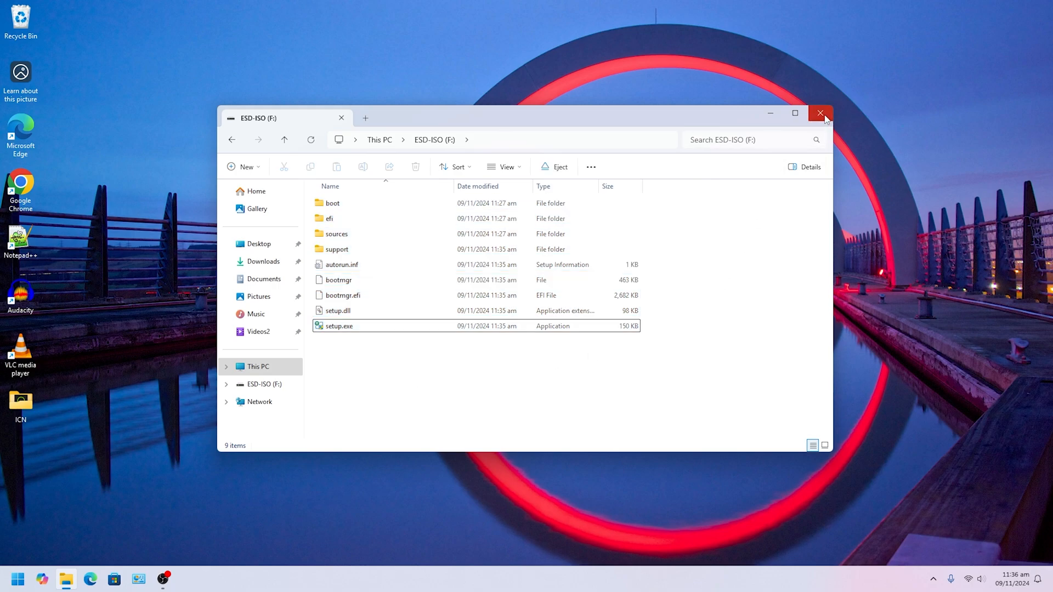
pyautogui.moveTo(820, 113)
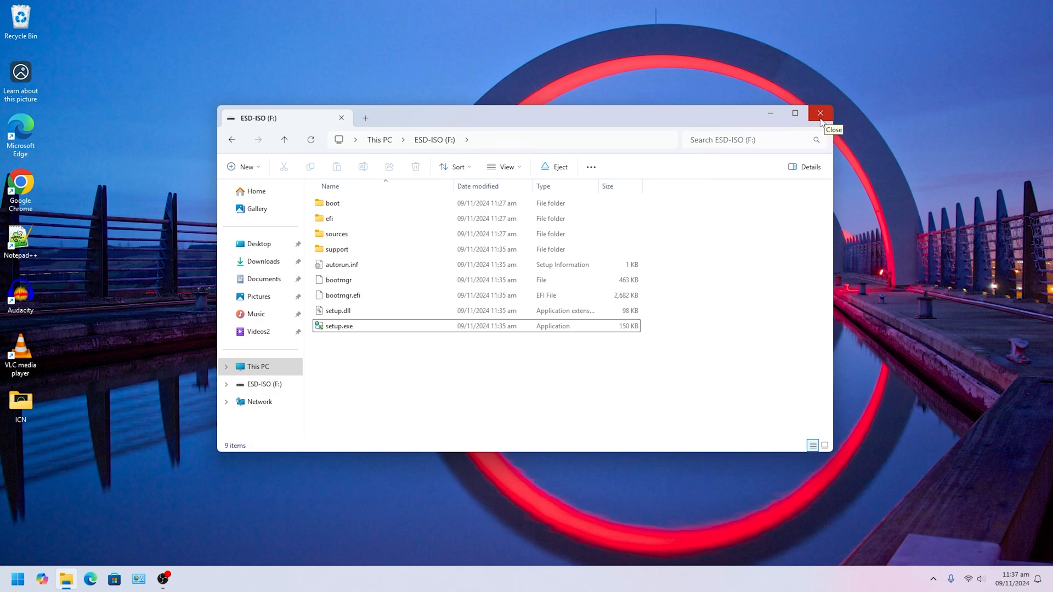
pyautogui.moveTo(820, 121)
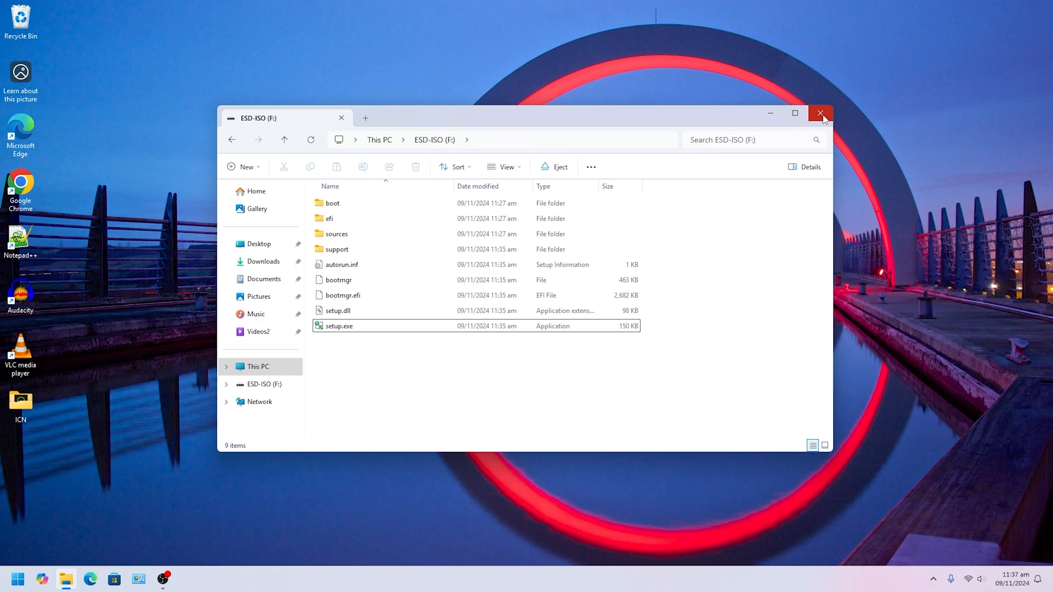
pyautogui.moveTo(825, 120)
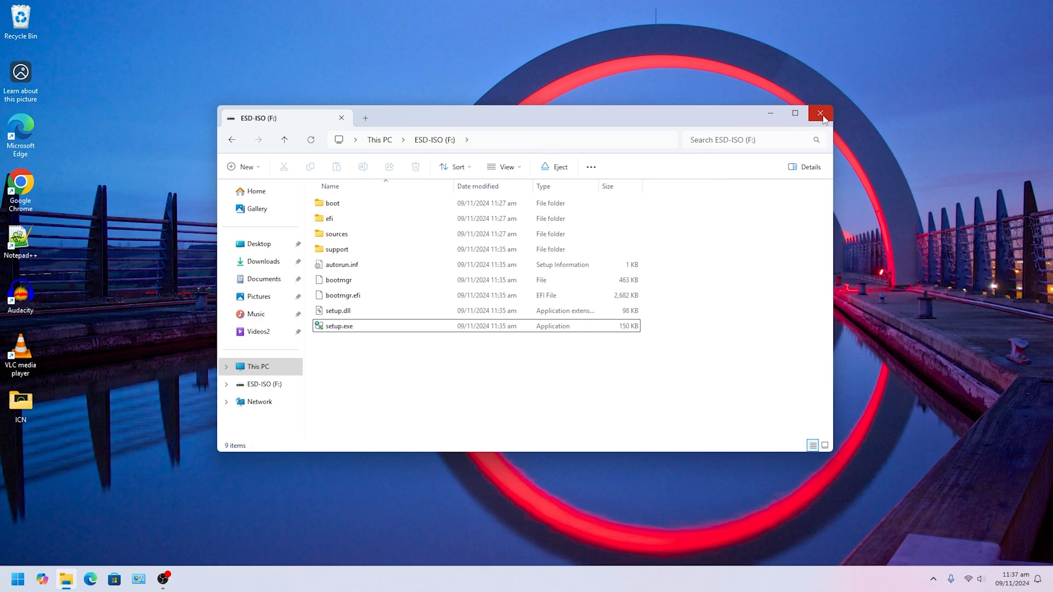
pyautogui.click(820, 113)
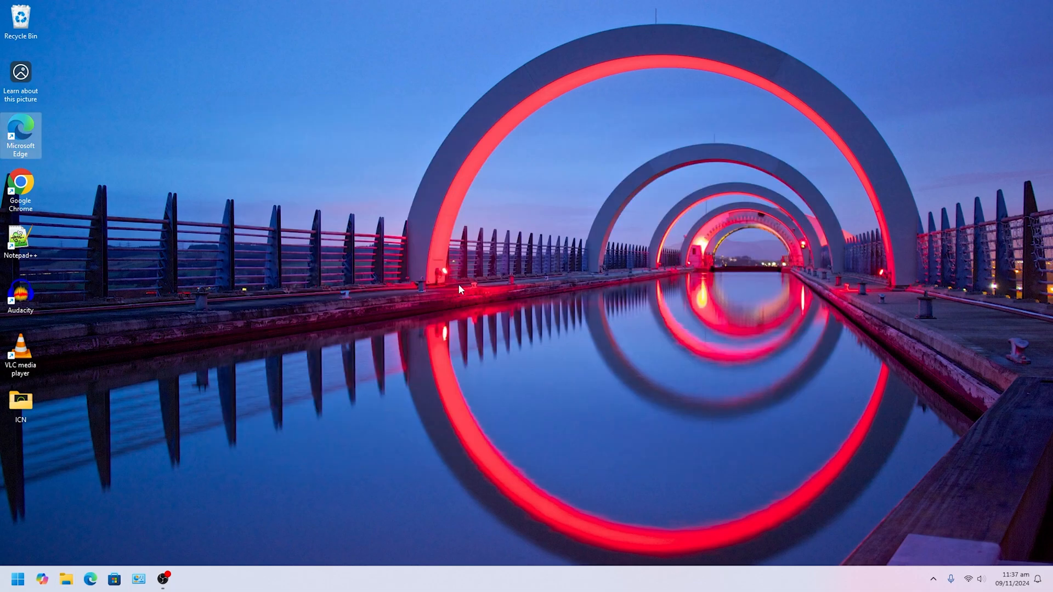
pyautogui.moveTo(176, 551)
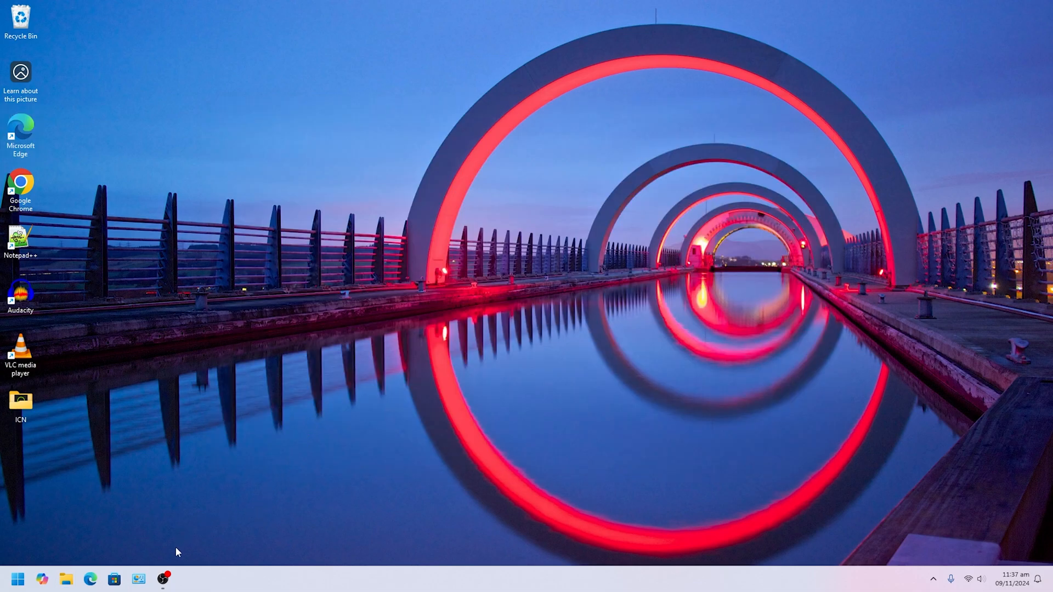